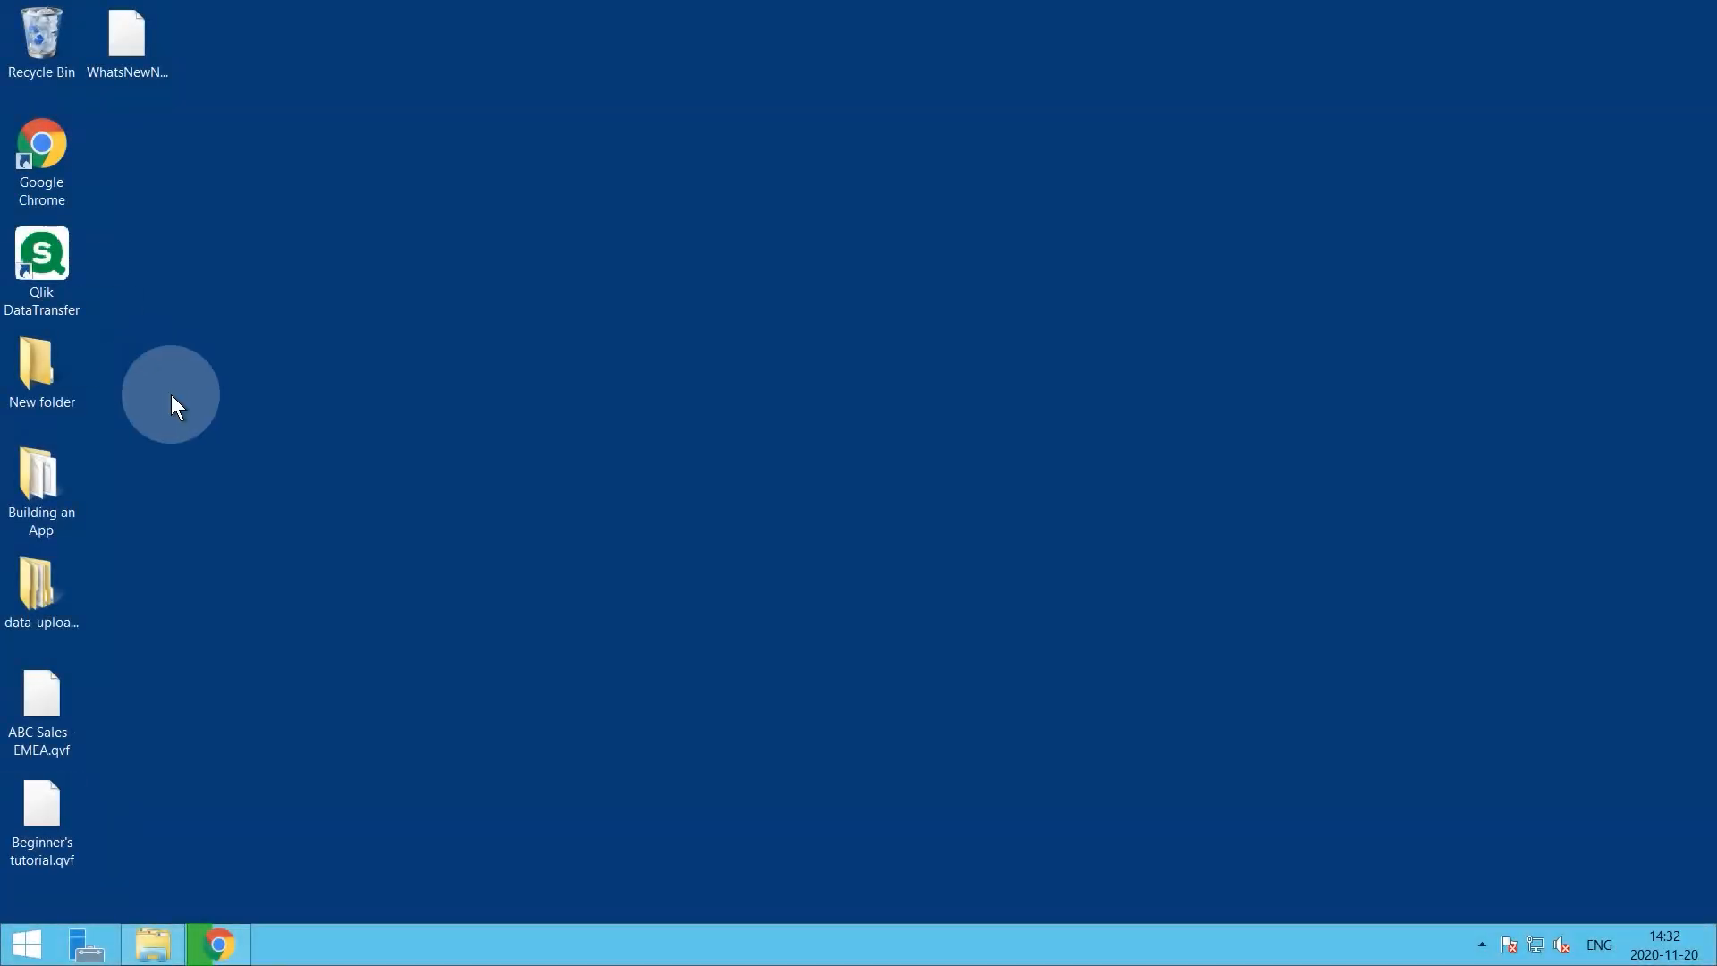
mouse_move(154, 943)
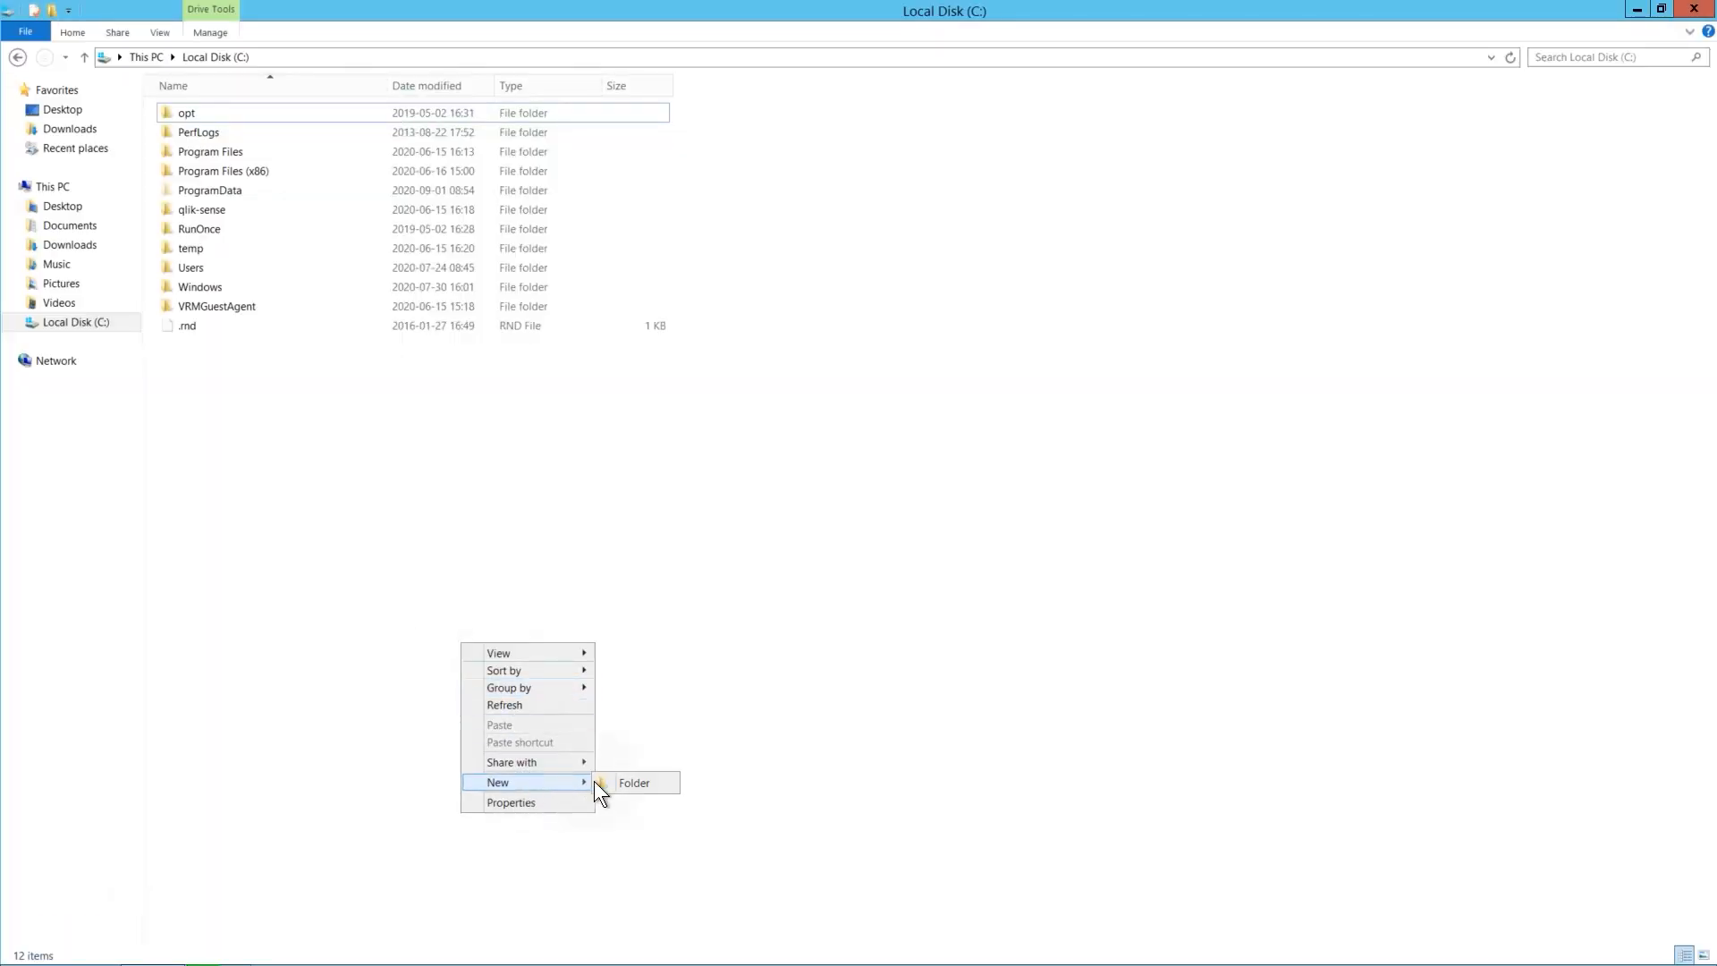
Create 'Qlik Shared folder' on Local Disk (C:) and bring up its sharing options.
left_click(634, 781)
type("Qlik Shared folder")
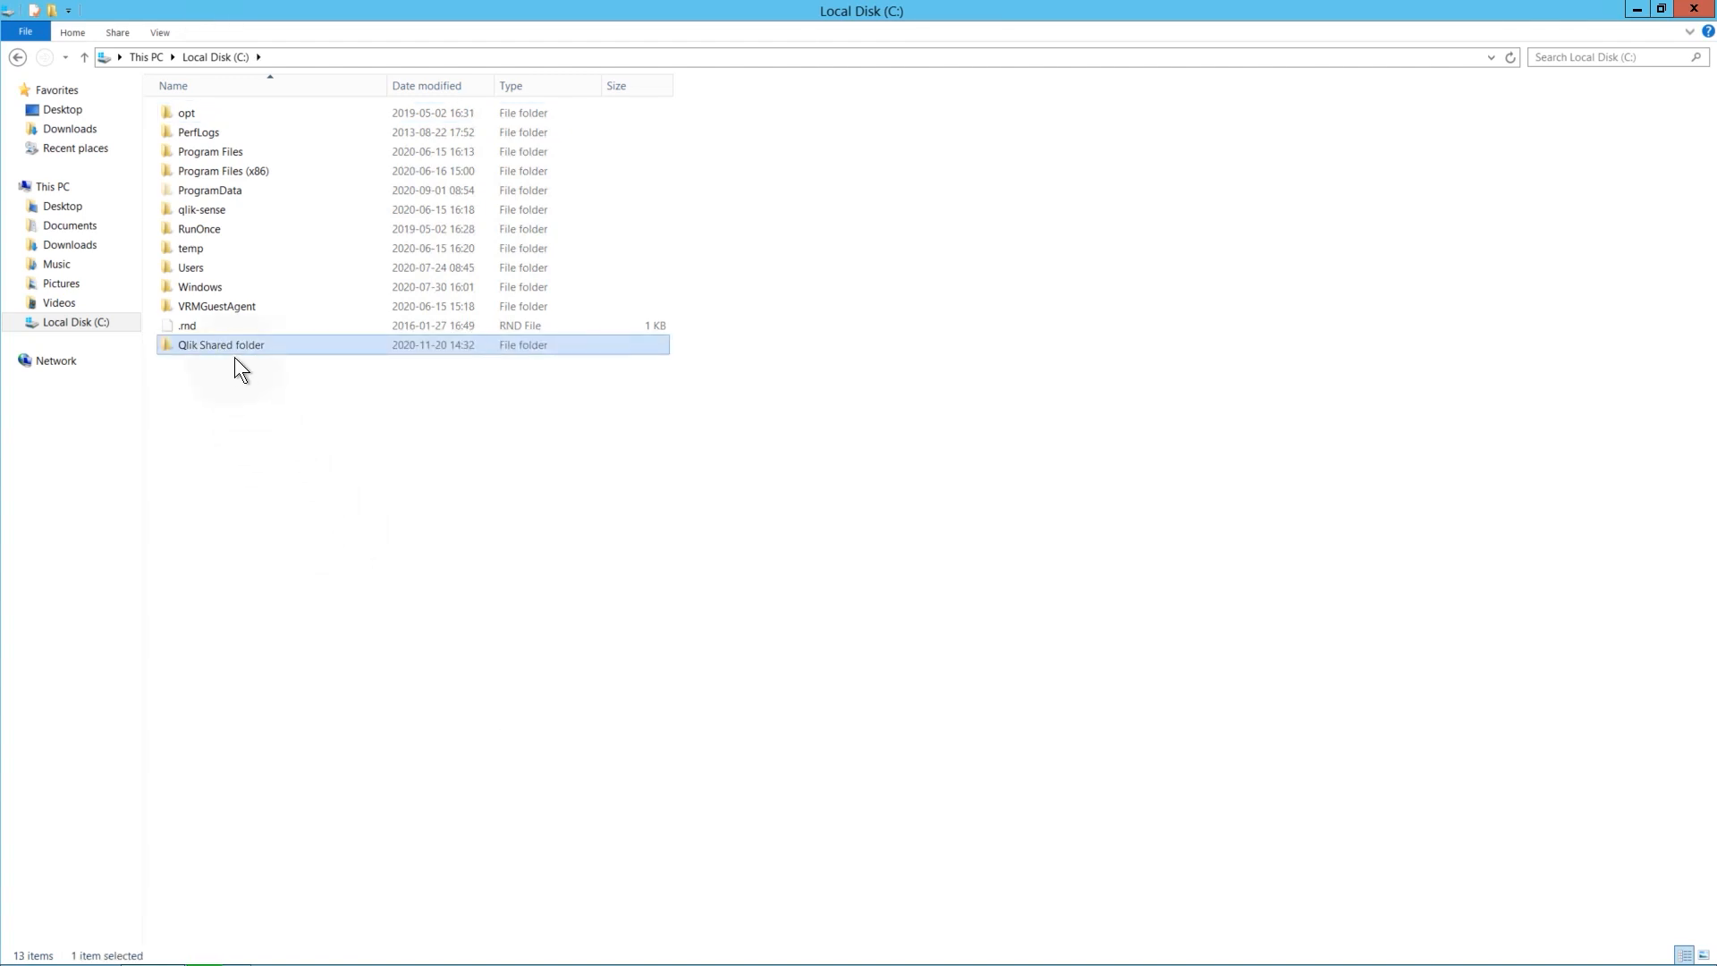
right_click(220, 345)
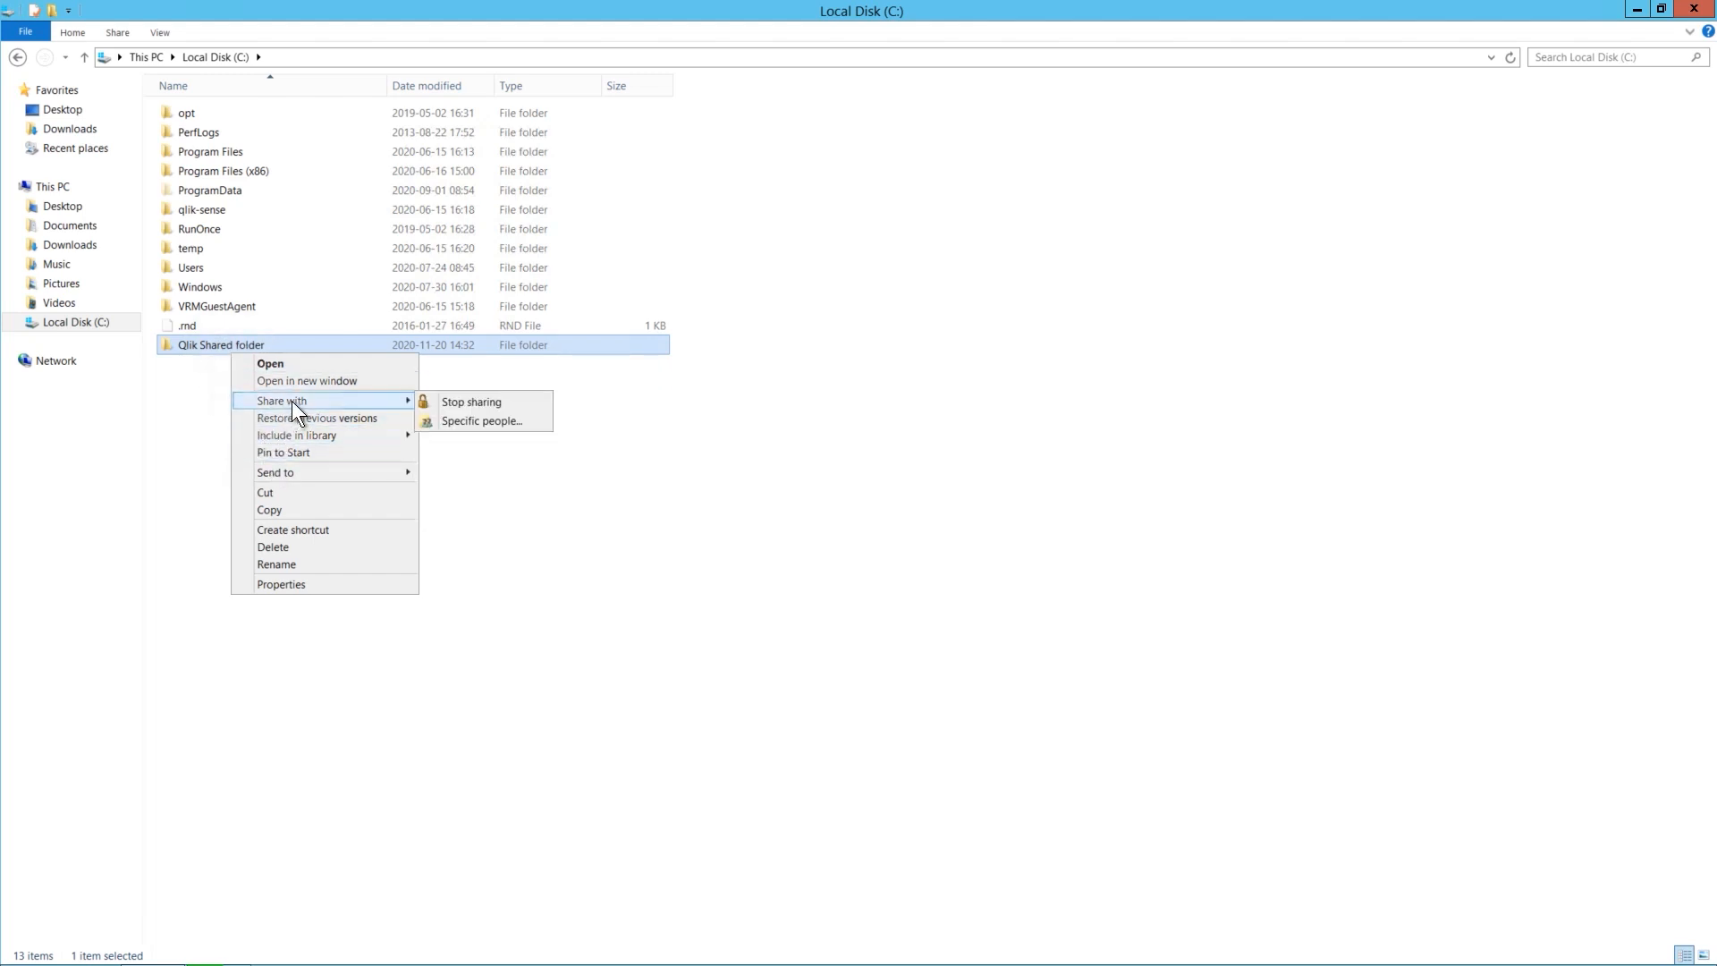
Add Everyone as a specific person with Read/Write permission on the folder.
left_click(481, 421)
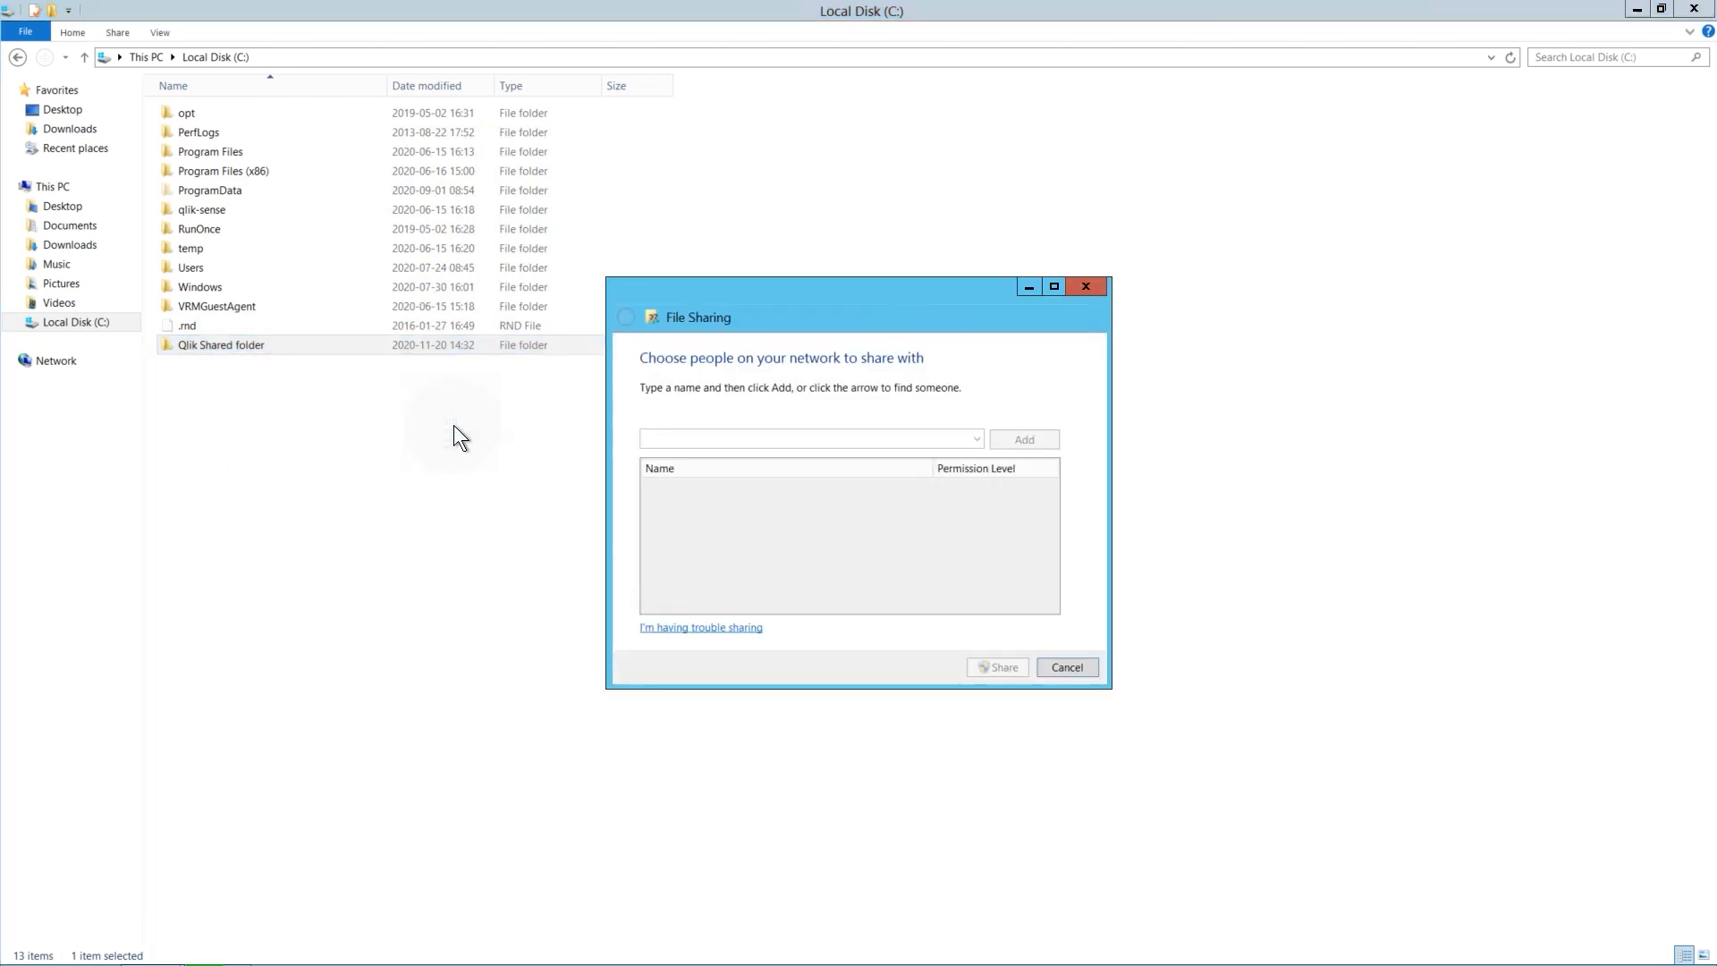
left_click(972, 440)
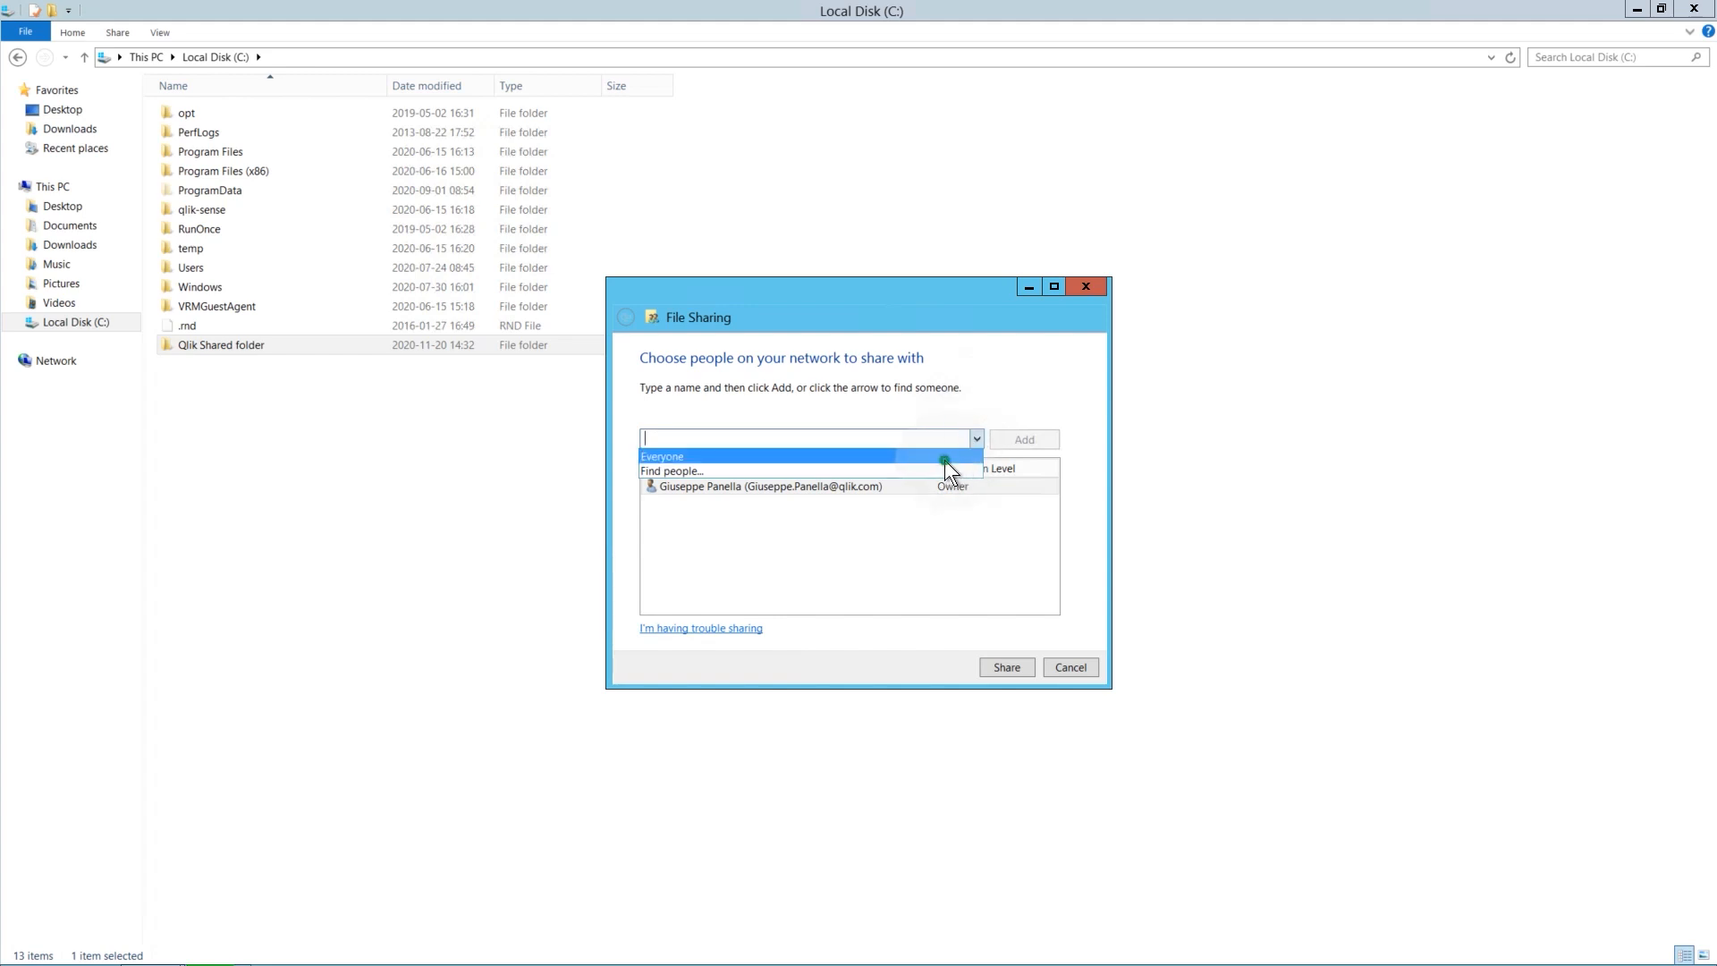
left_click(662, 456)
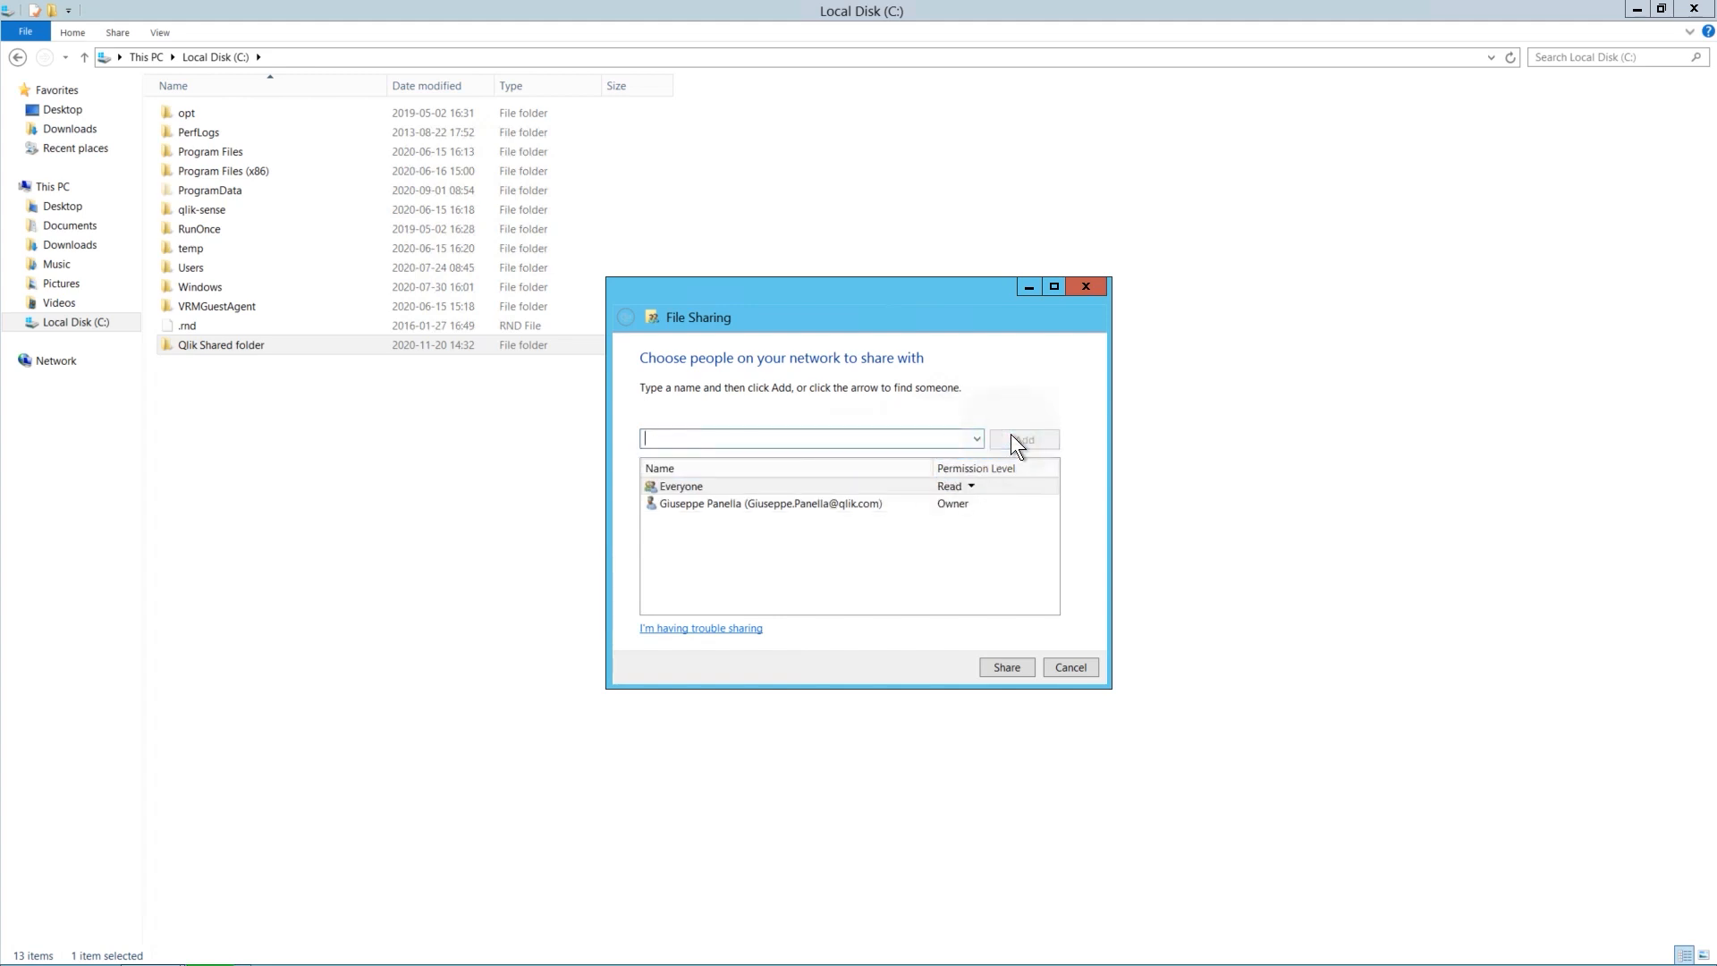
left_click(971, 486)
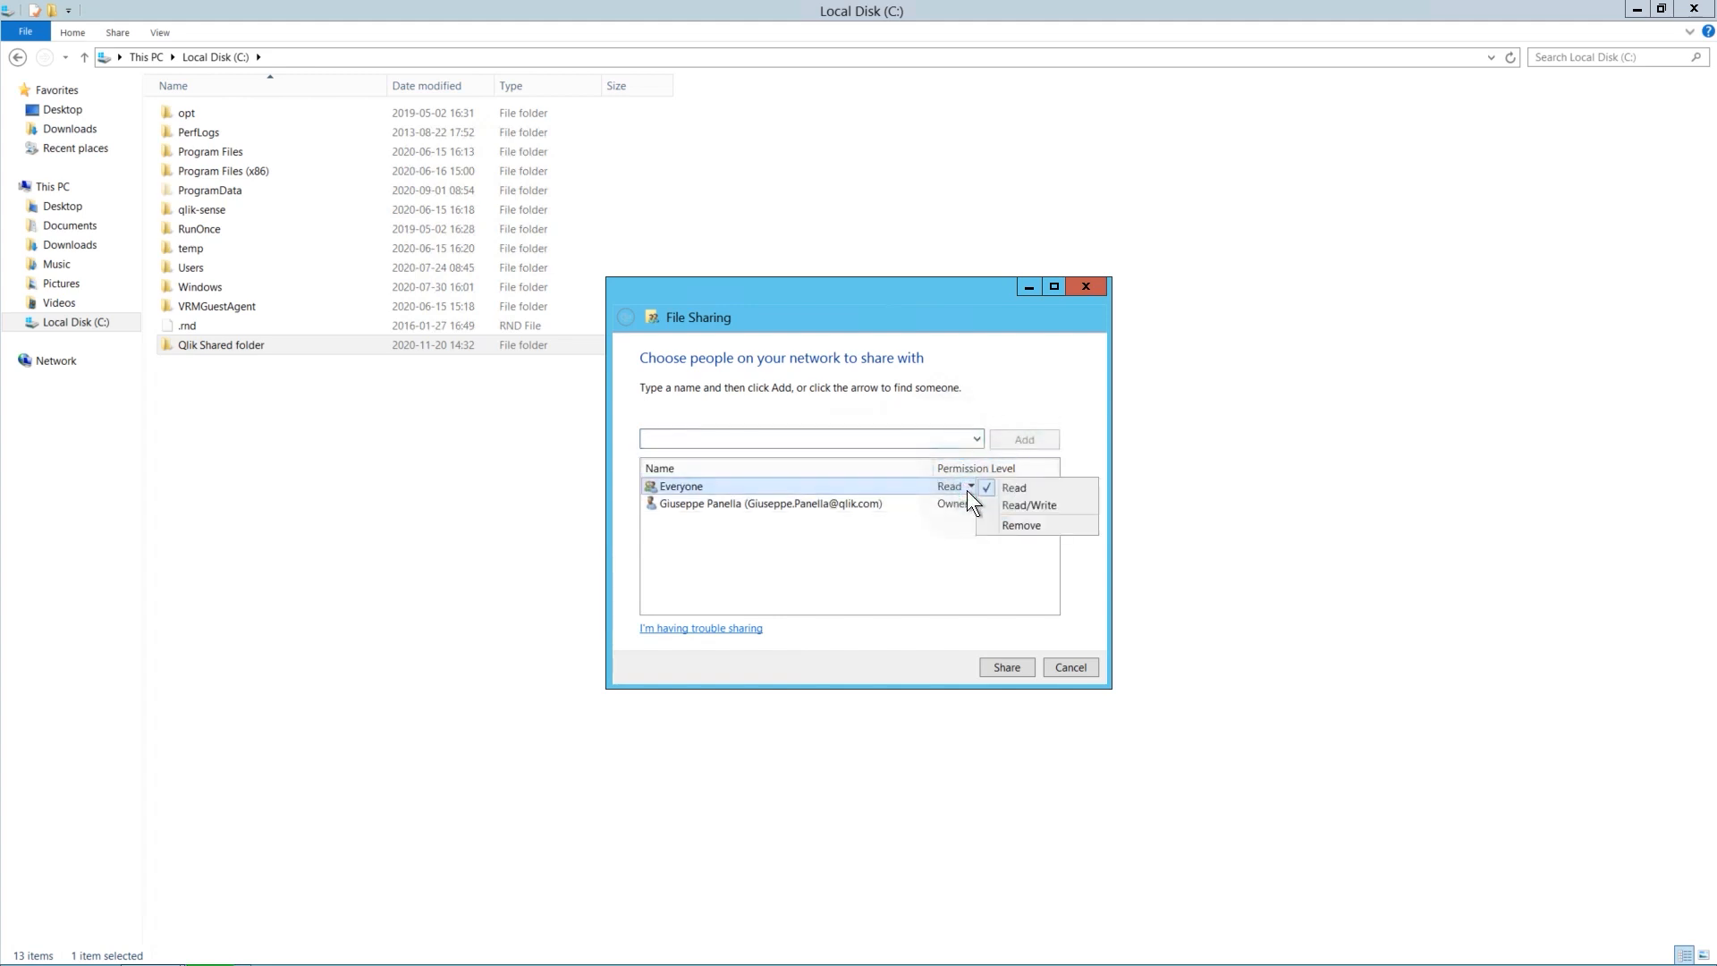
left_click(1004, 668)
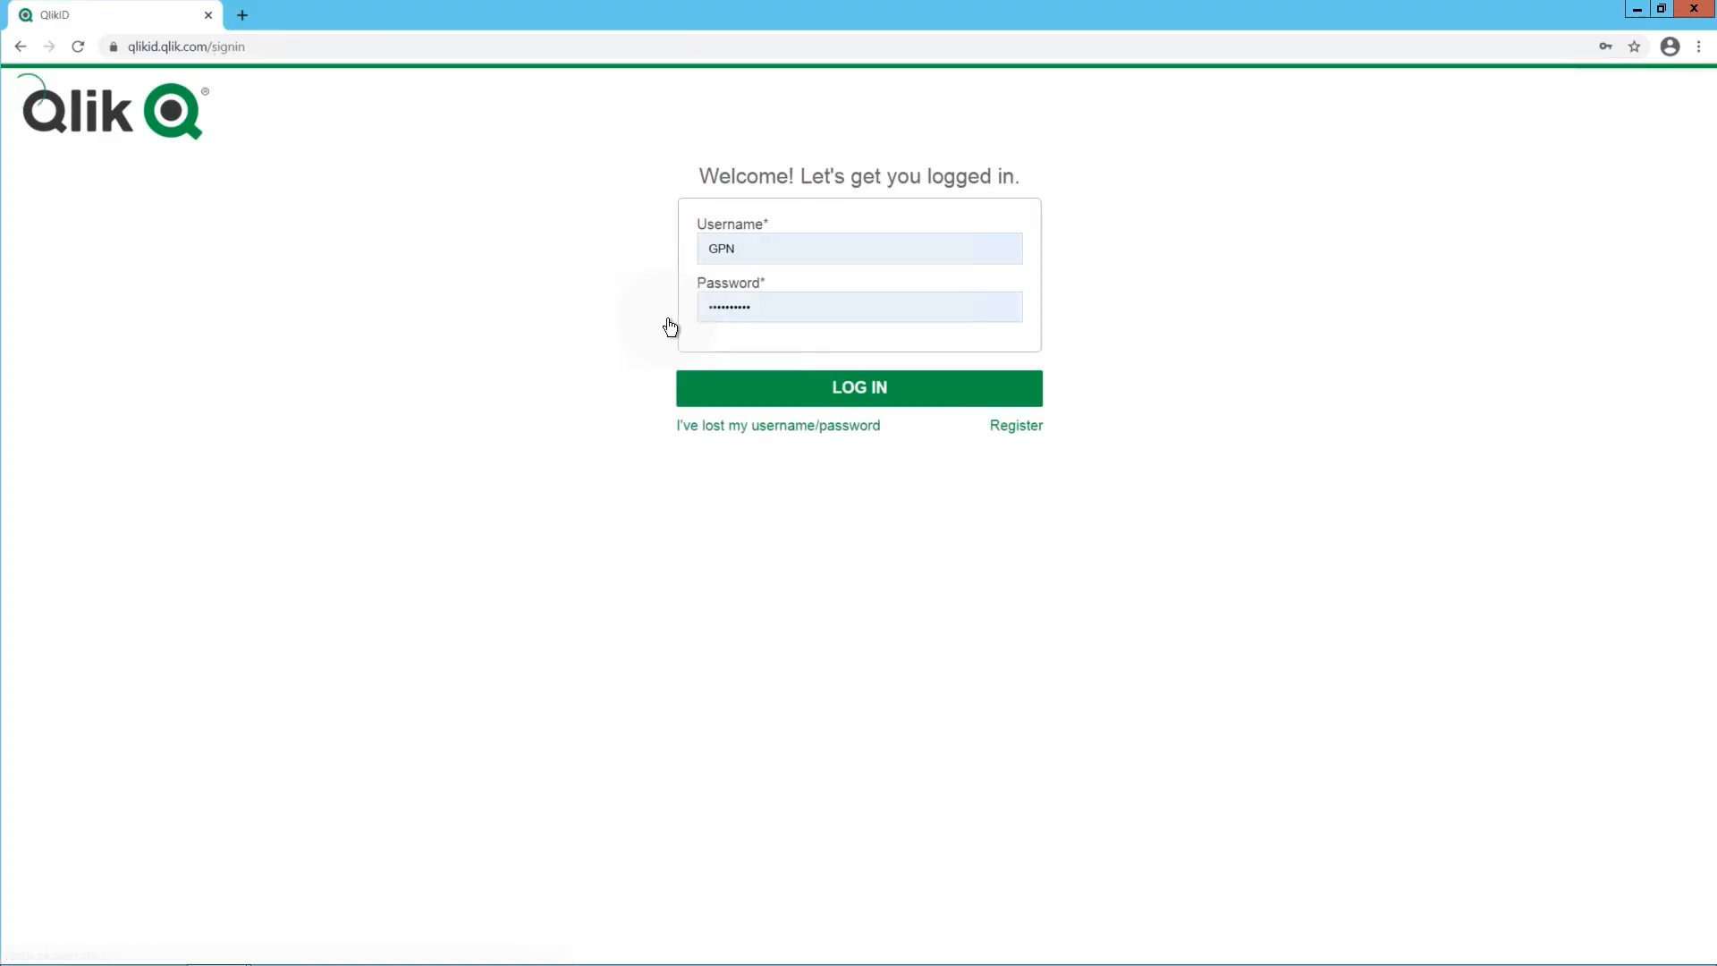
Log in, filter to the November 2020 release, then download and open Qlik_Sense_setup.exe.
left_click(859, 387)
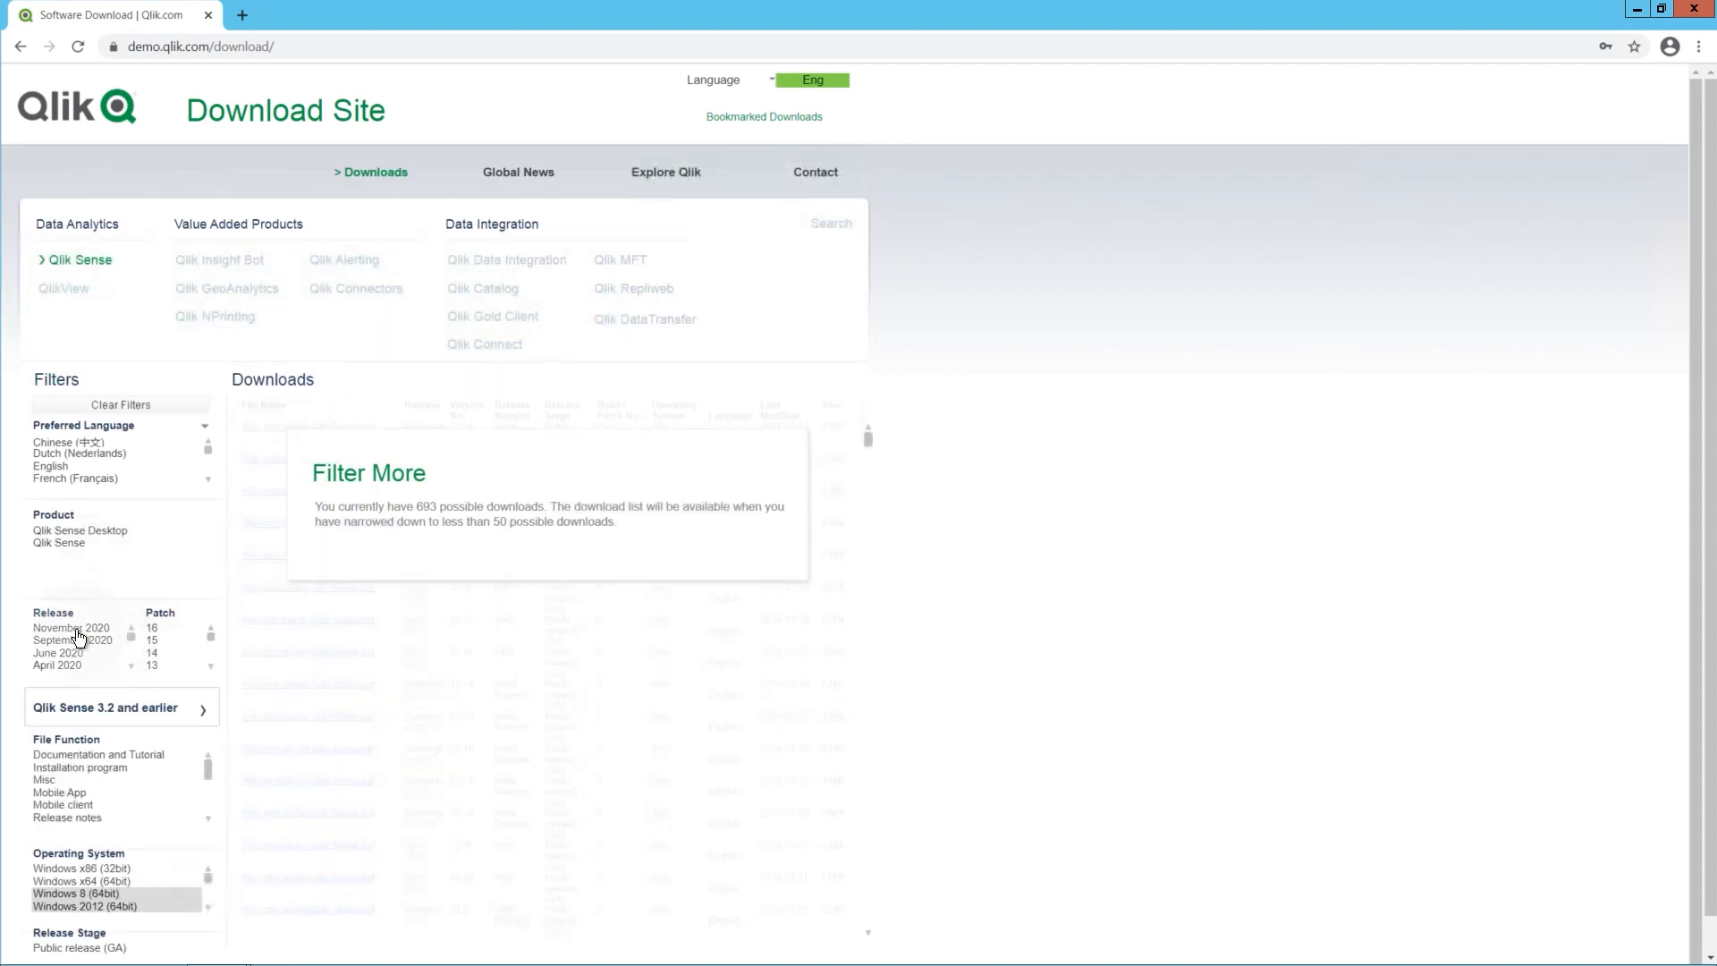
left_click(71, 628)
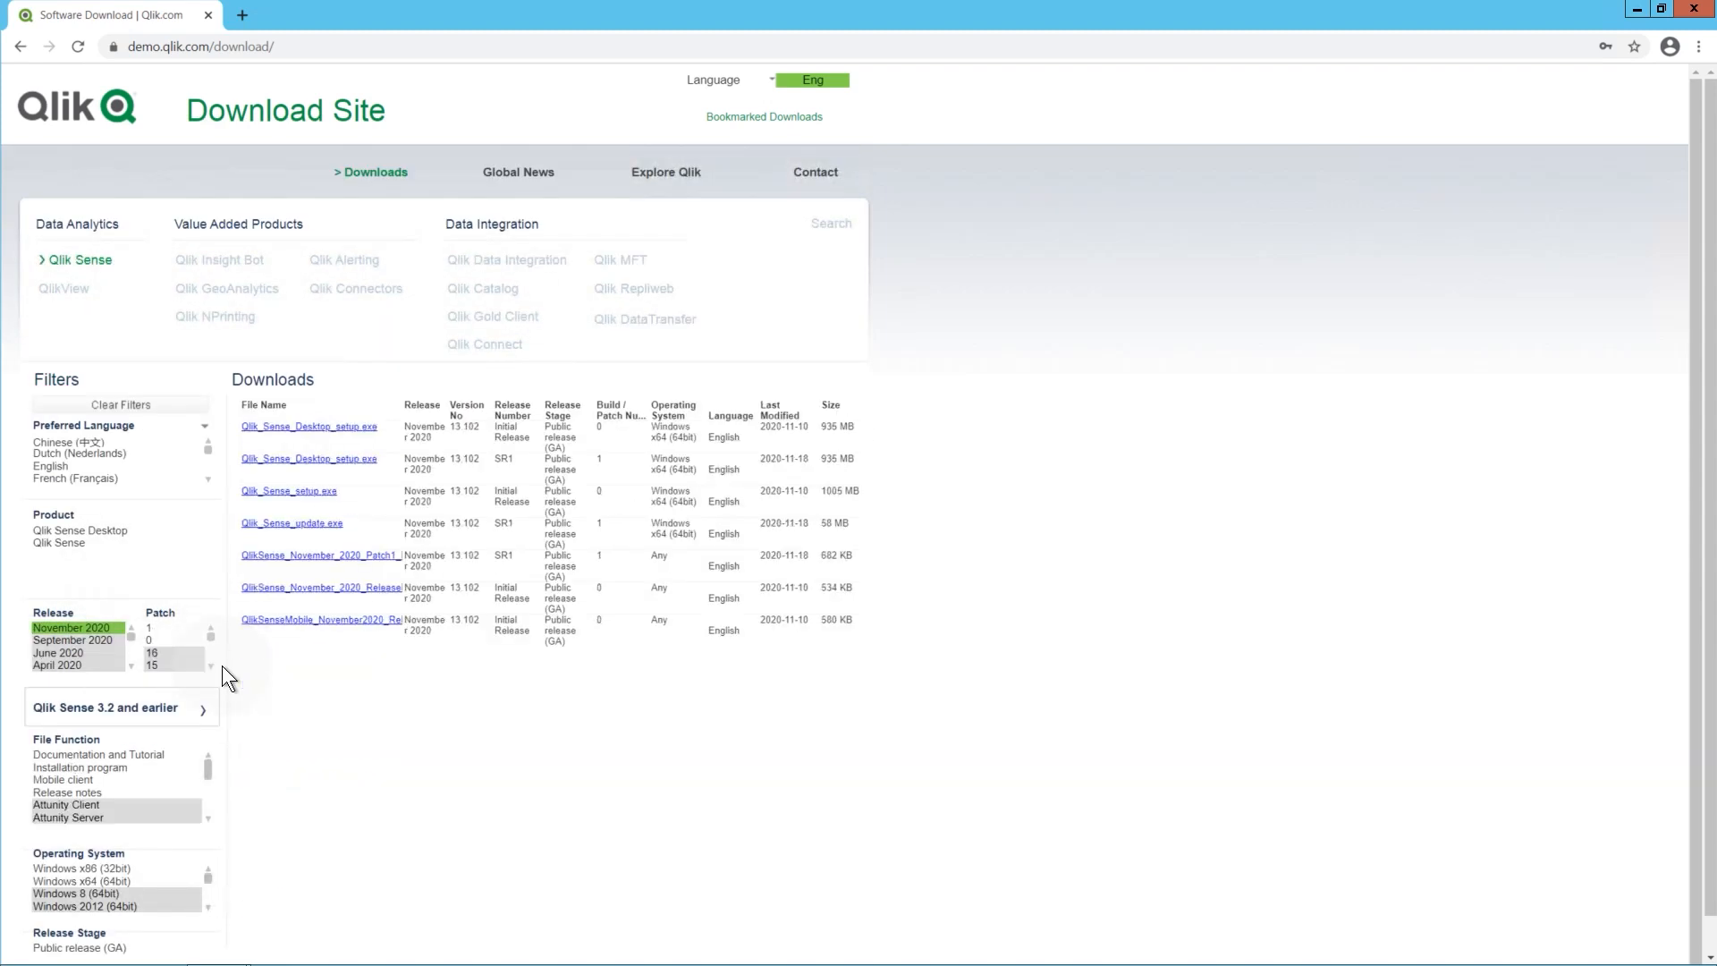
mouse_move(288, 491)
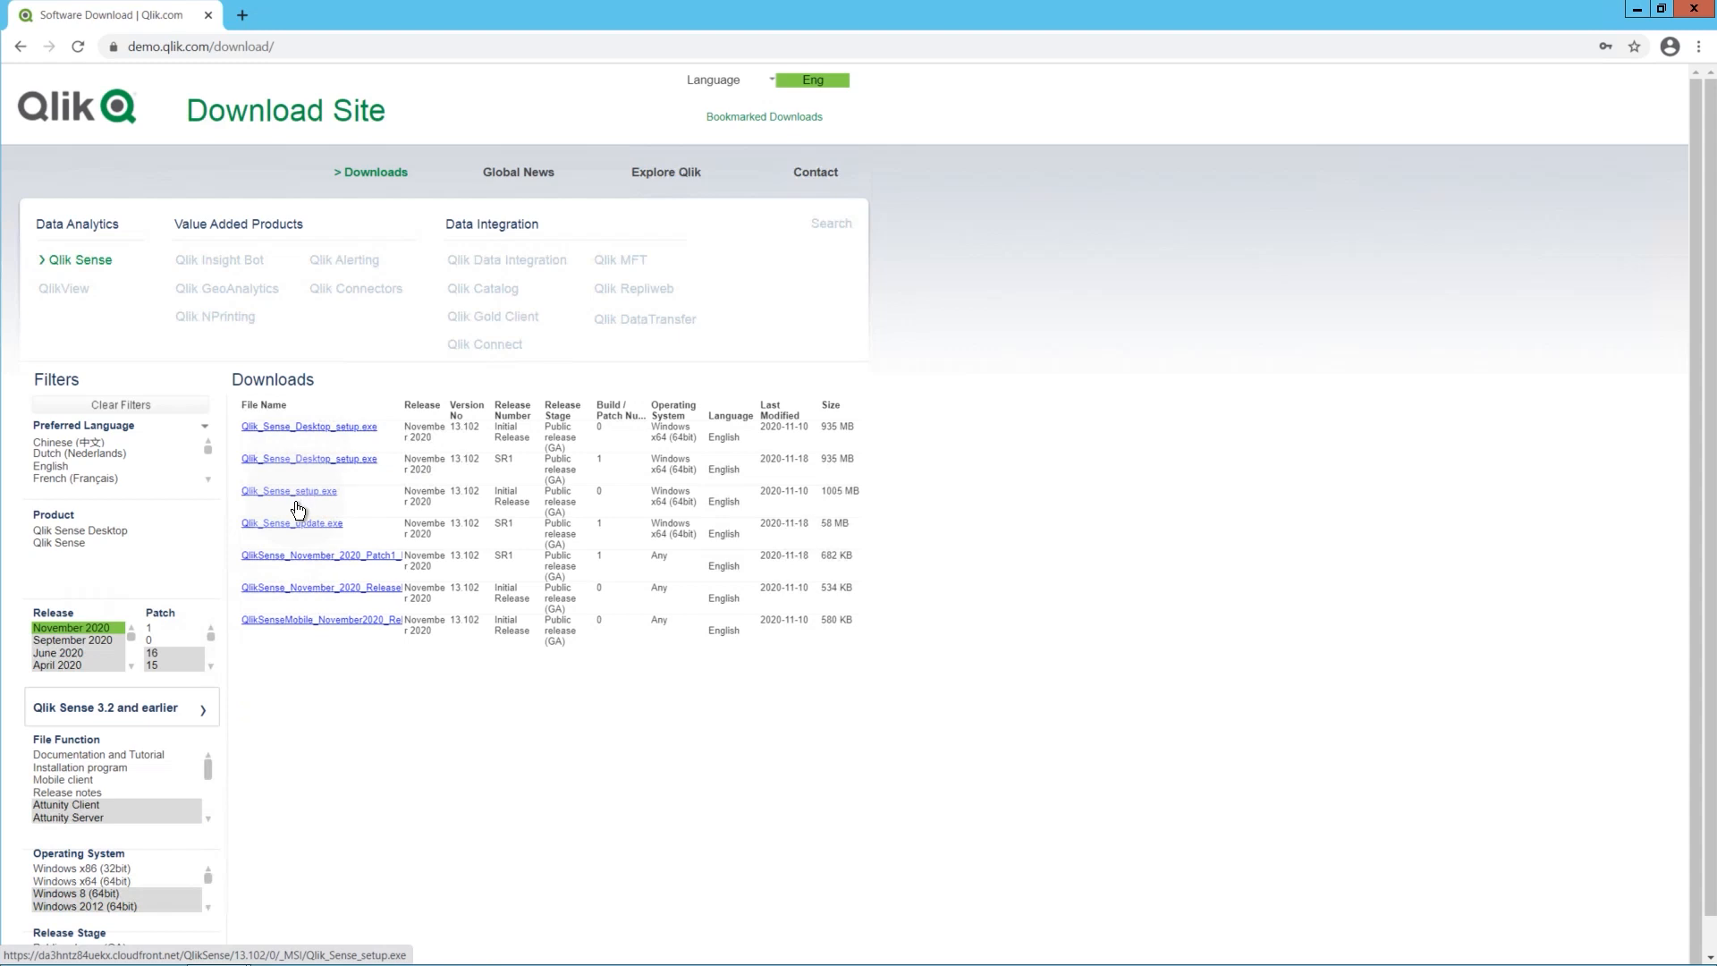
left_click(288, 489)
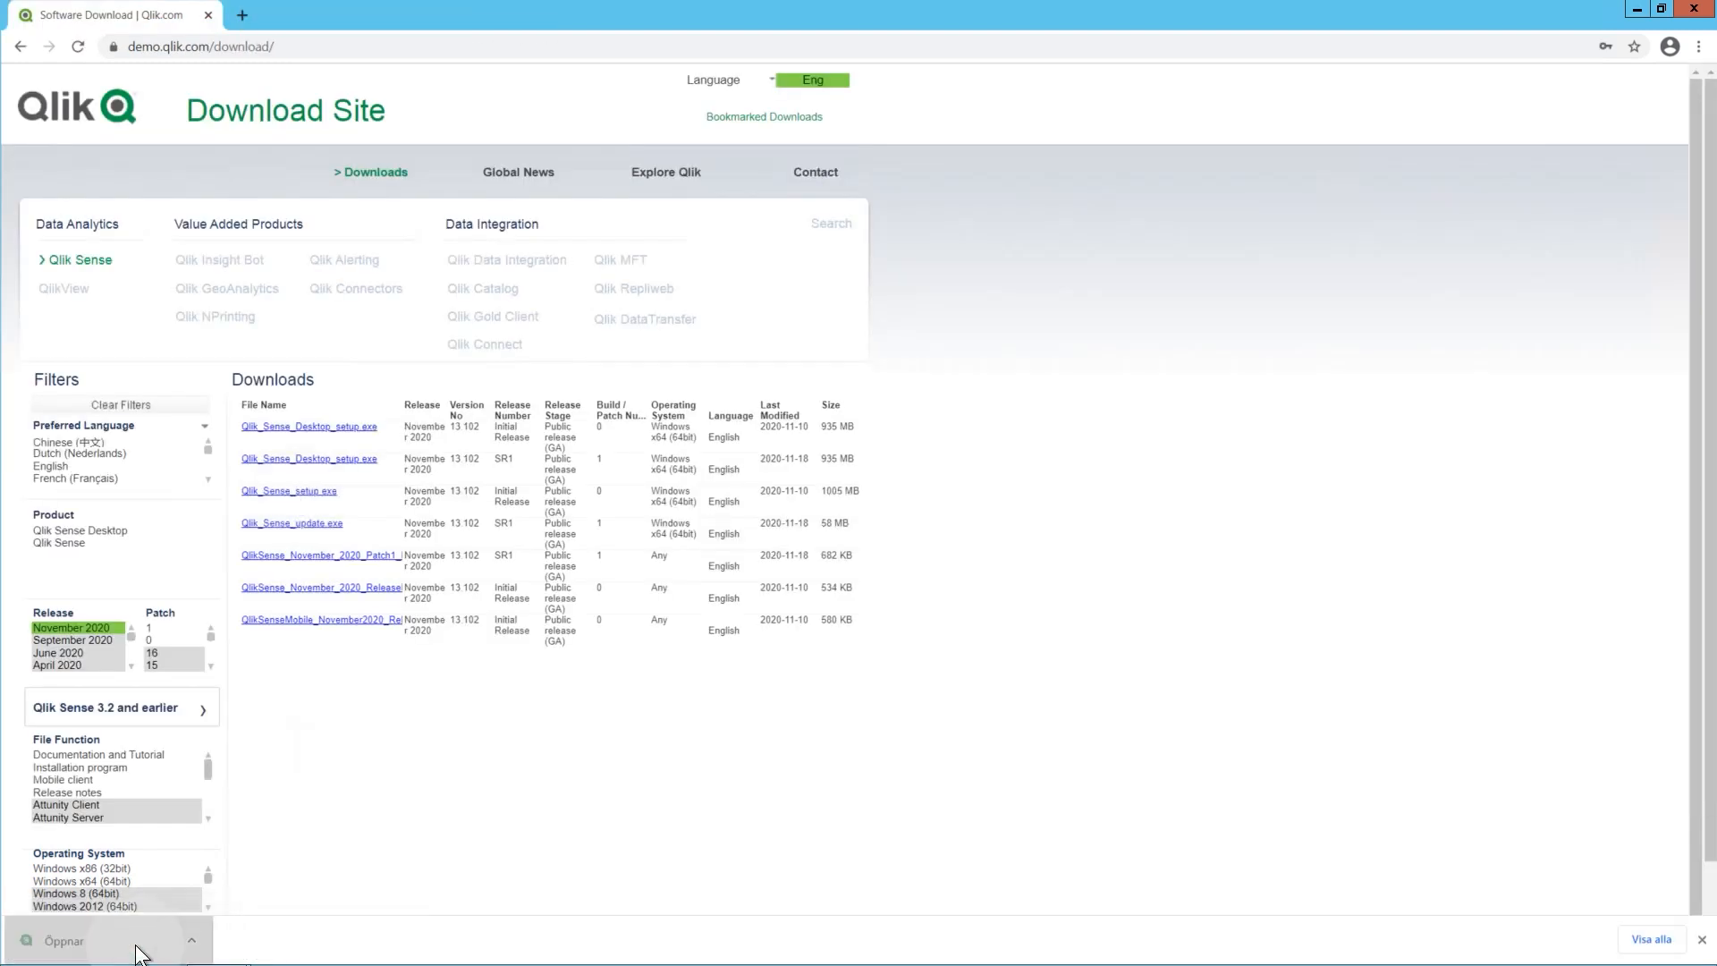
left_click(88, 940)
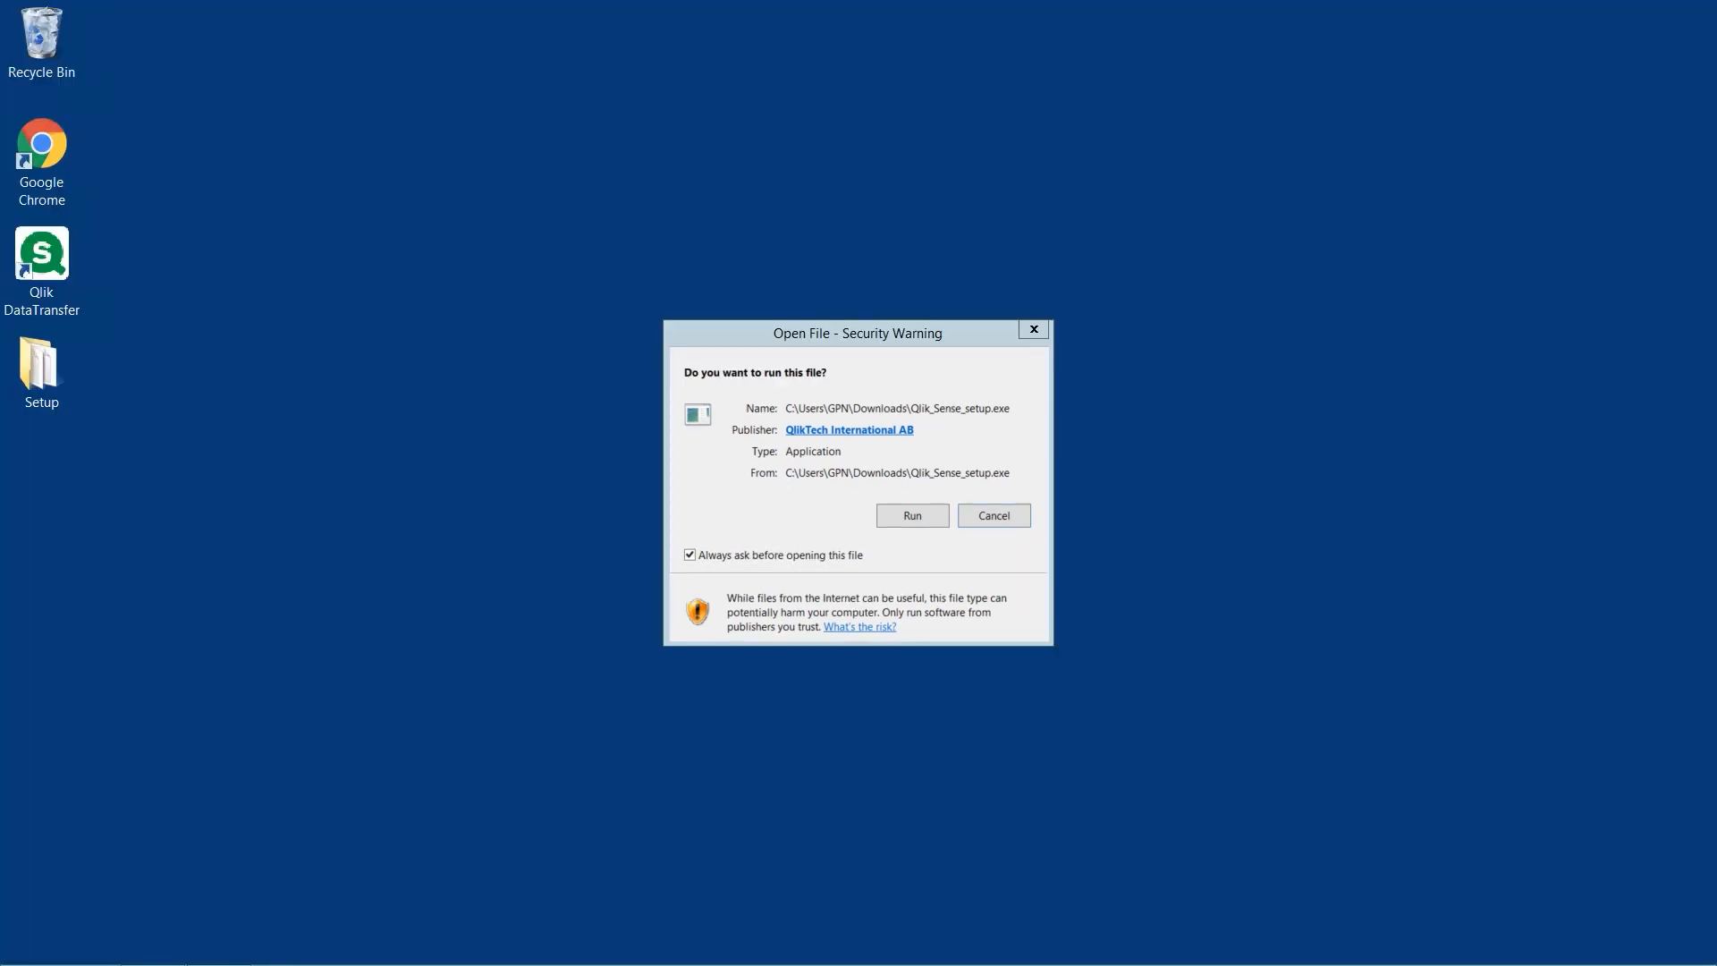
Run the setup file, start installation, and accept the license agreement.
left_click(910, 516)
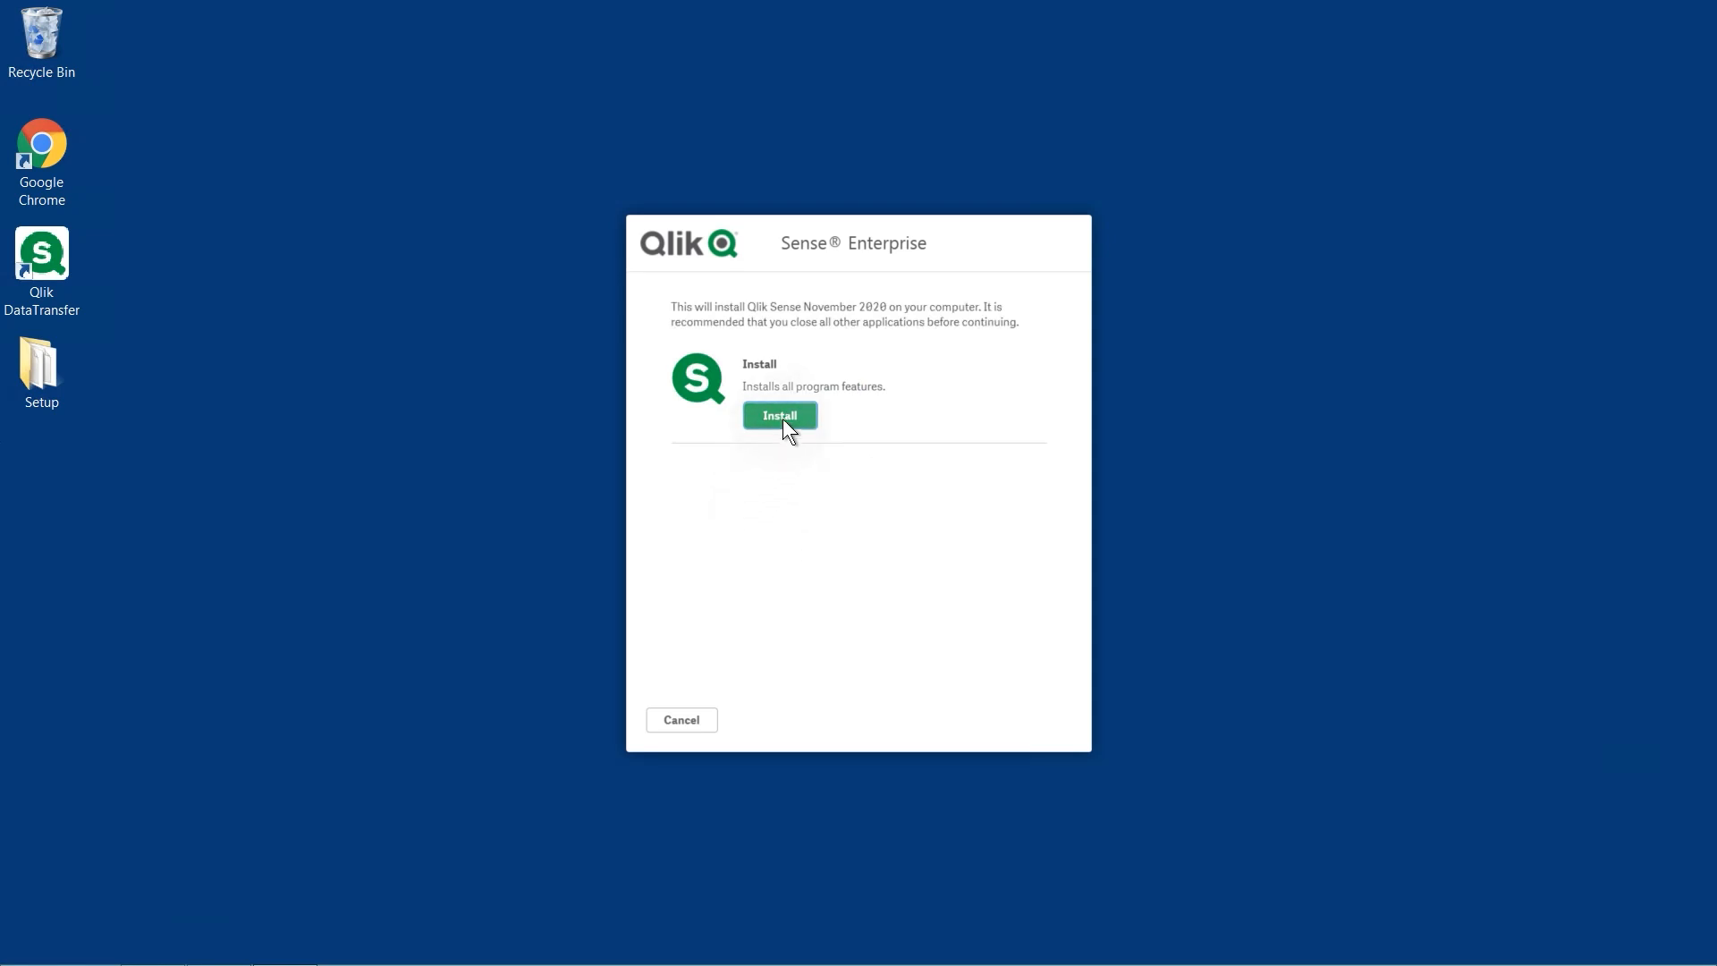
left_click(780, 415)
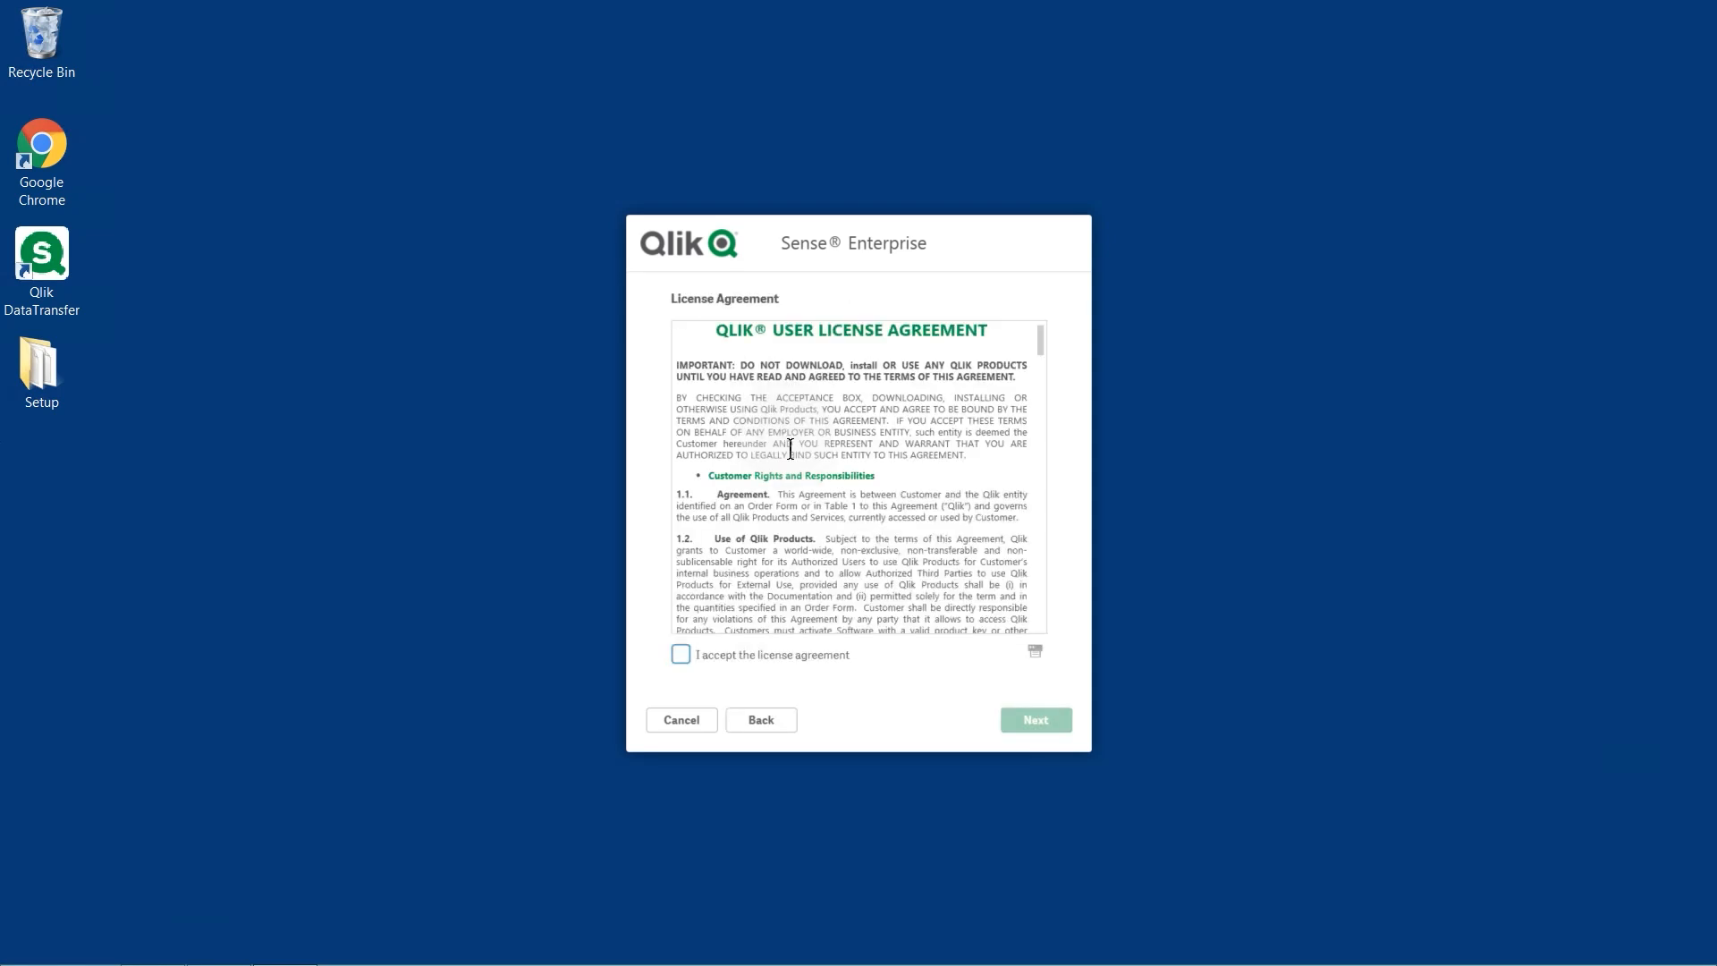
left_click(680, 653)
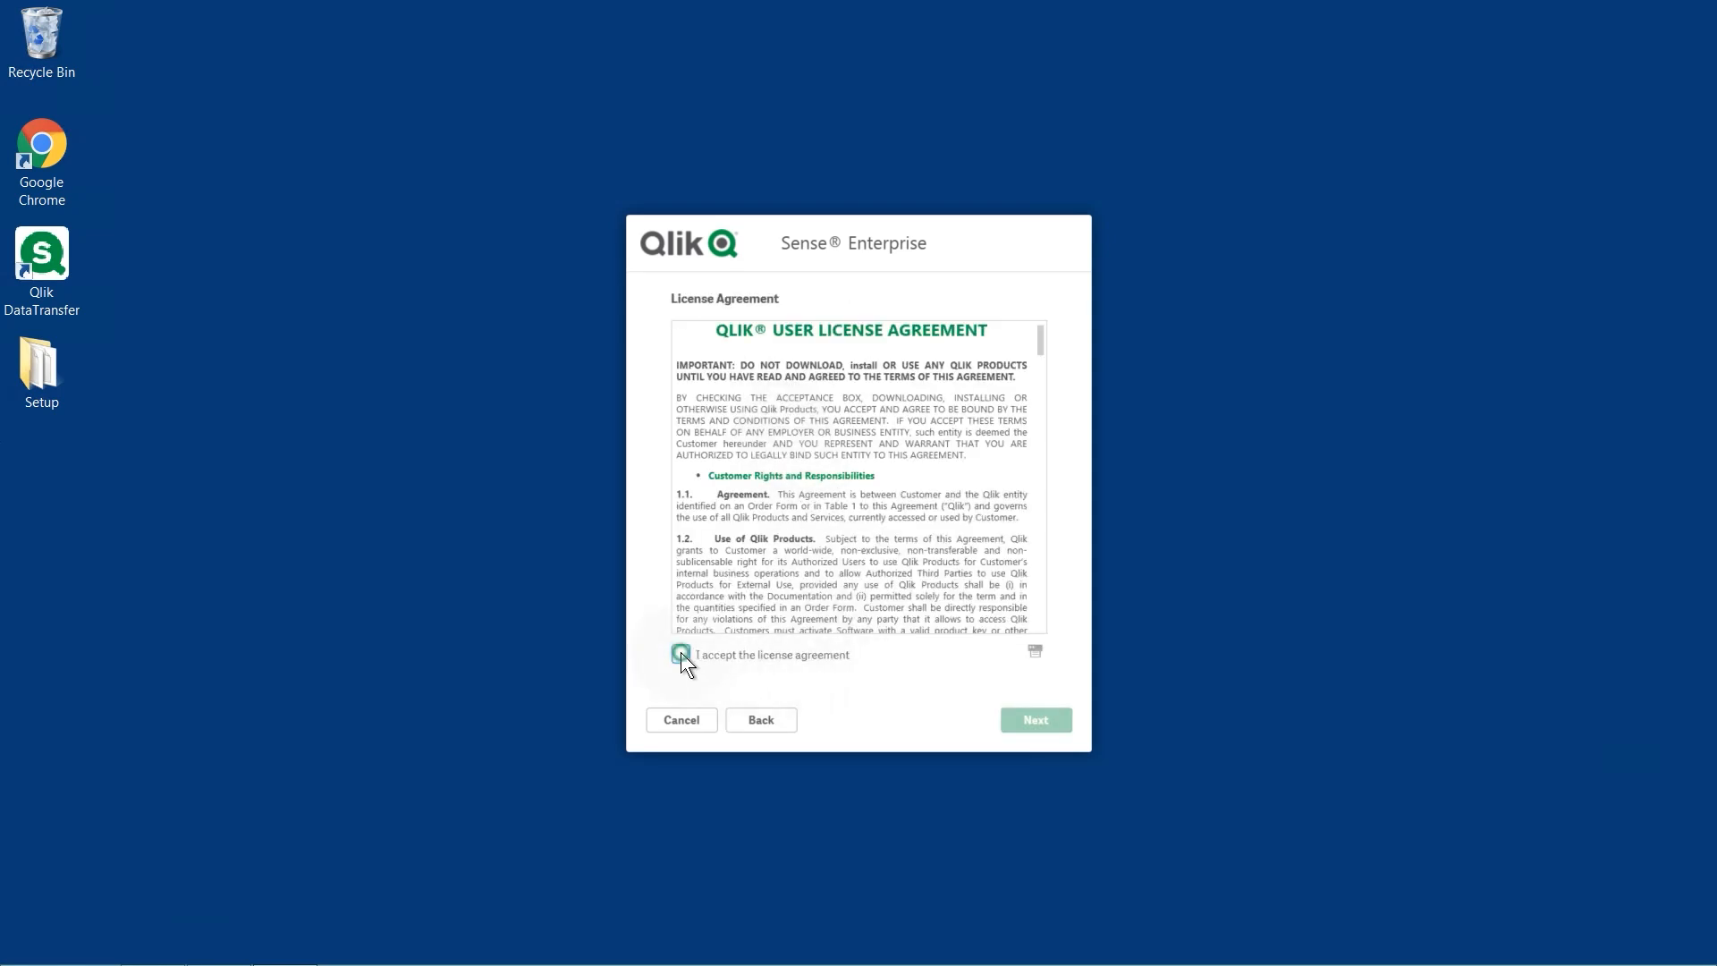
left_click(680, 654)
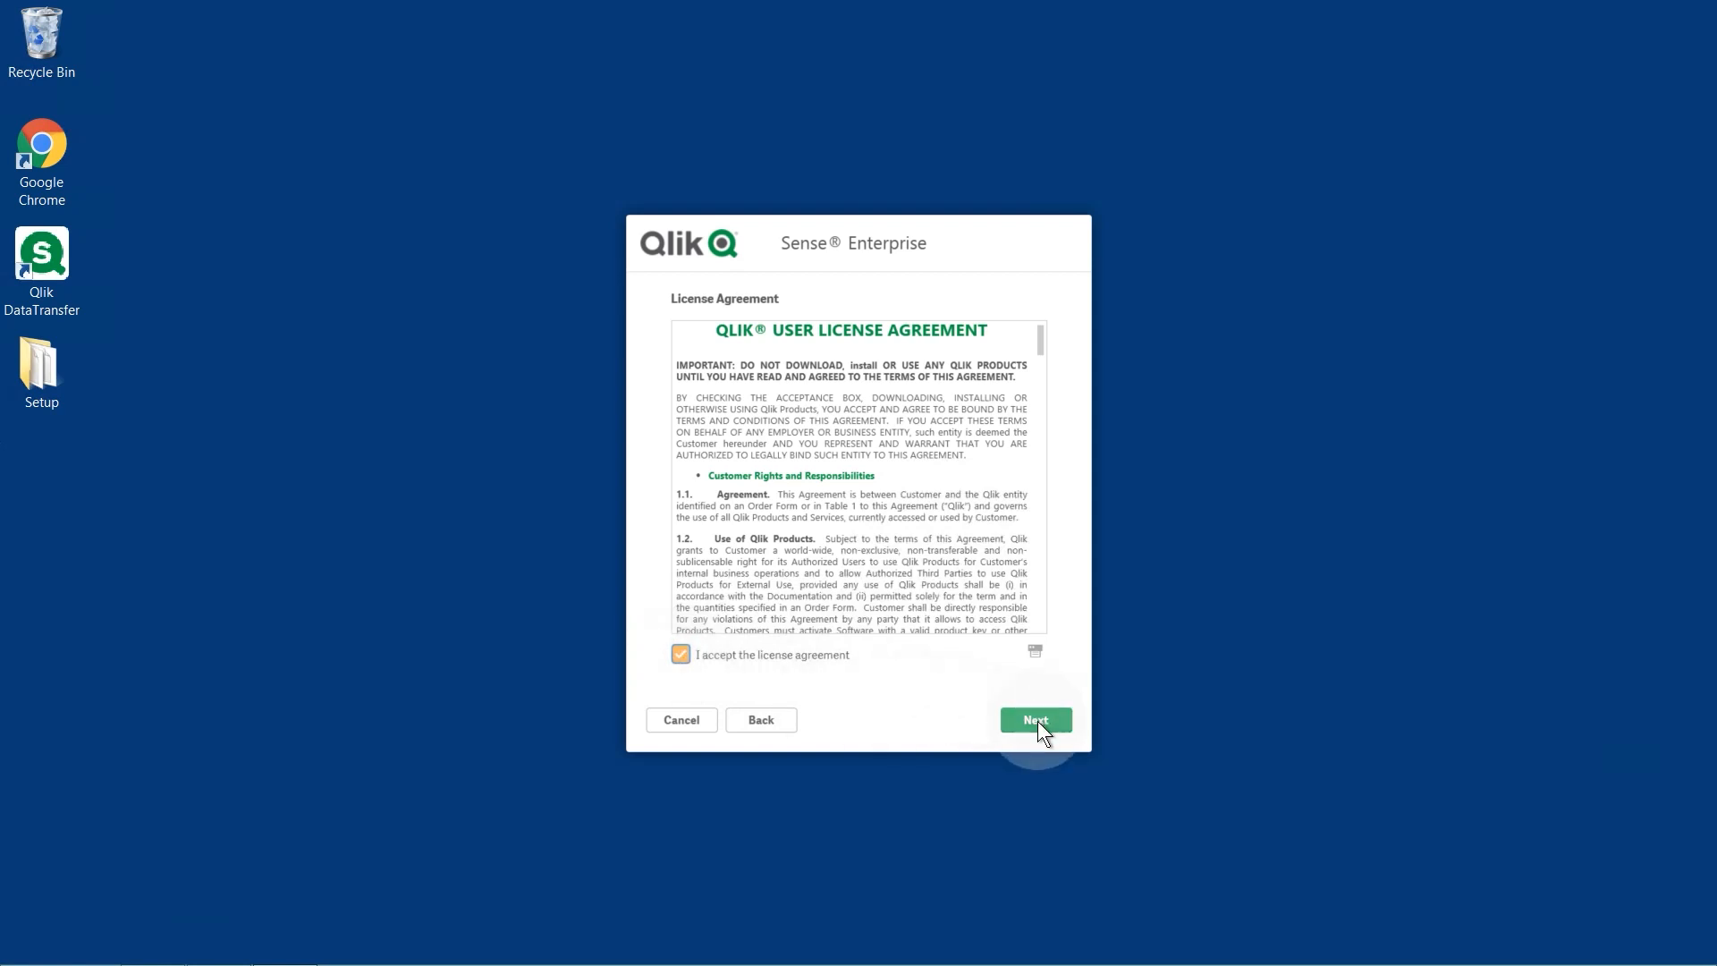
left_click(1034, 719)
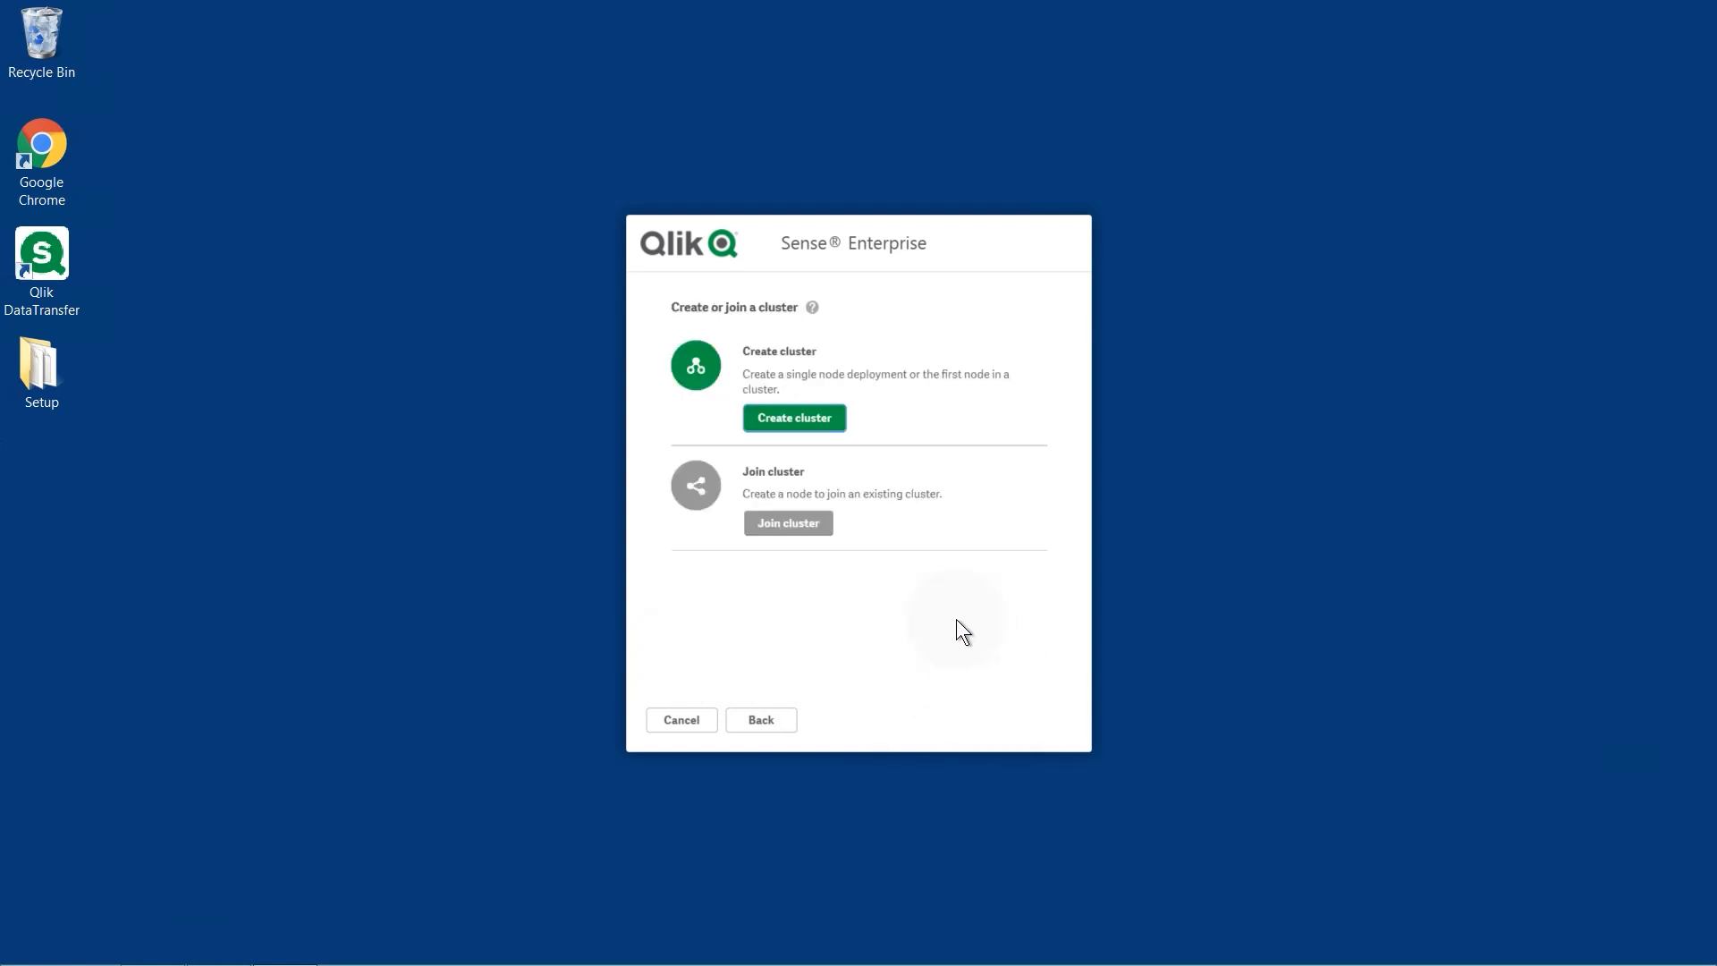
Create a new single-node cluster on this machine's address with a local database.
left_click(793, 417)
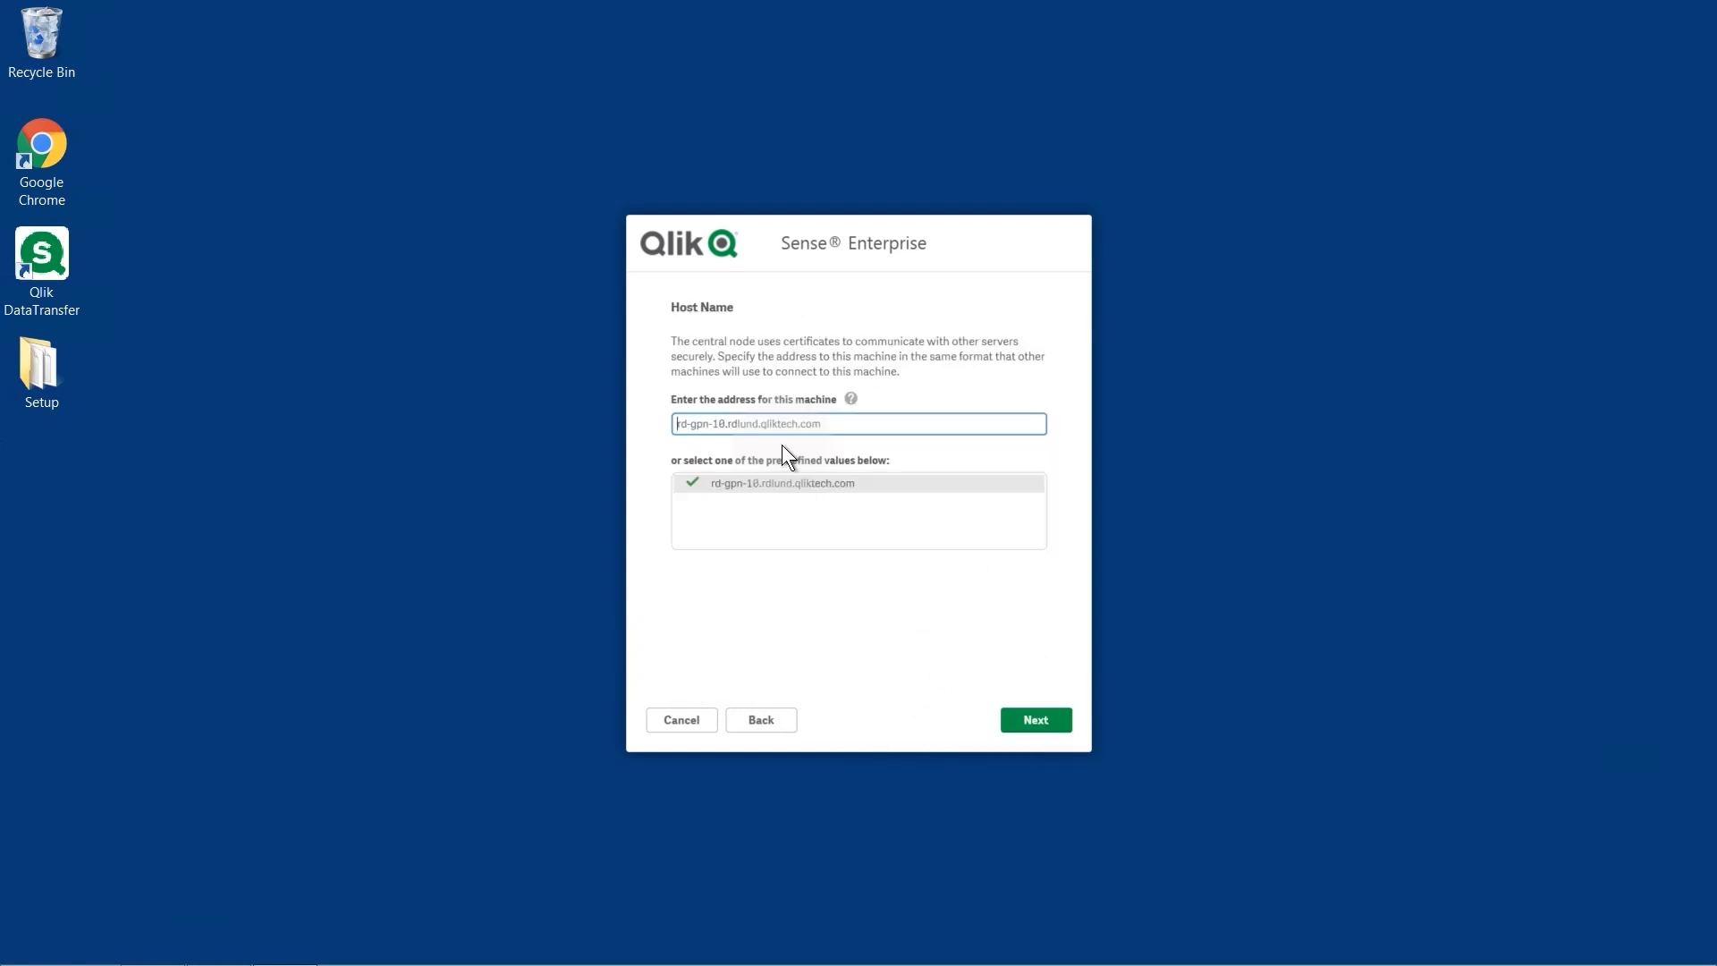
left_click(1034, 719)
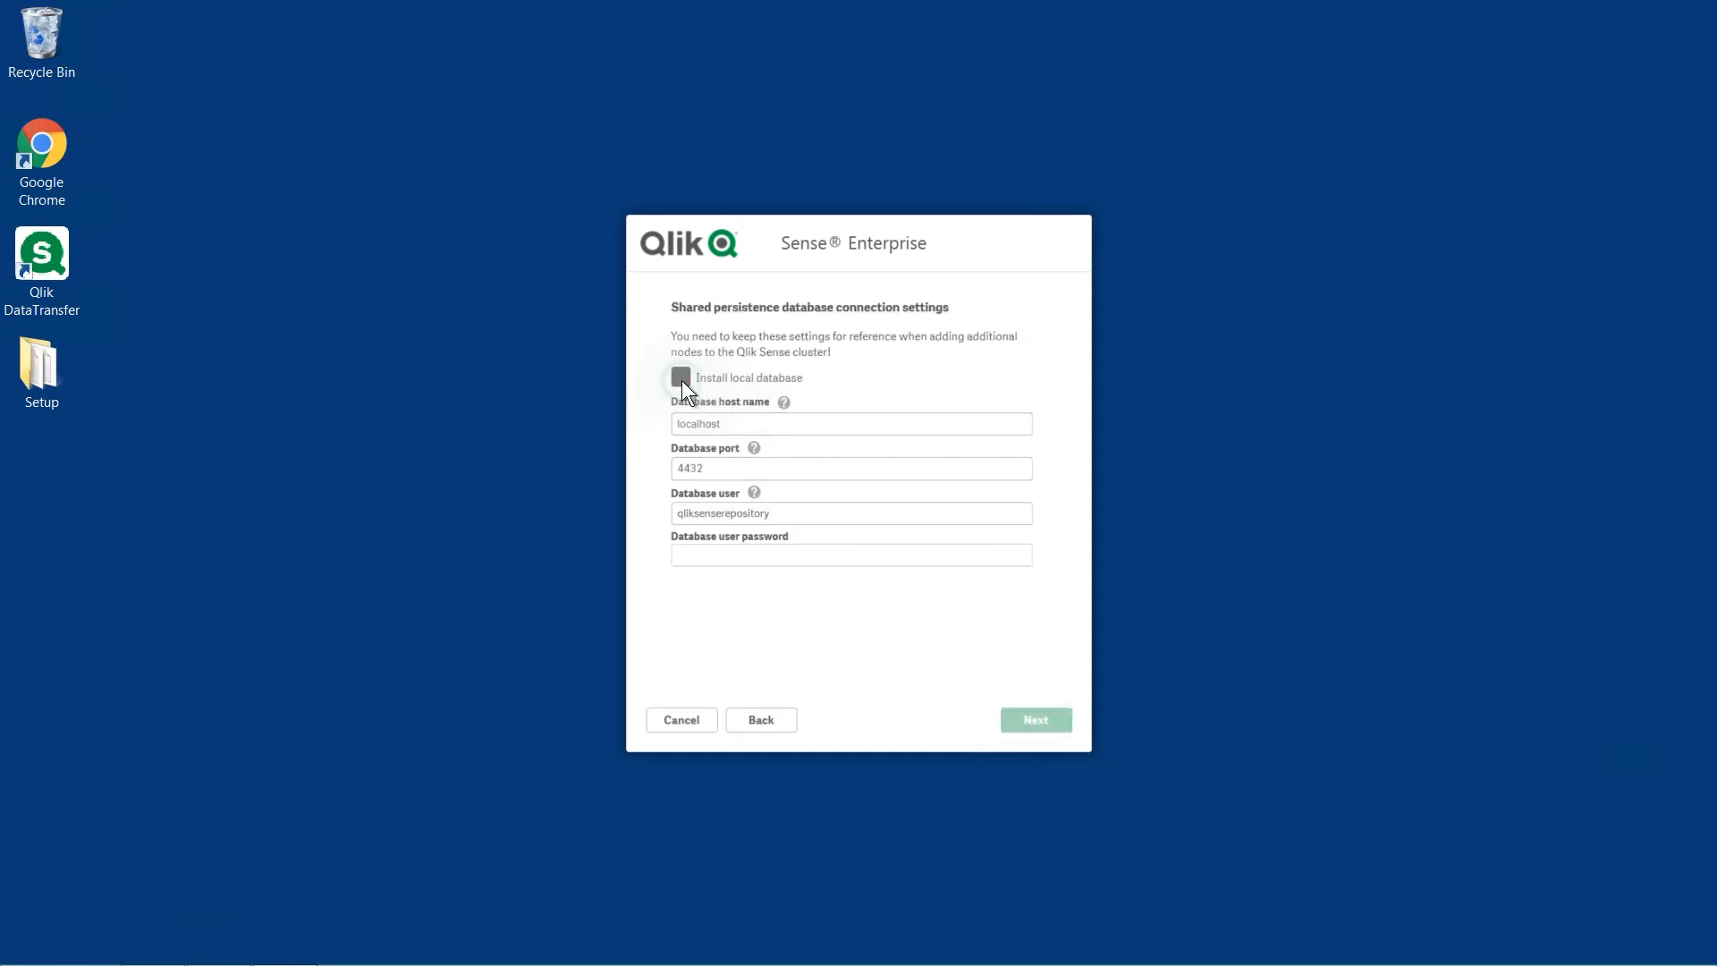
left_click(680, 377)
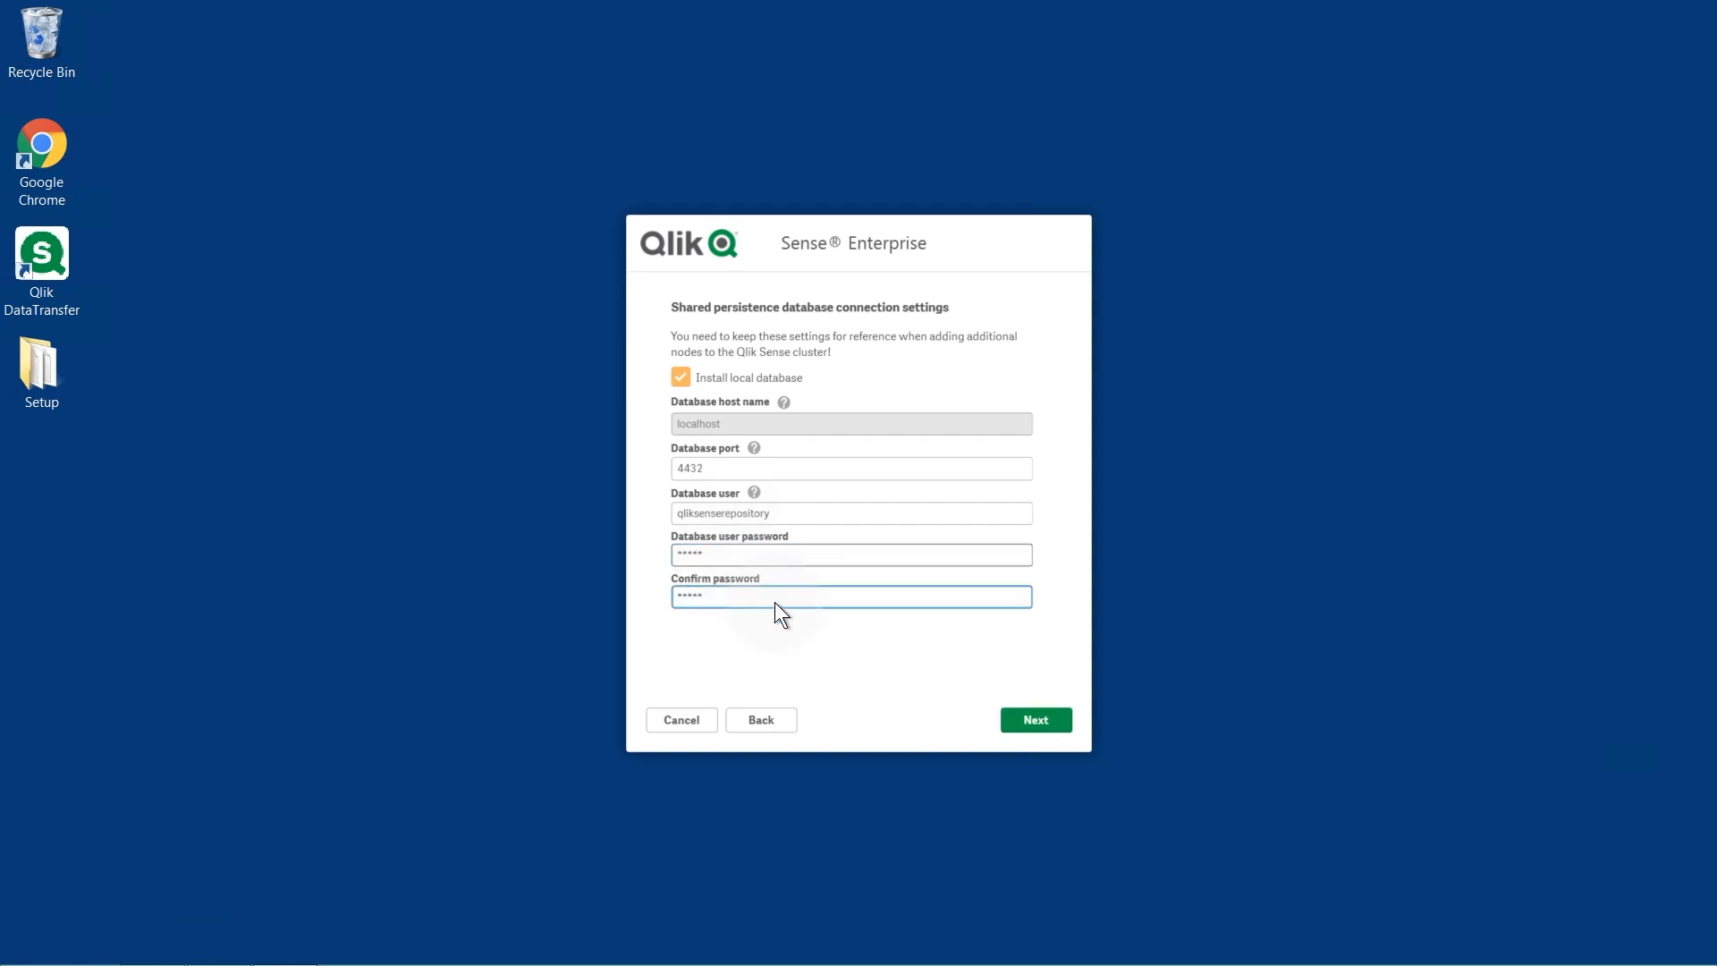
Accept the default database settings, including 100 max connections.
left_click(1034, 719)
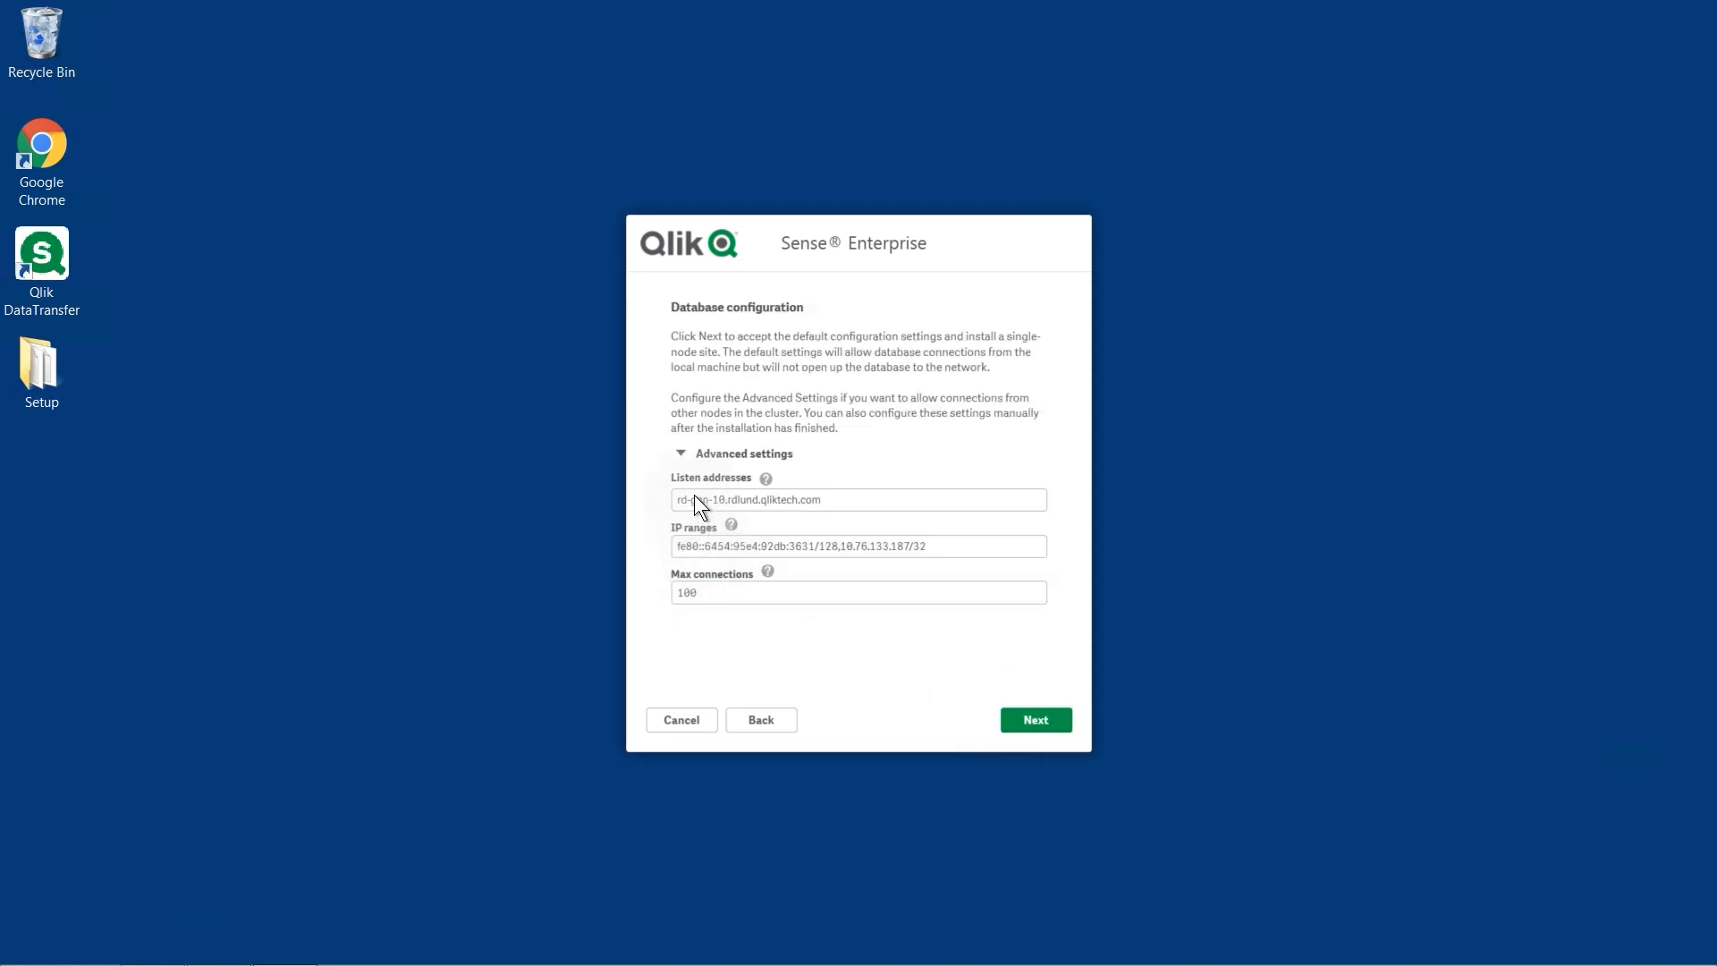
mouse_move(733, 567)
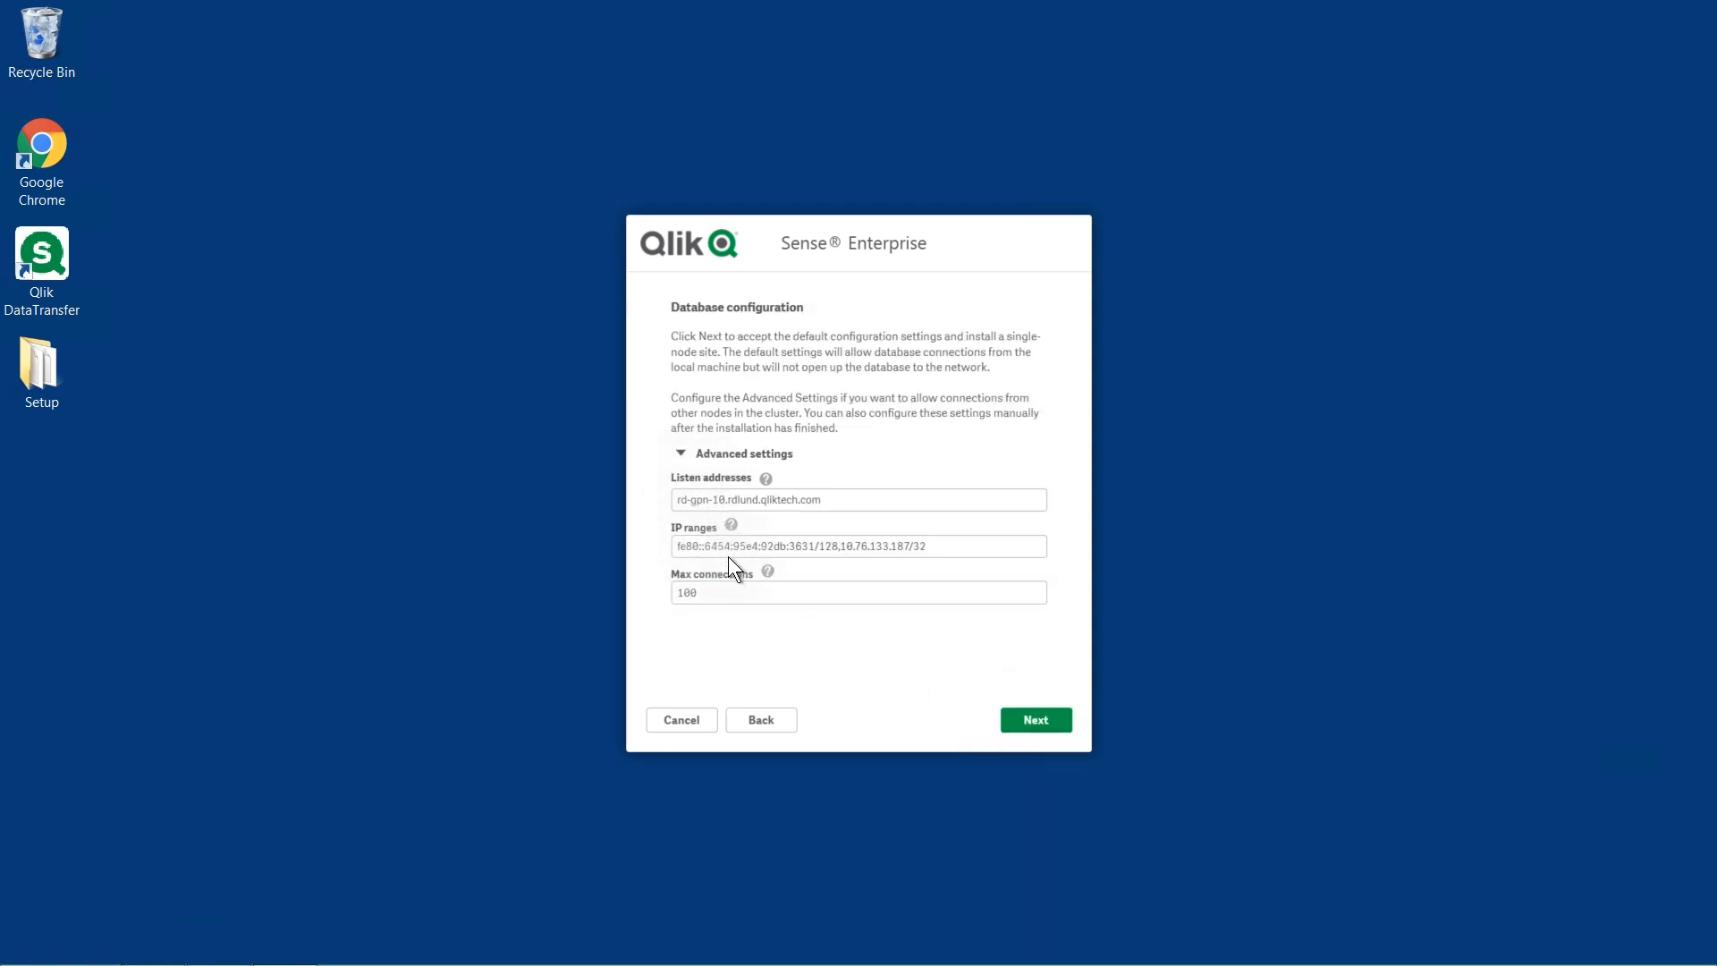
mouse_move(791, 584)
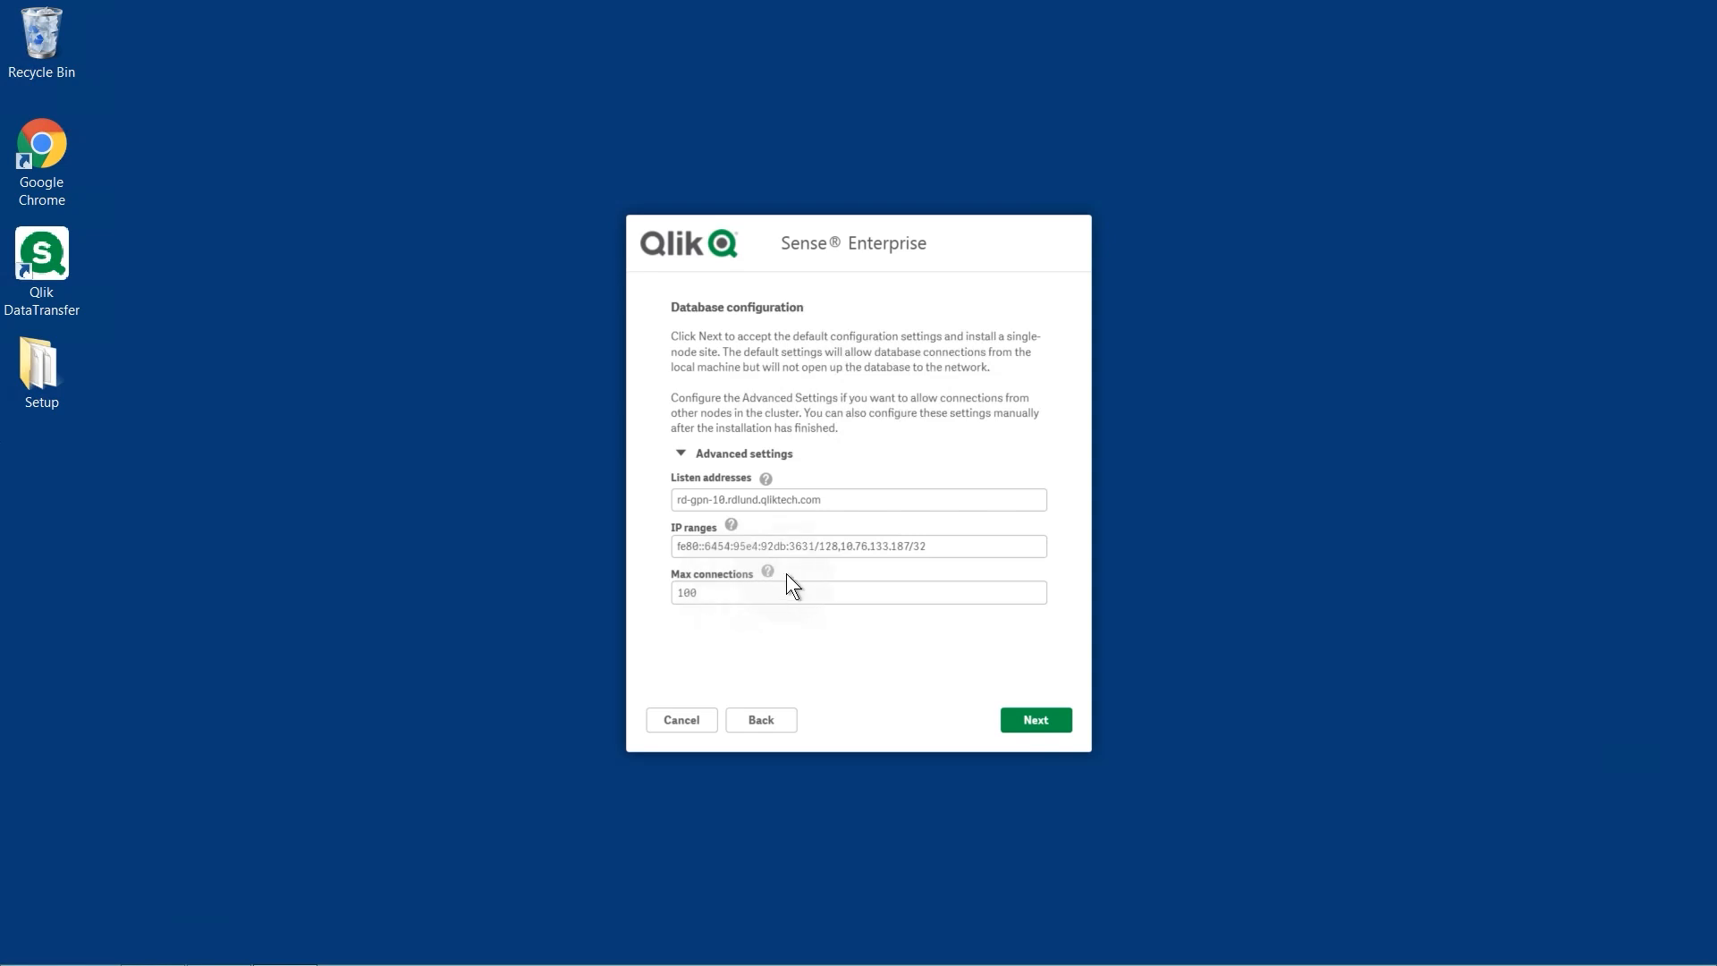
left_click(1034, 720)
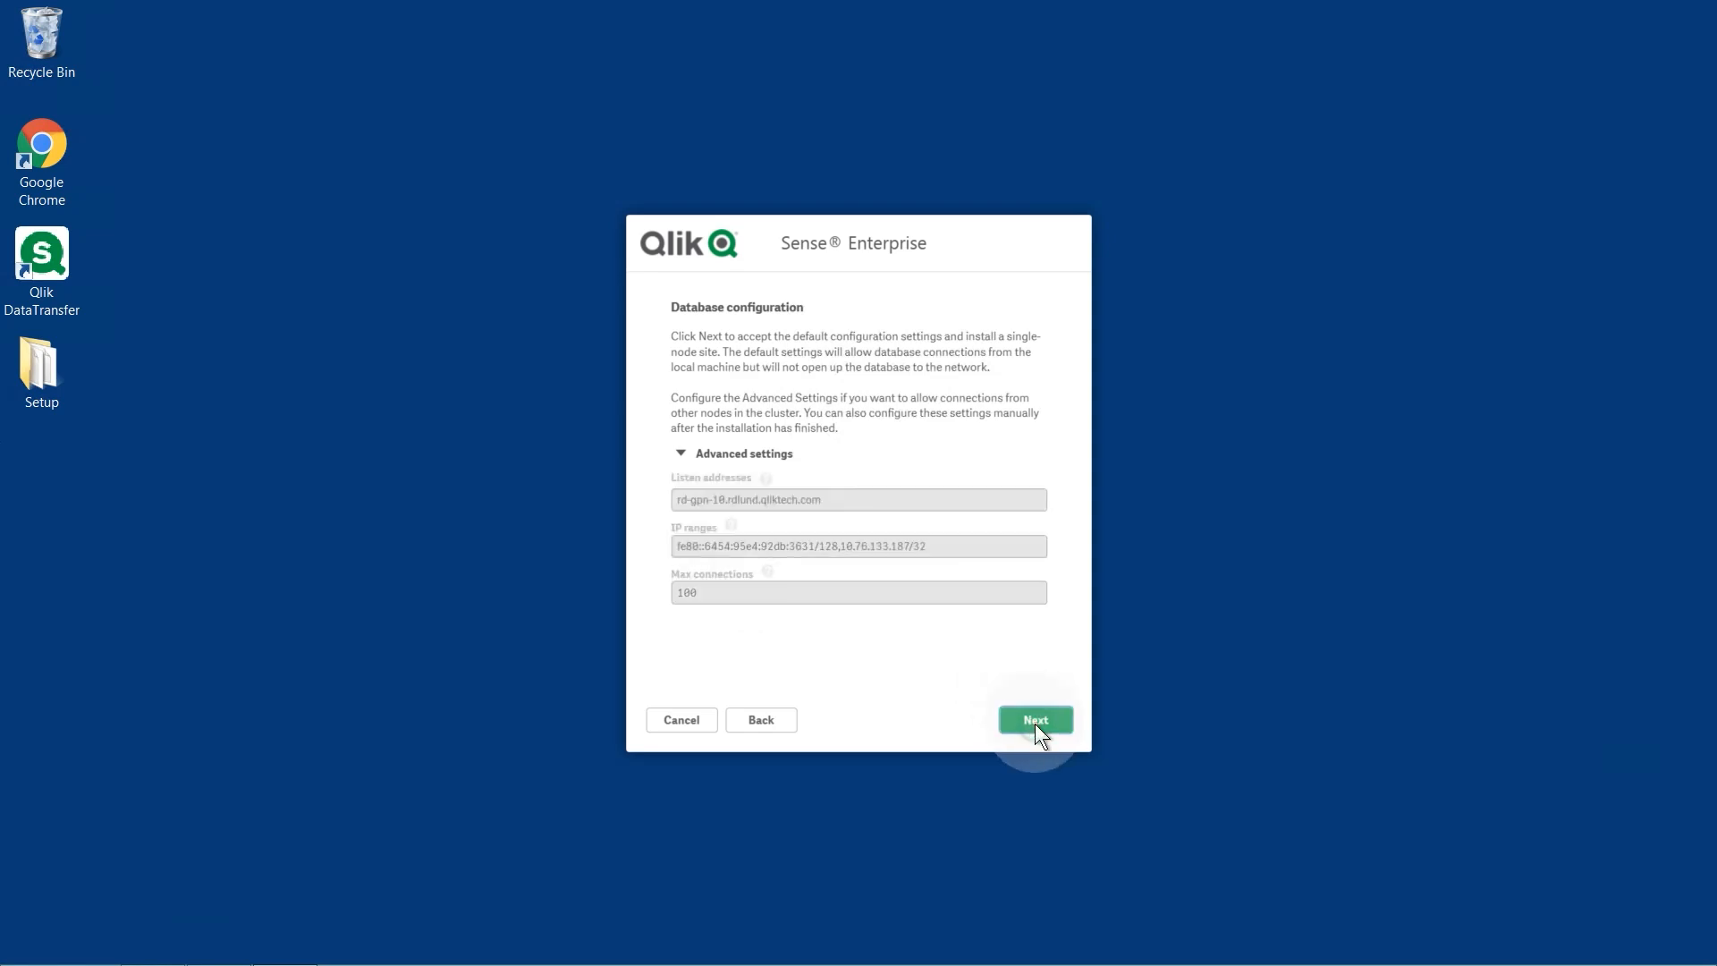
left_click(1034, 719)
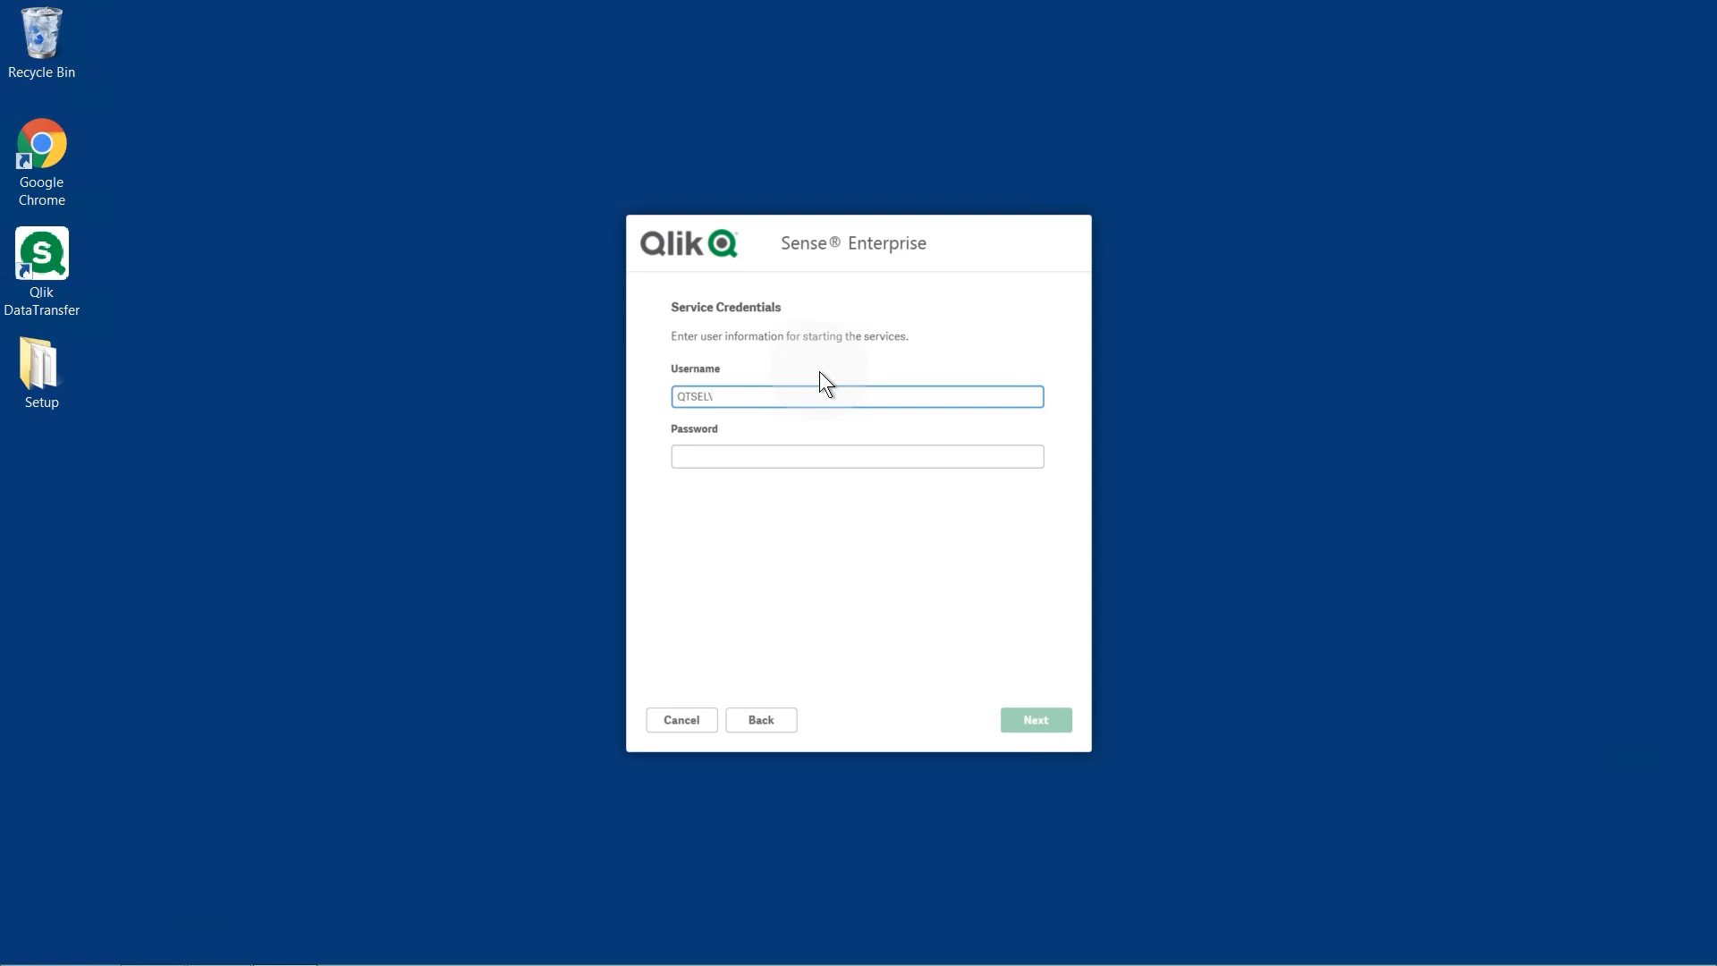
Enter the GPN service account username and password and submit them.
type("GPN")
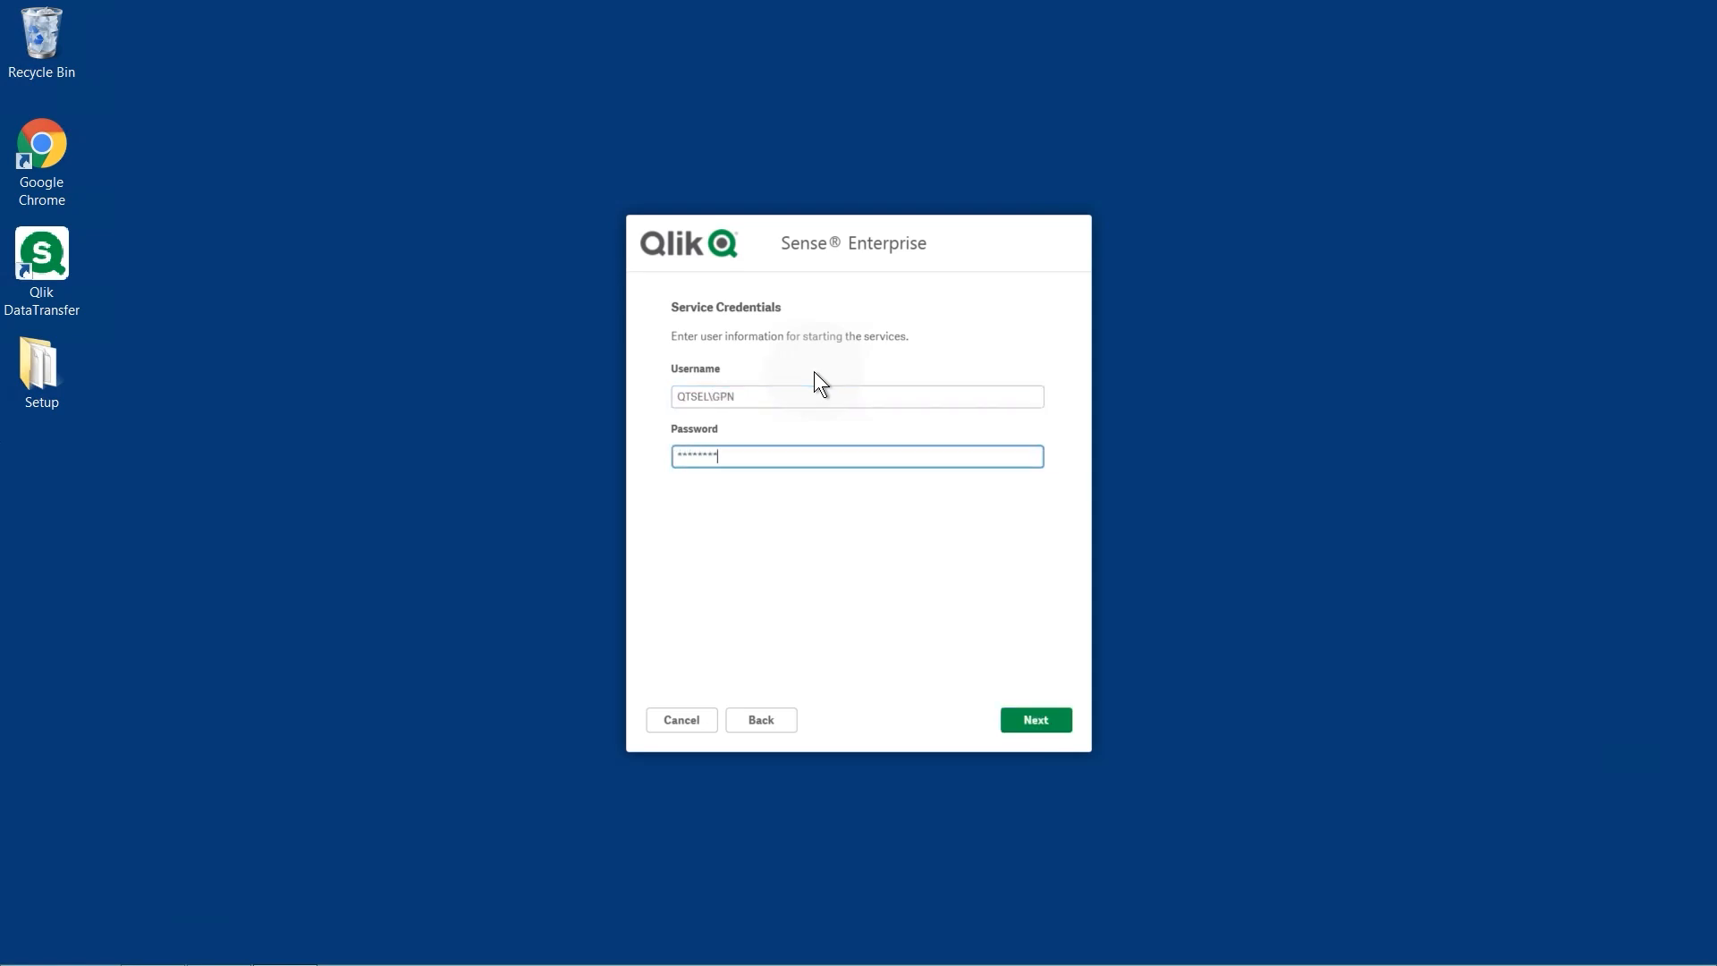
left_click(1034, 719)
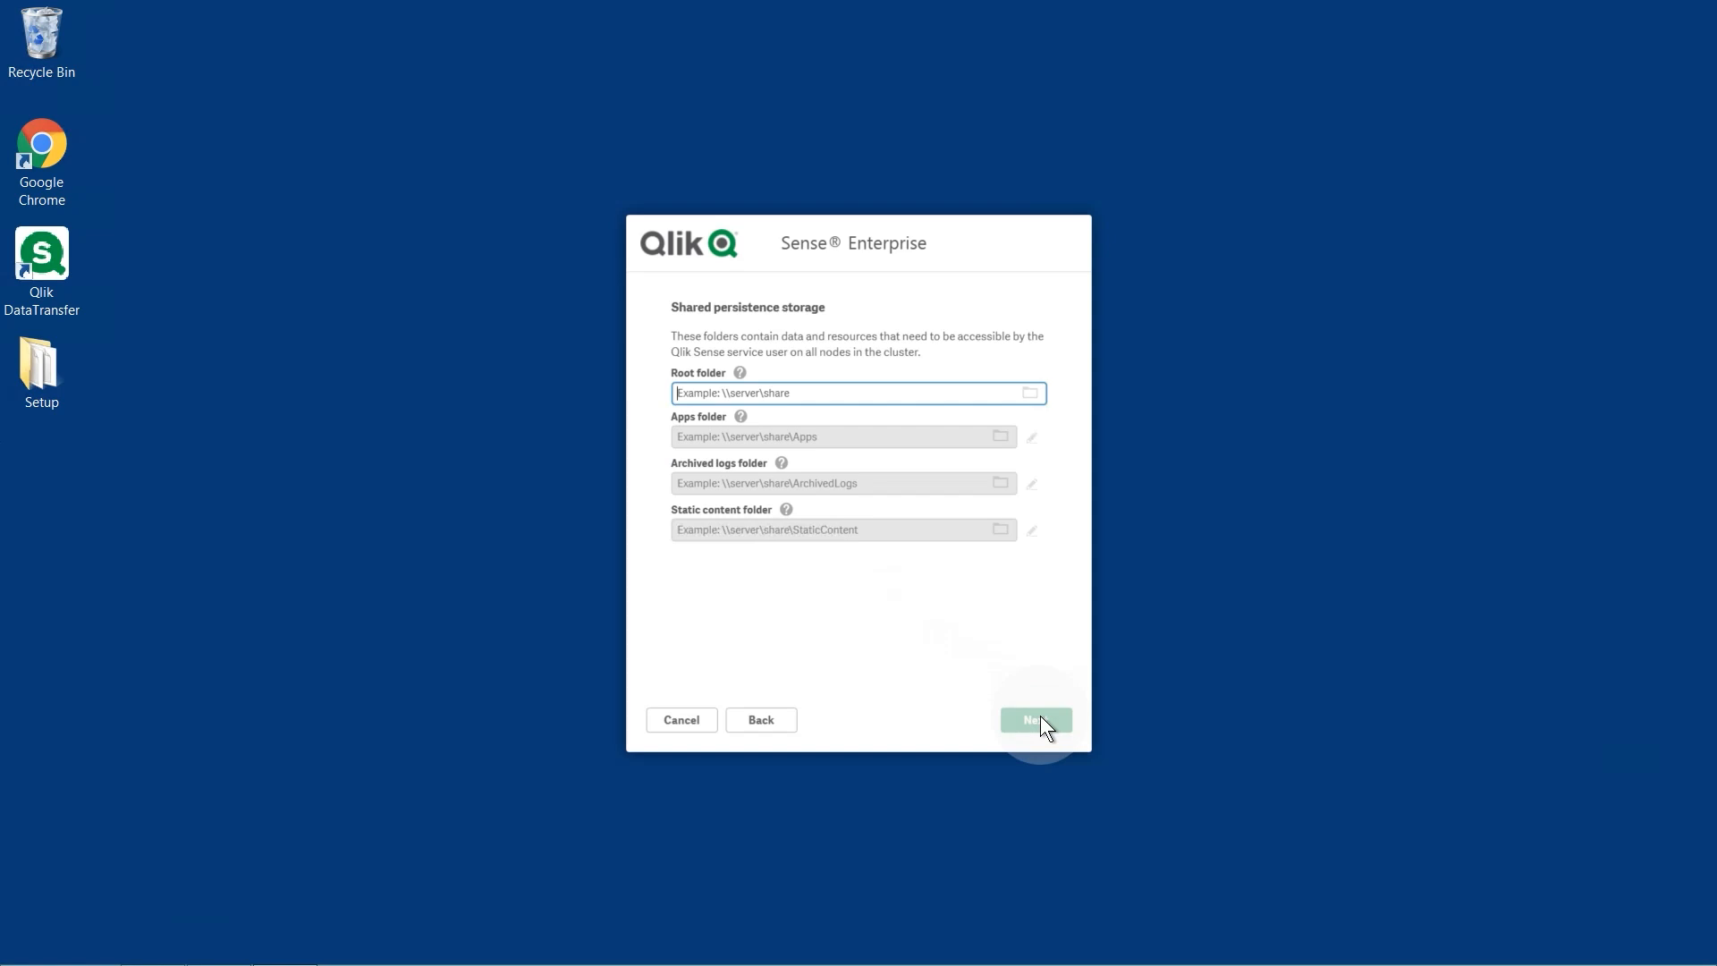
Set the root folder to \\RD-GPN-10\Qlik Shared folder and confirm the auto-filled subfolders.
left_click(857, 394)
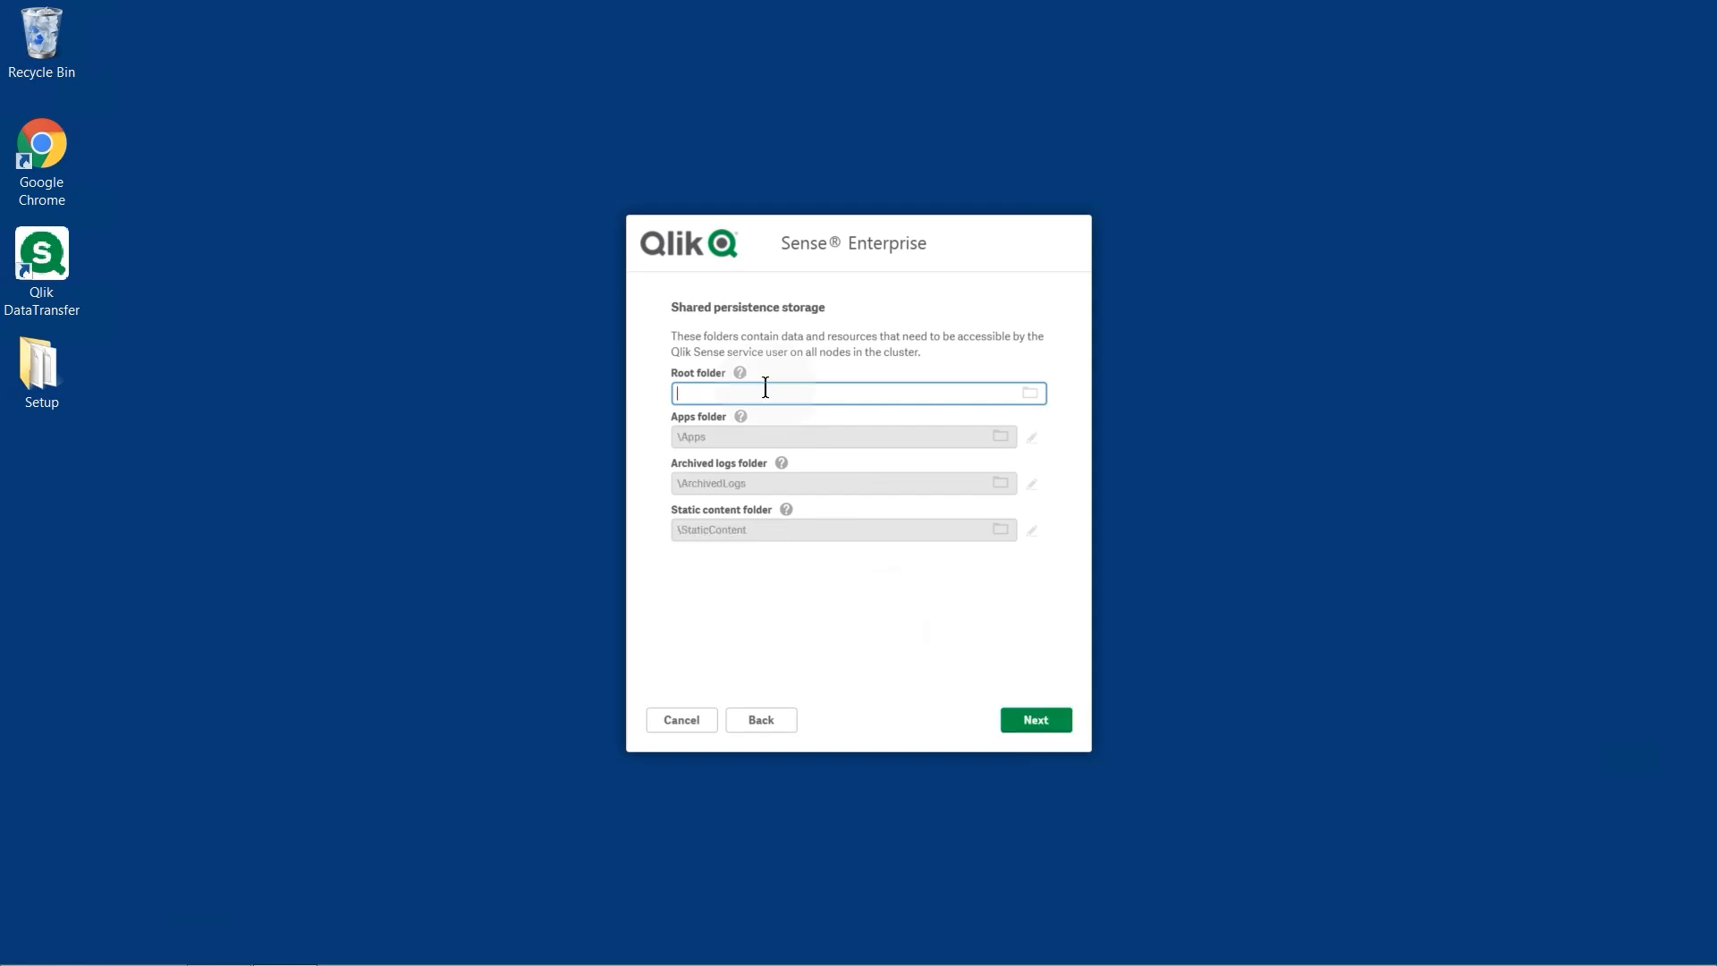
type("\\\\RD-GPN-10\\Qlik Shared folder")
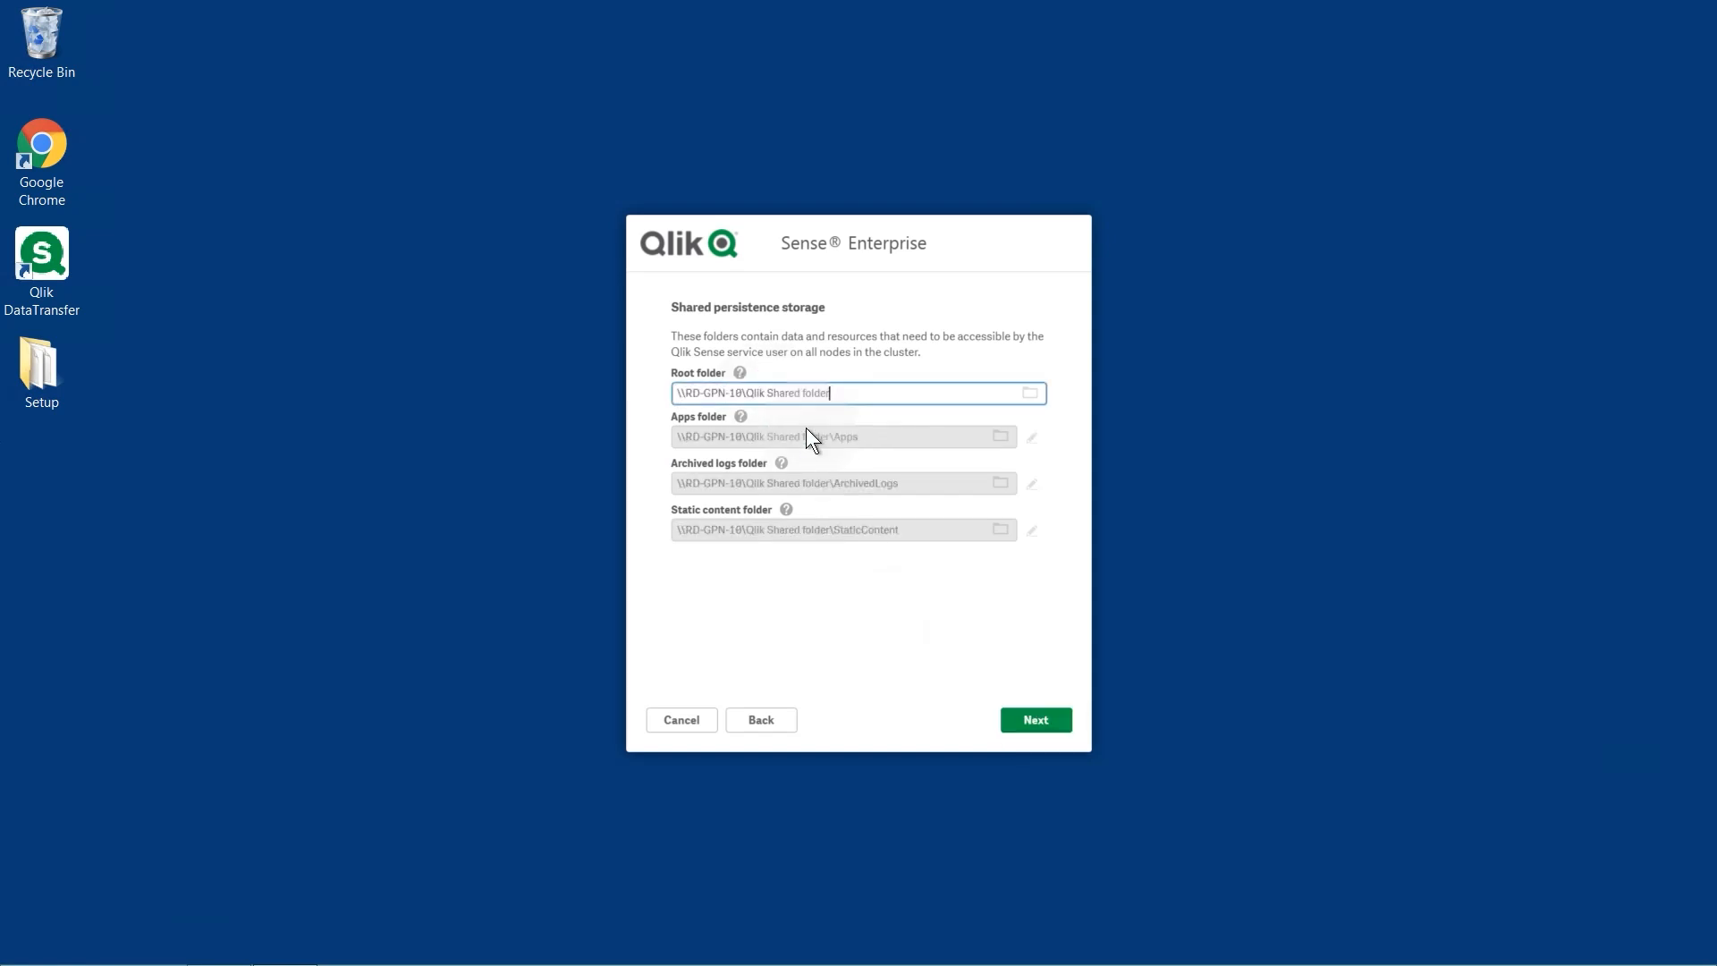
left_click(1034, 719)
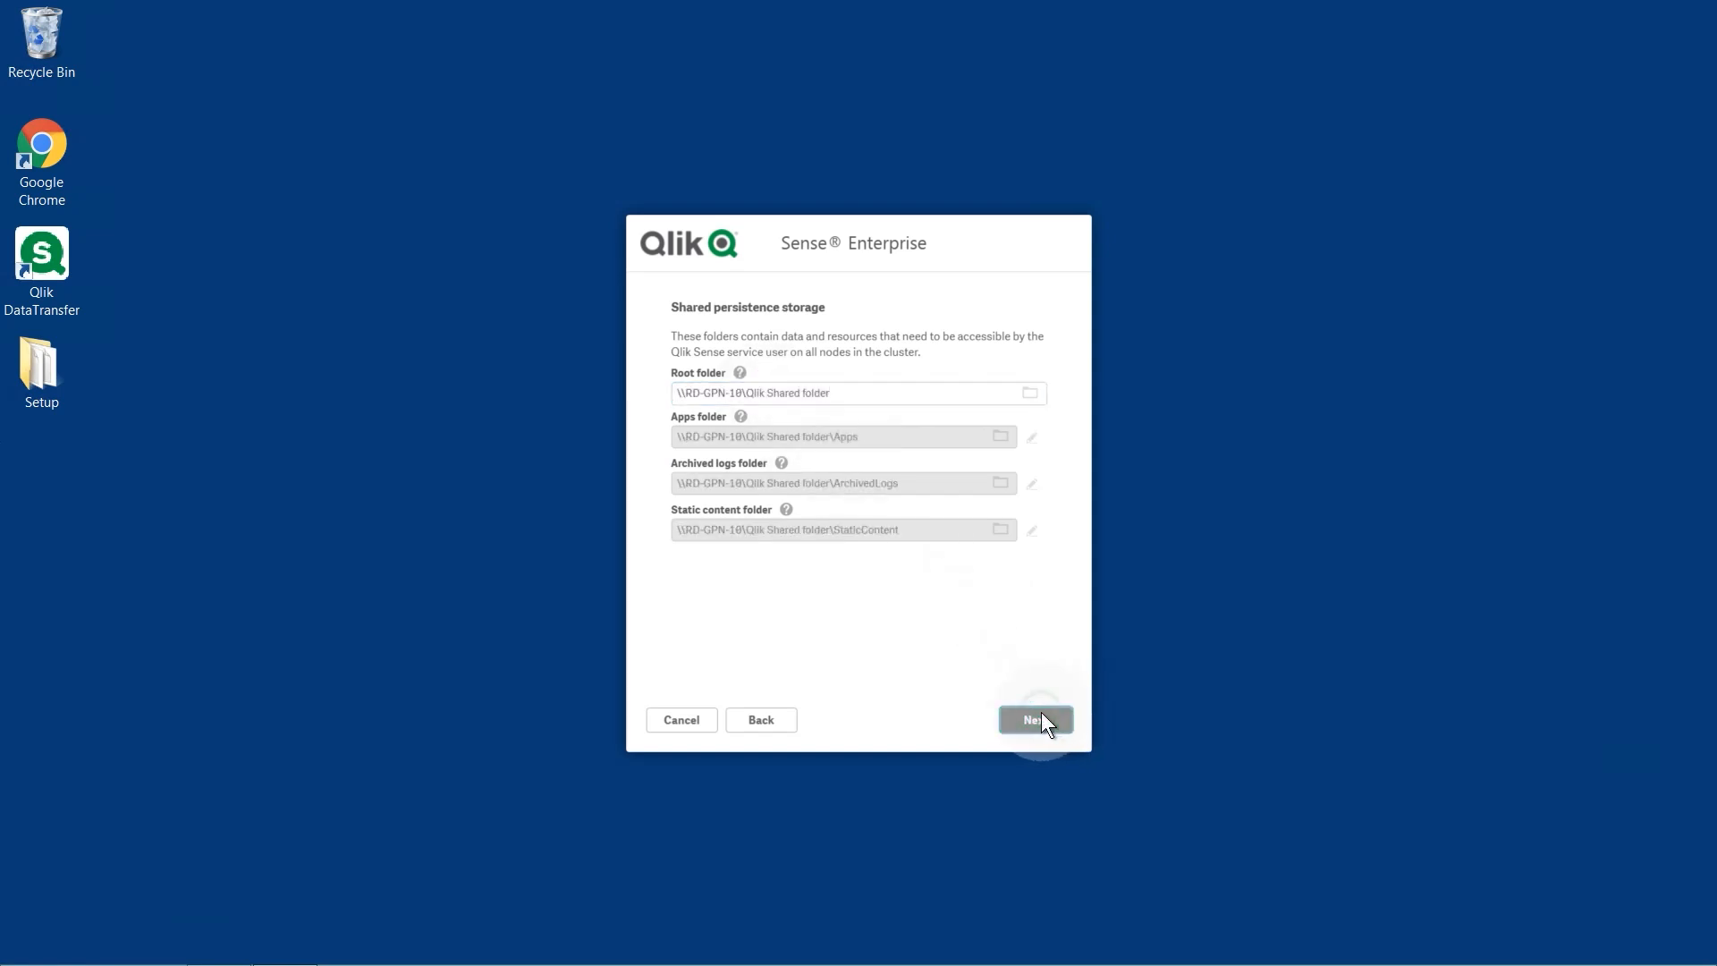
left_click(1034, 719)
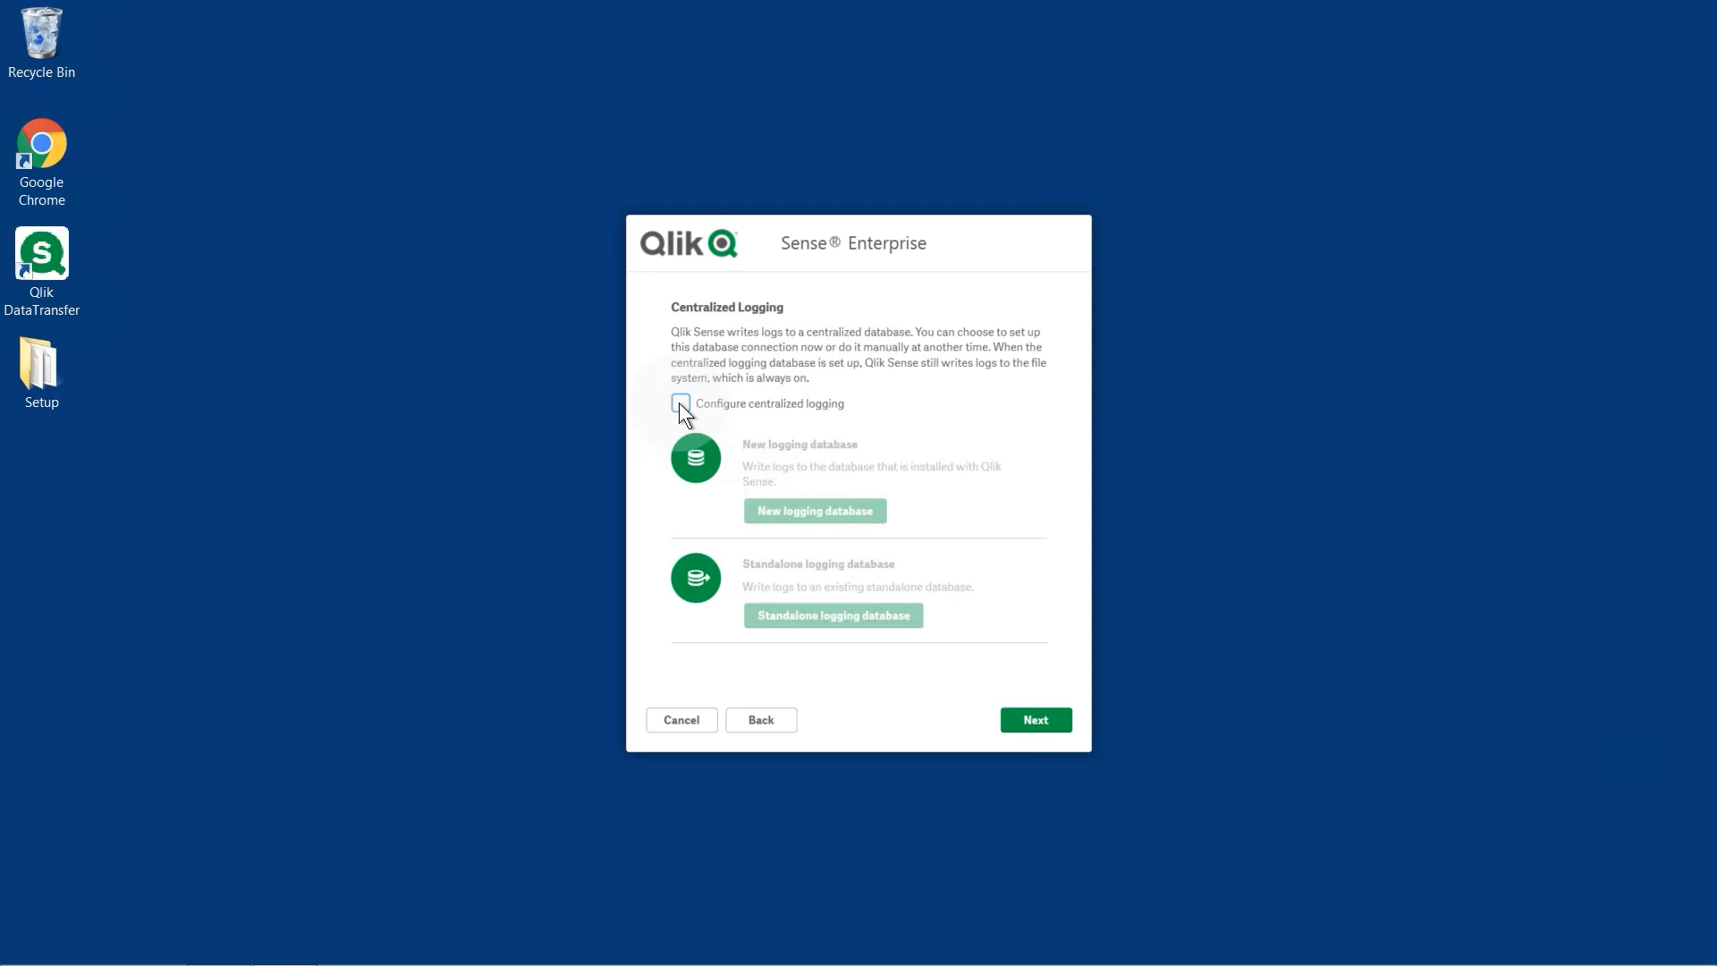
Enable centralized logging with a new logging database and set its reader/writer passwords.
left_click(680, 403)
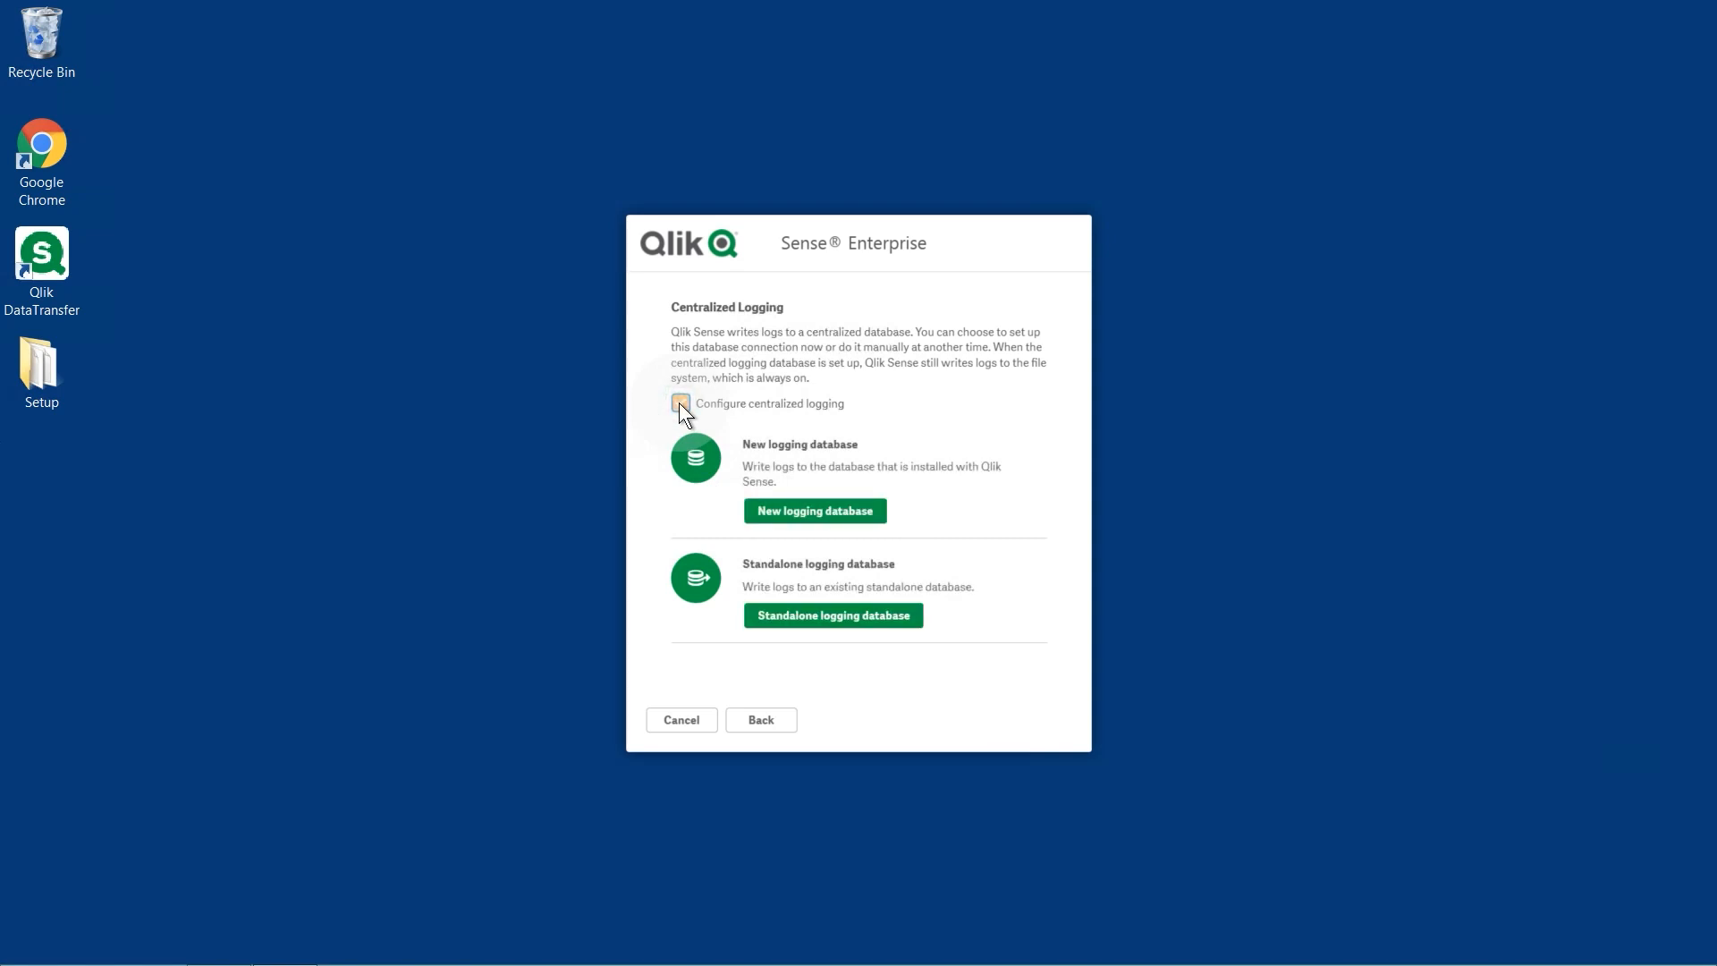
left_click(680, 403)
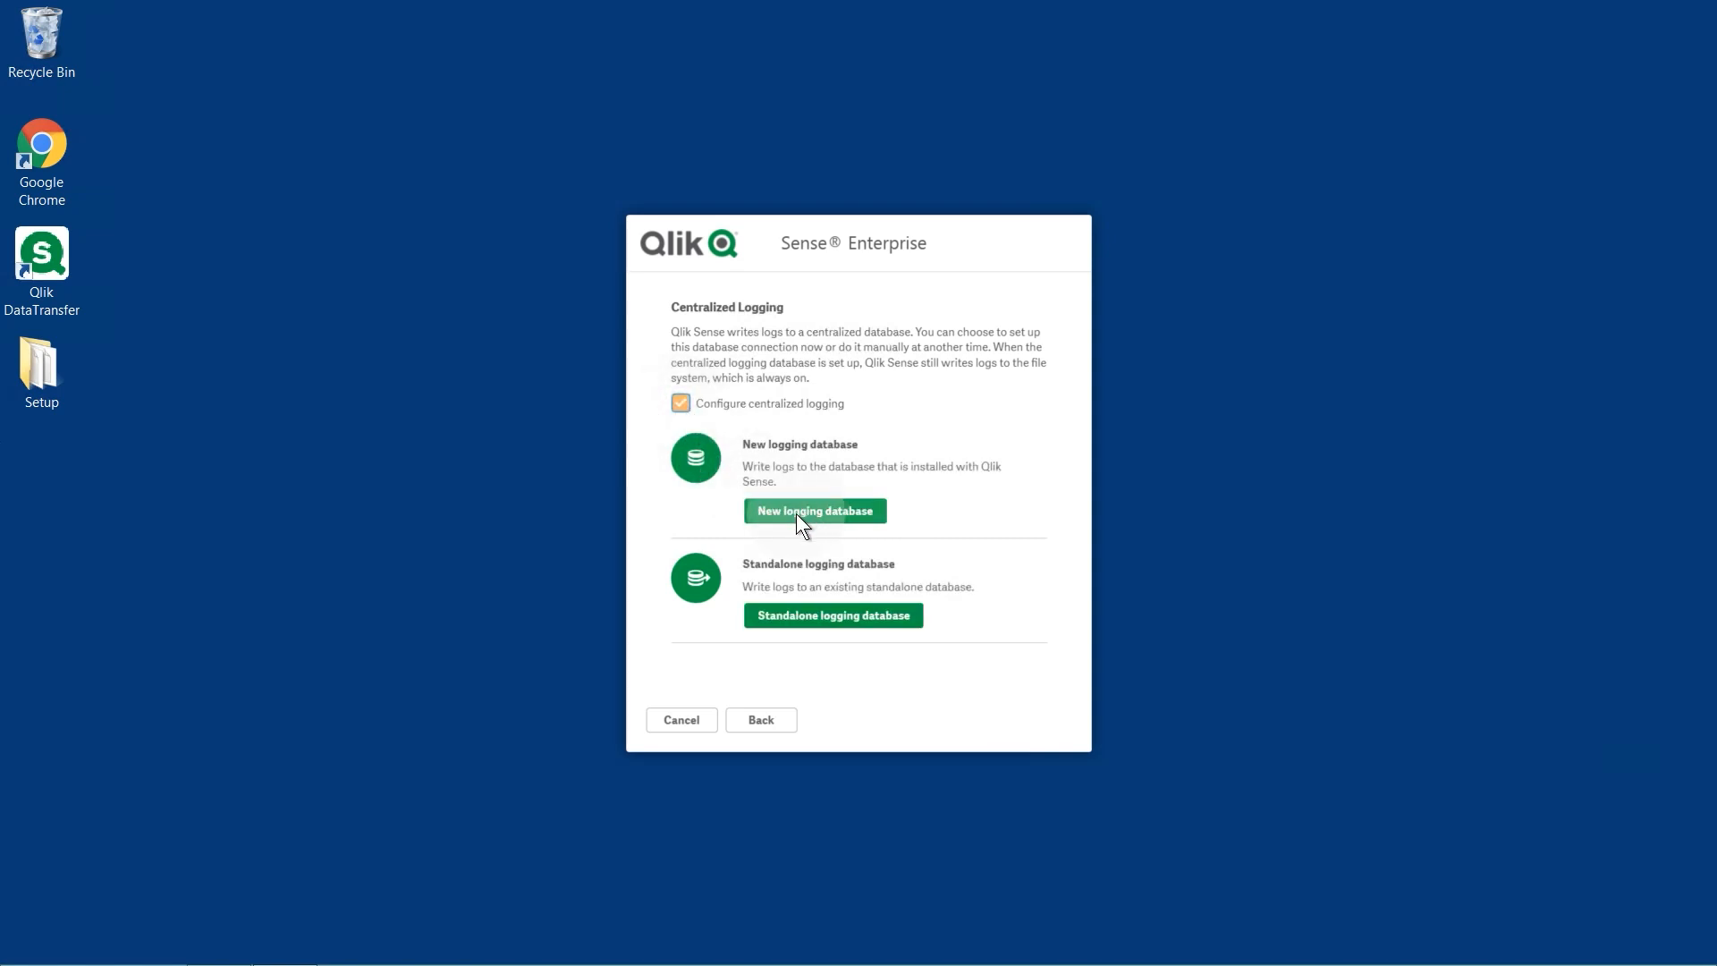
left_click(814, 511)
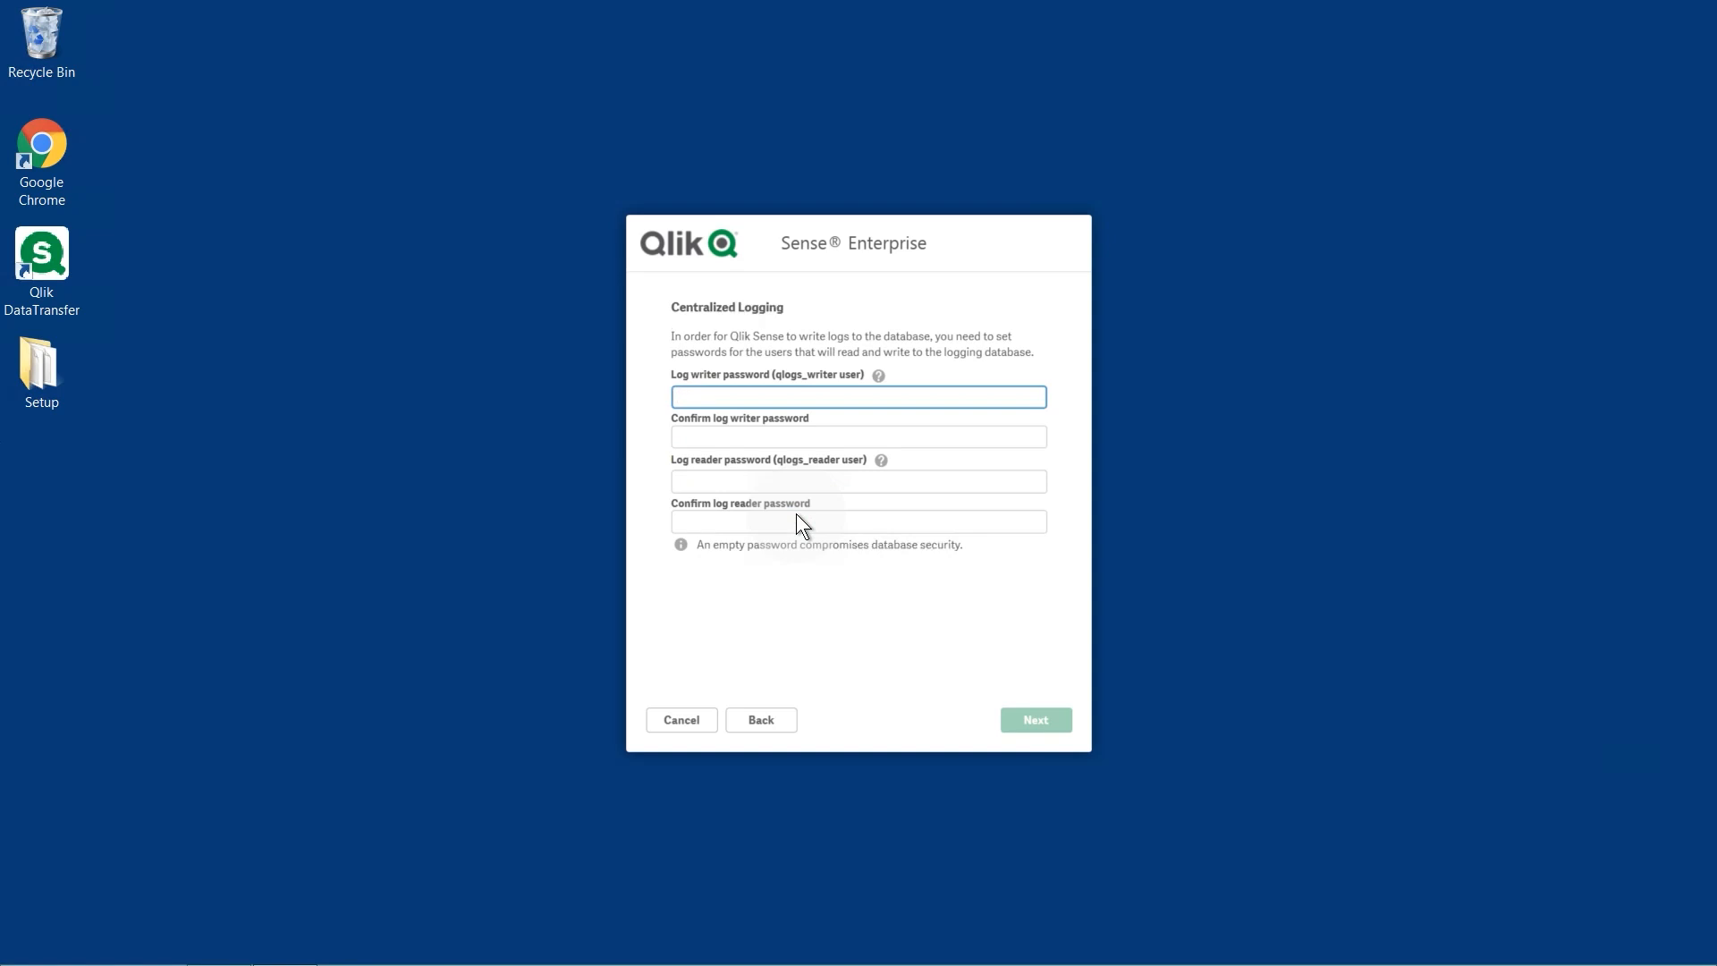
type("1")
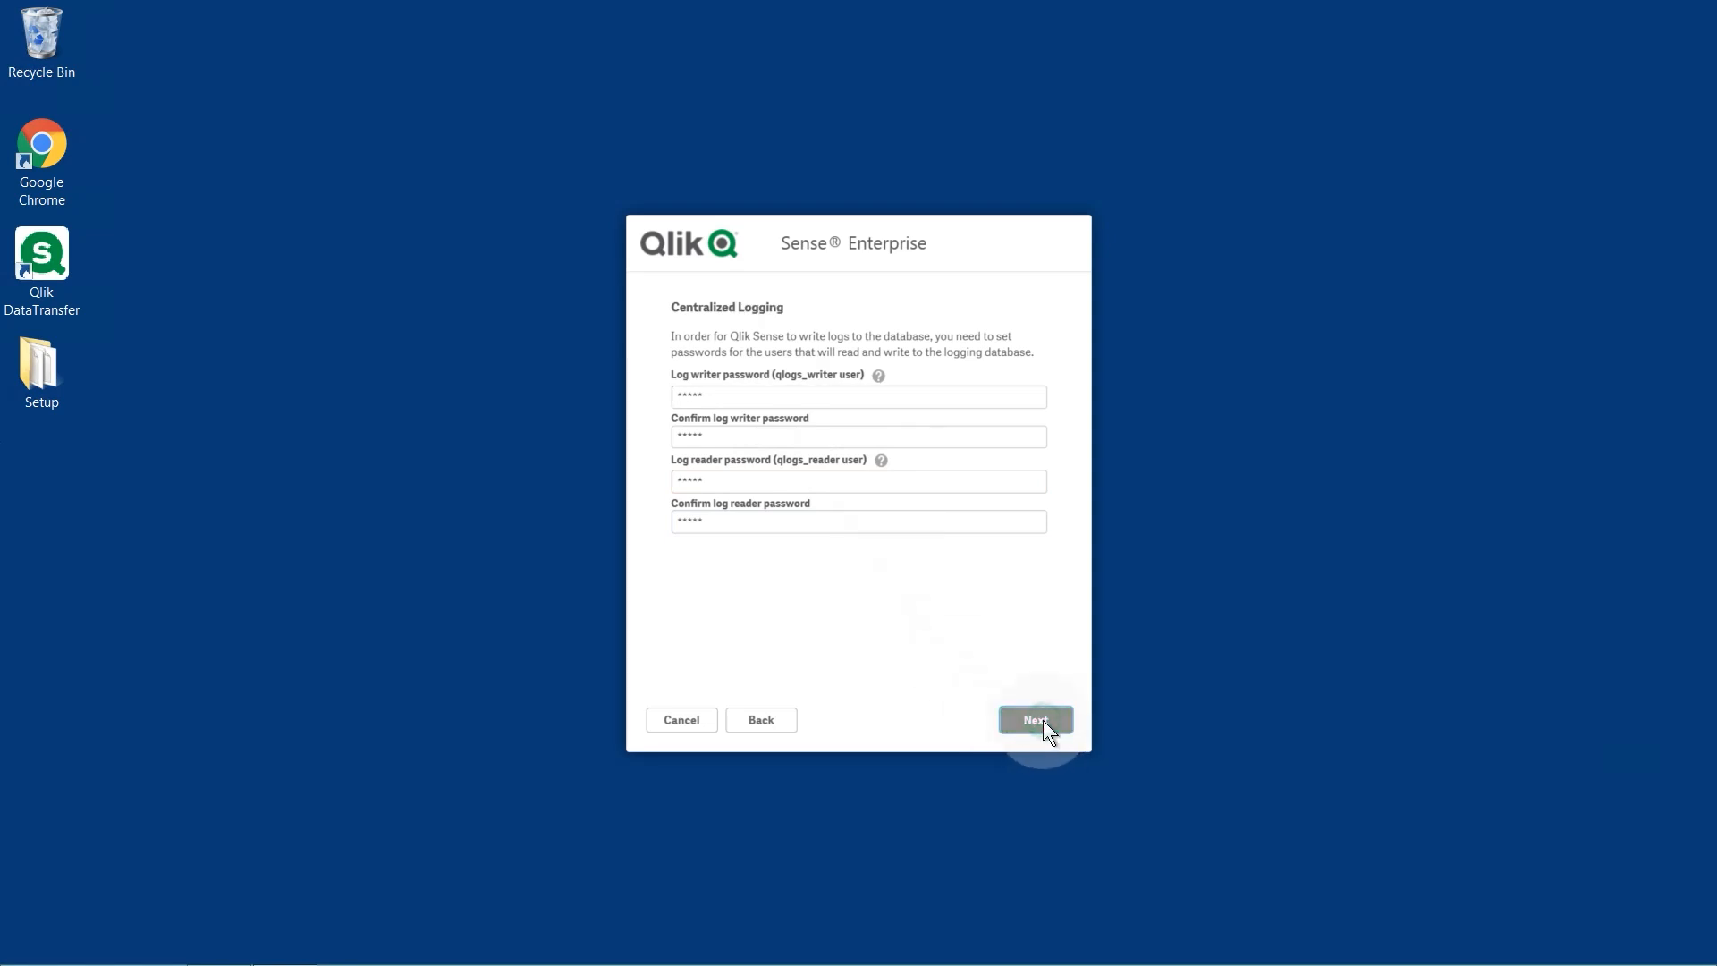
left_click(1034, 719)
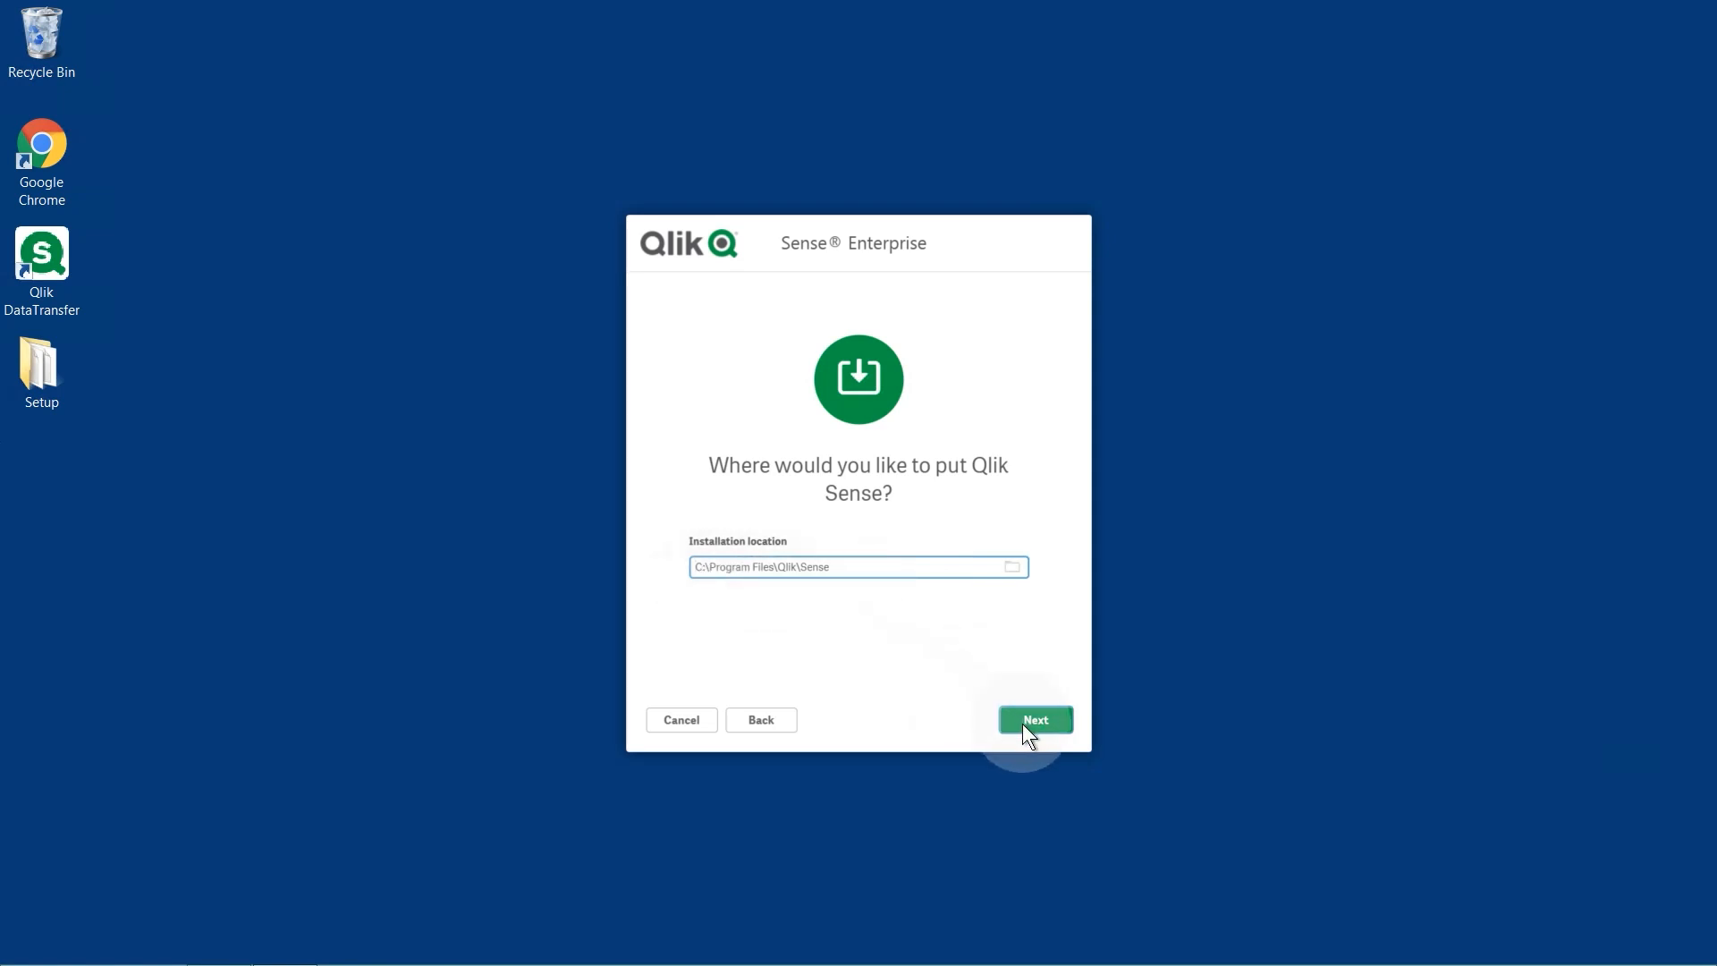
Keep default location and options, set the superuser password, and accept the object bundle license.
left_click(1034, 719)
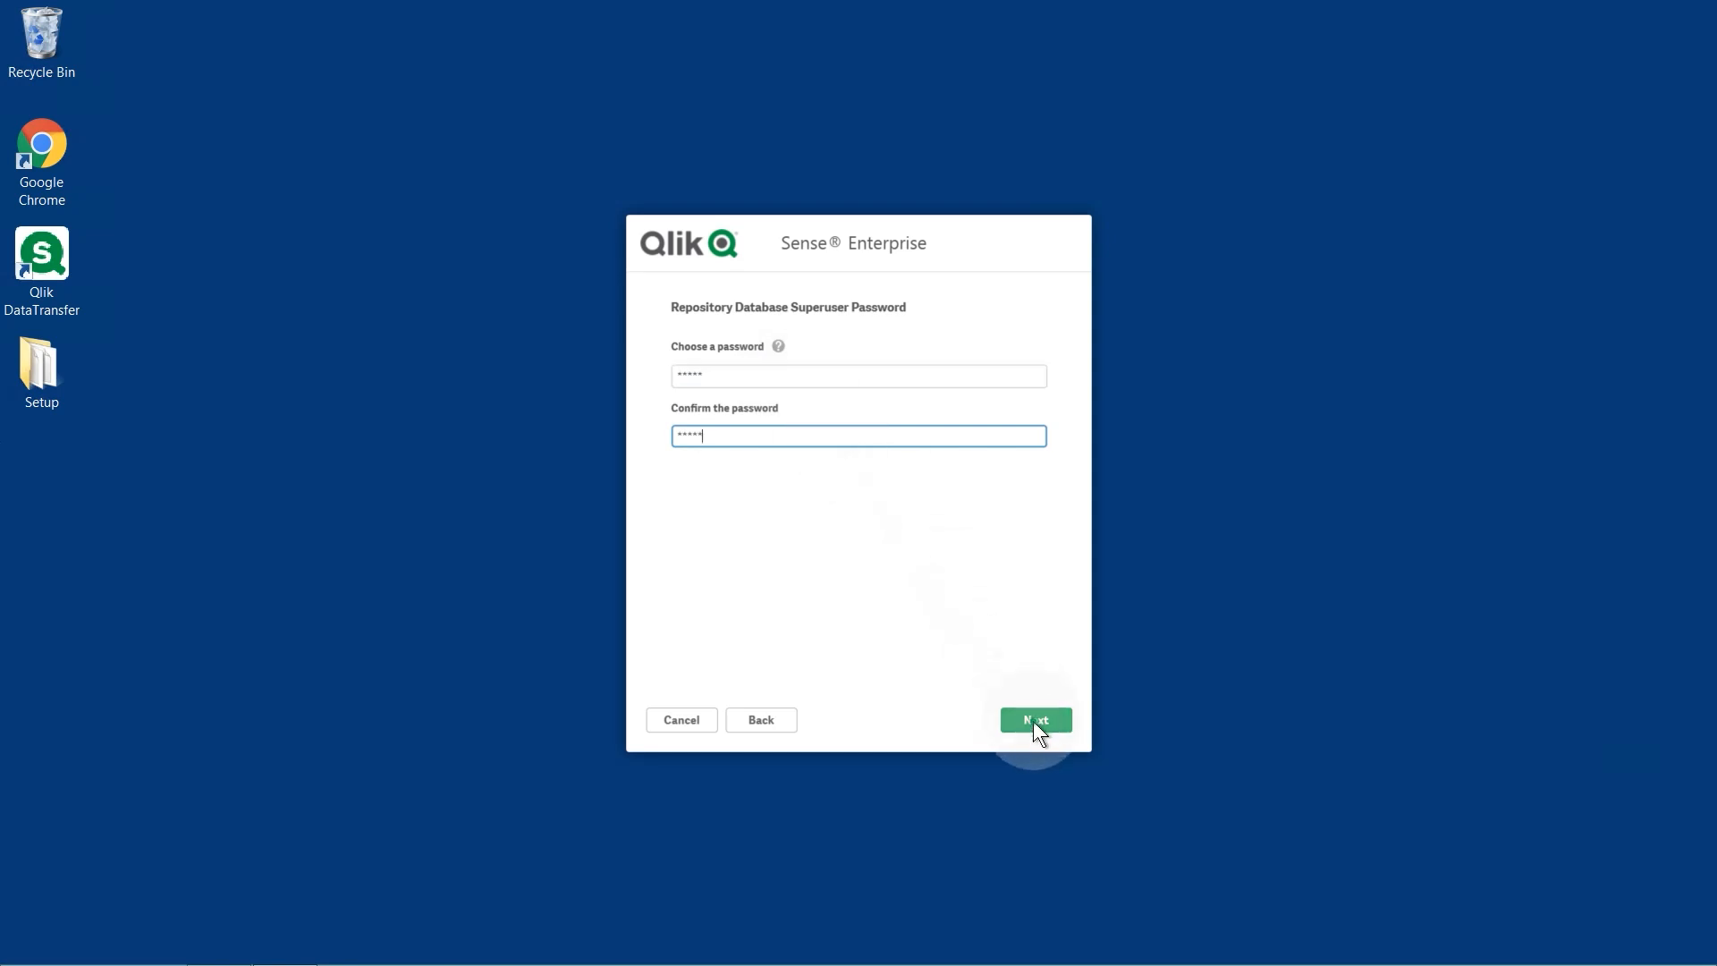
left_click(1034, 719)
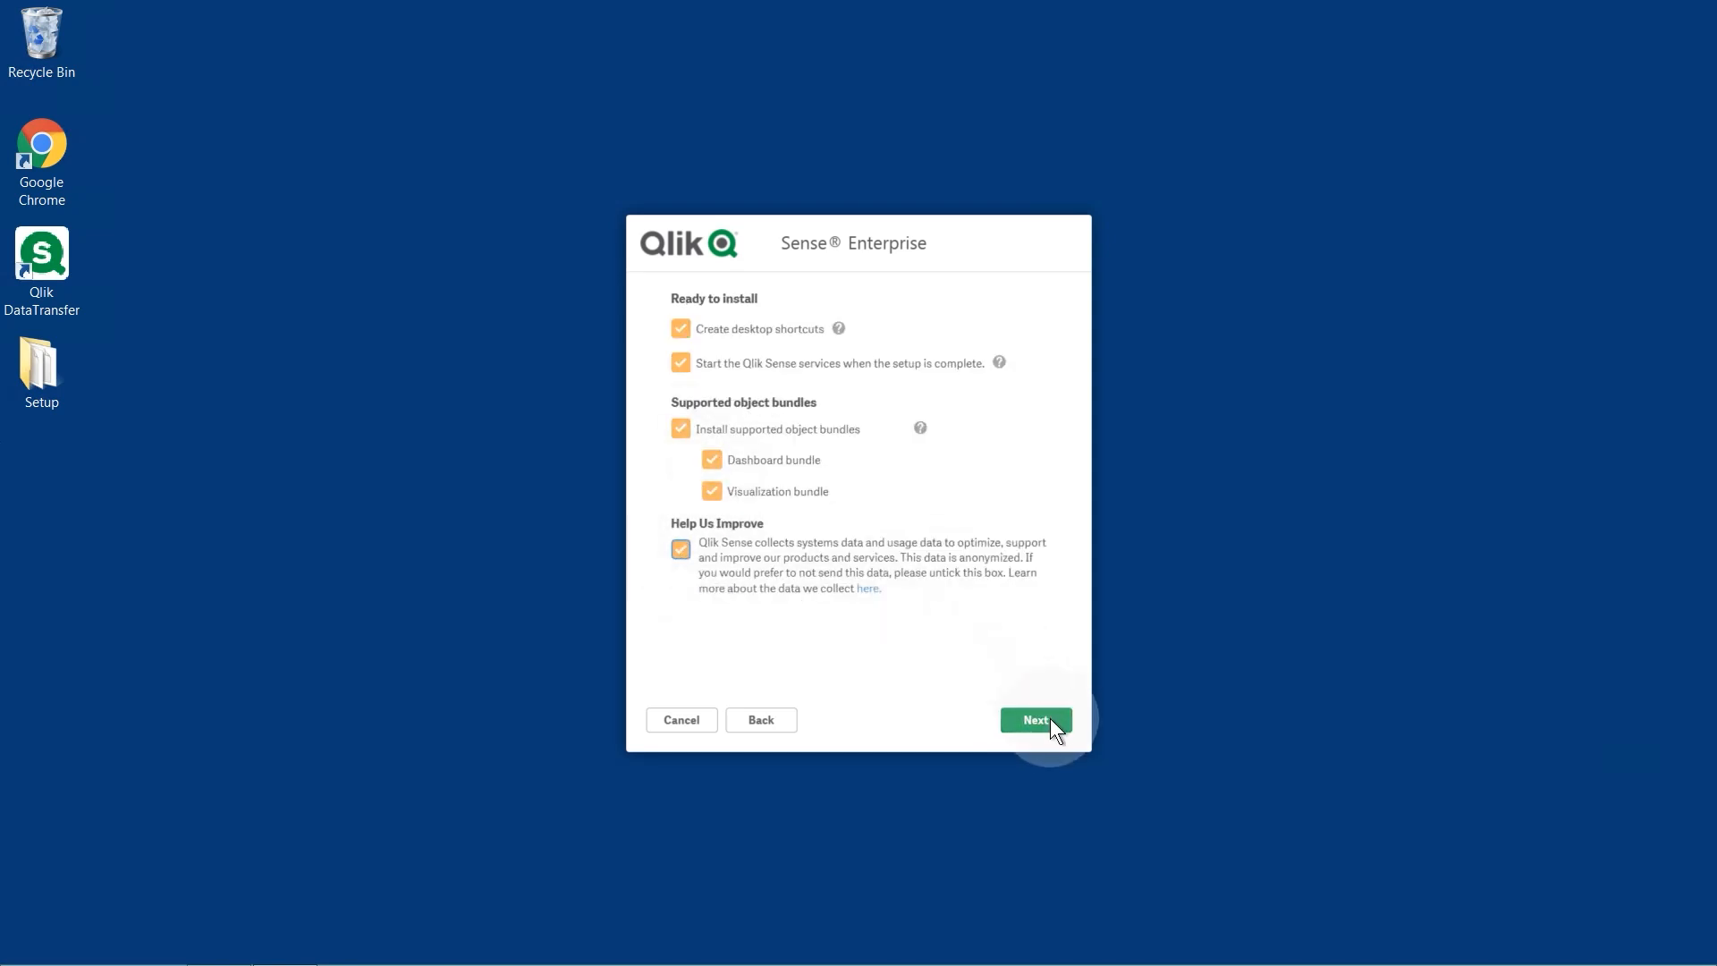
left_click(1034, 719)
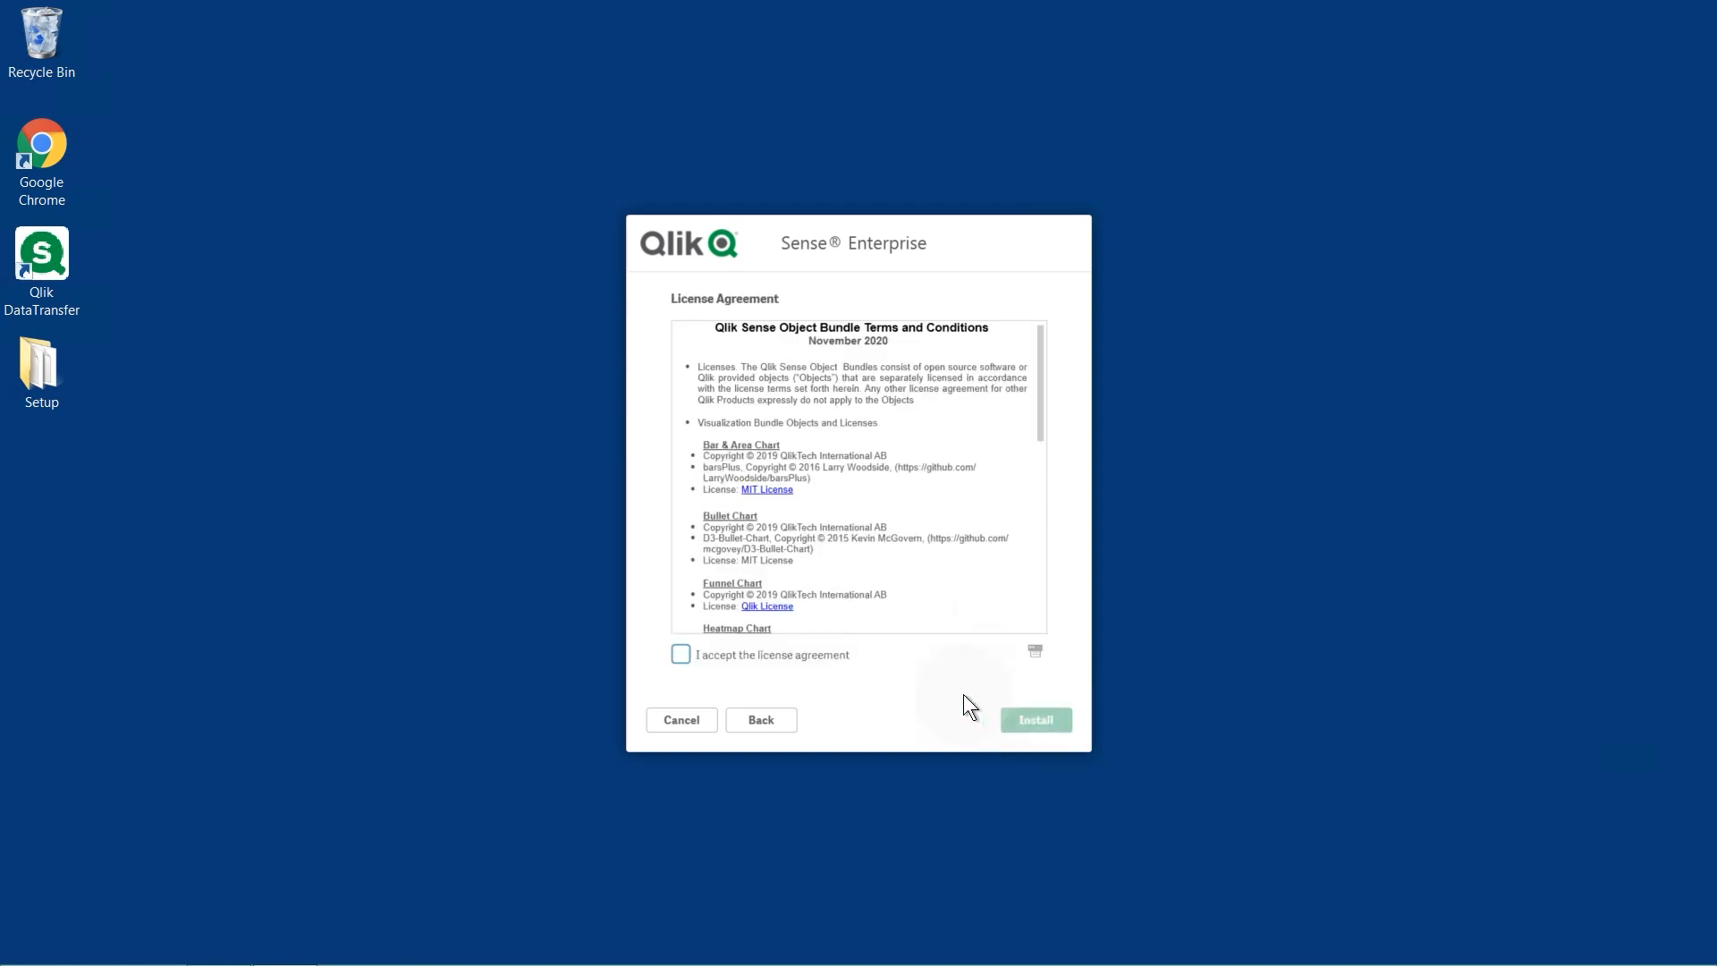
left_click(1034, 719)
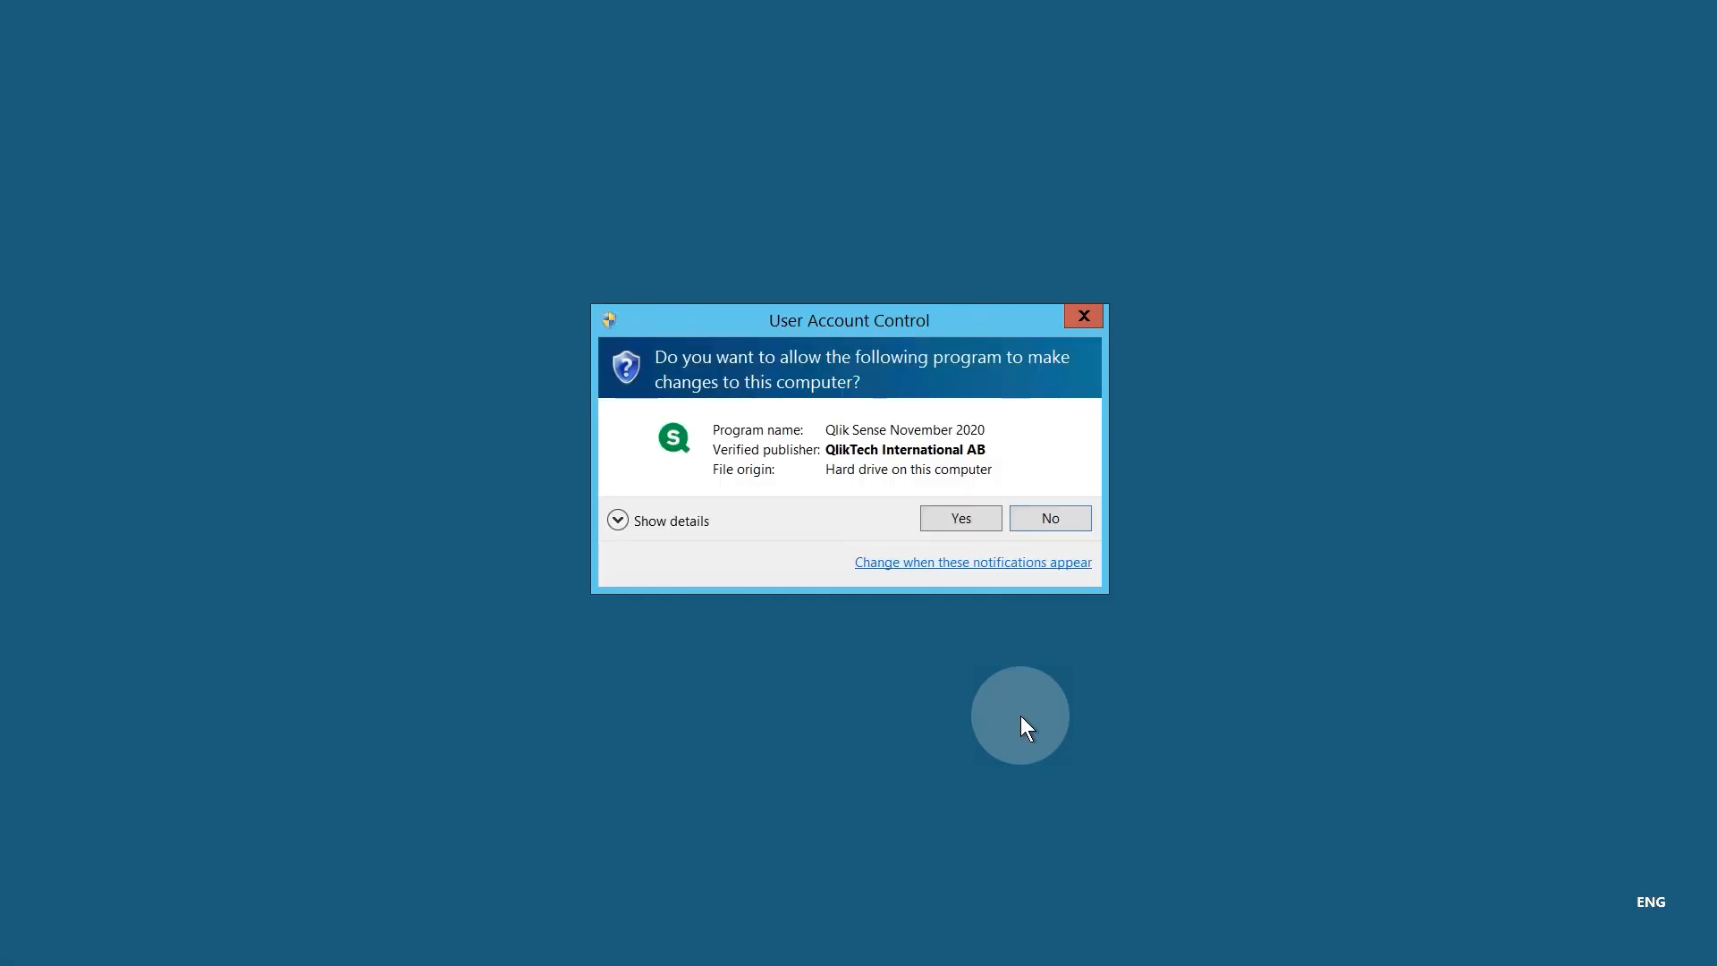
Approve the User Account Control prompt so setup can change the computer.
left_click(958, 518)
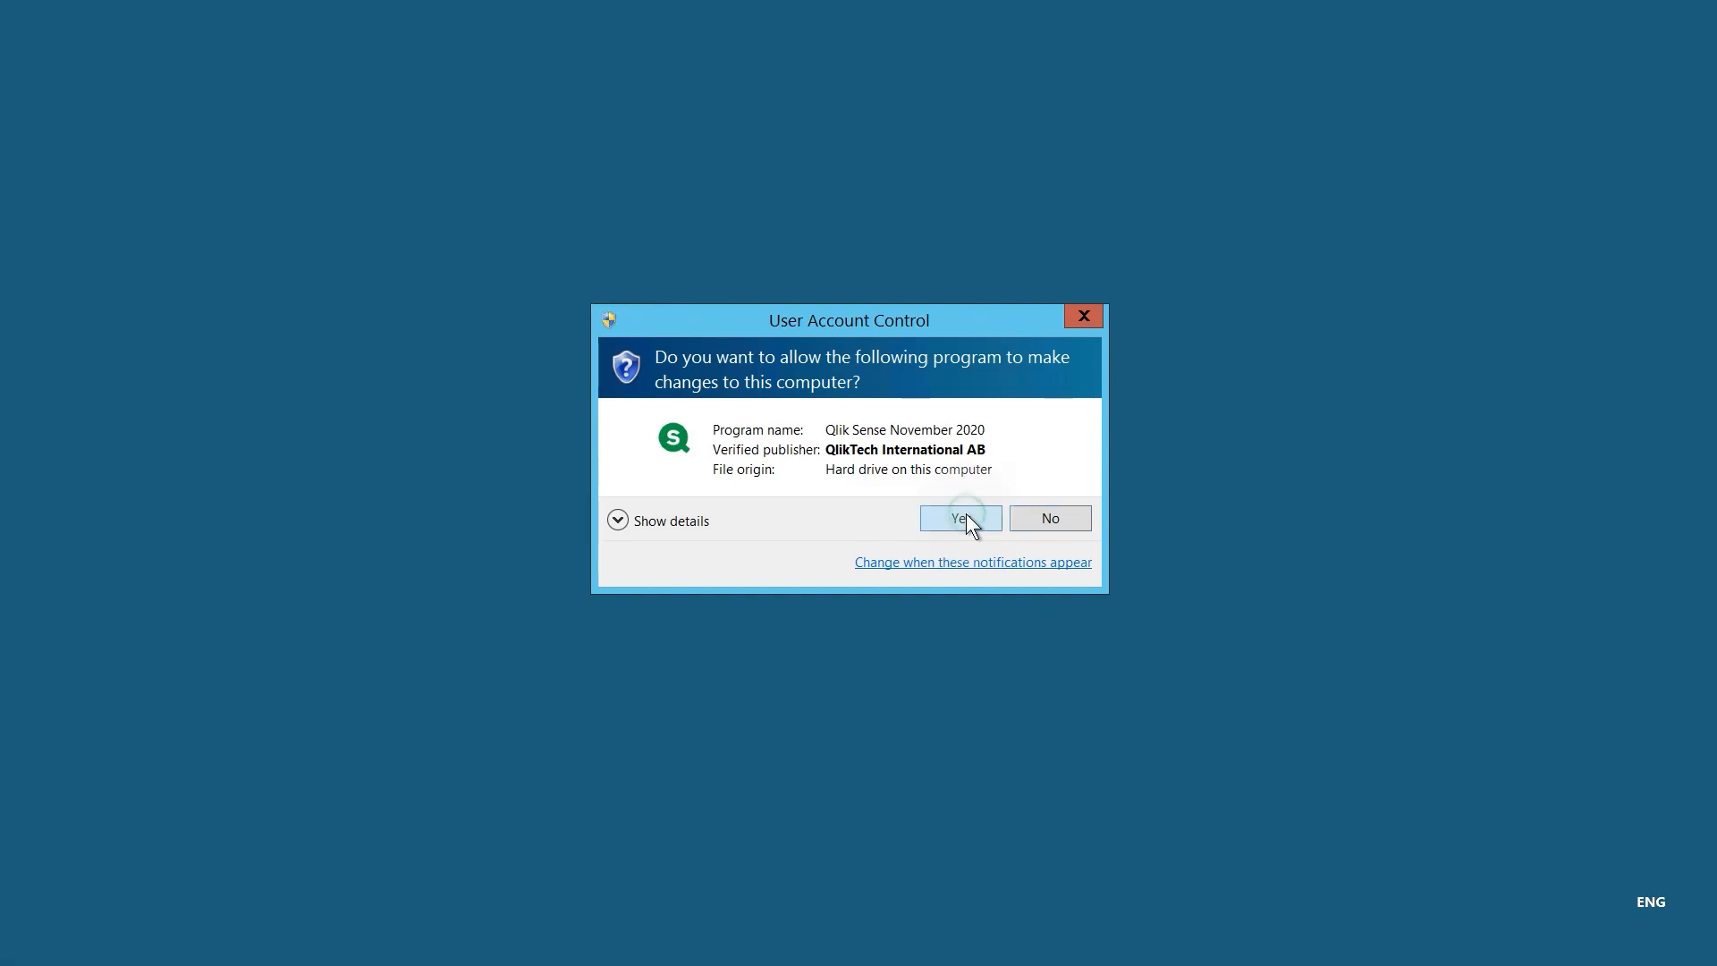
left_click(958, 518)
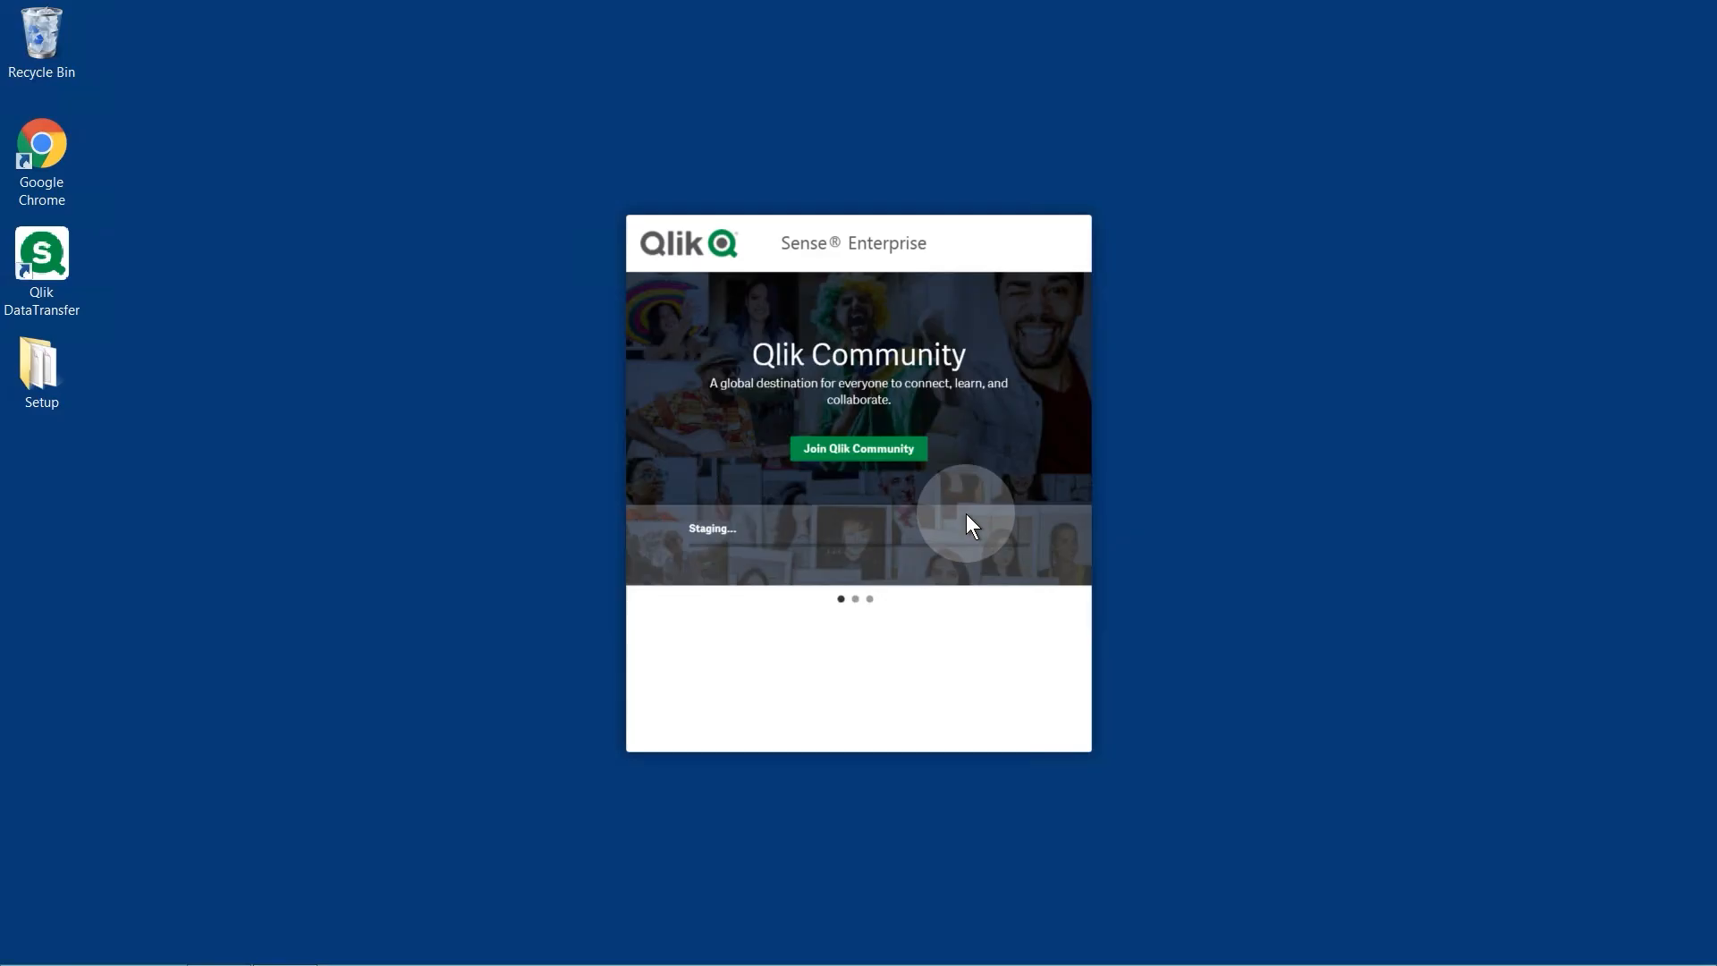